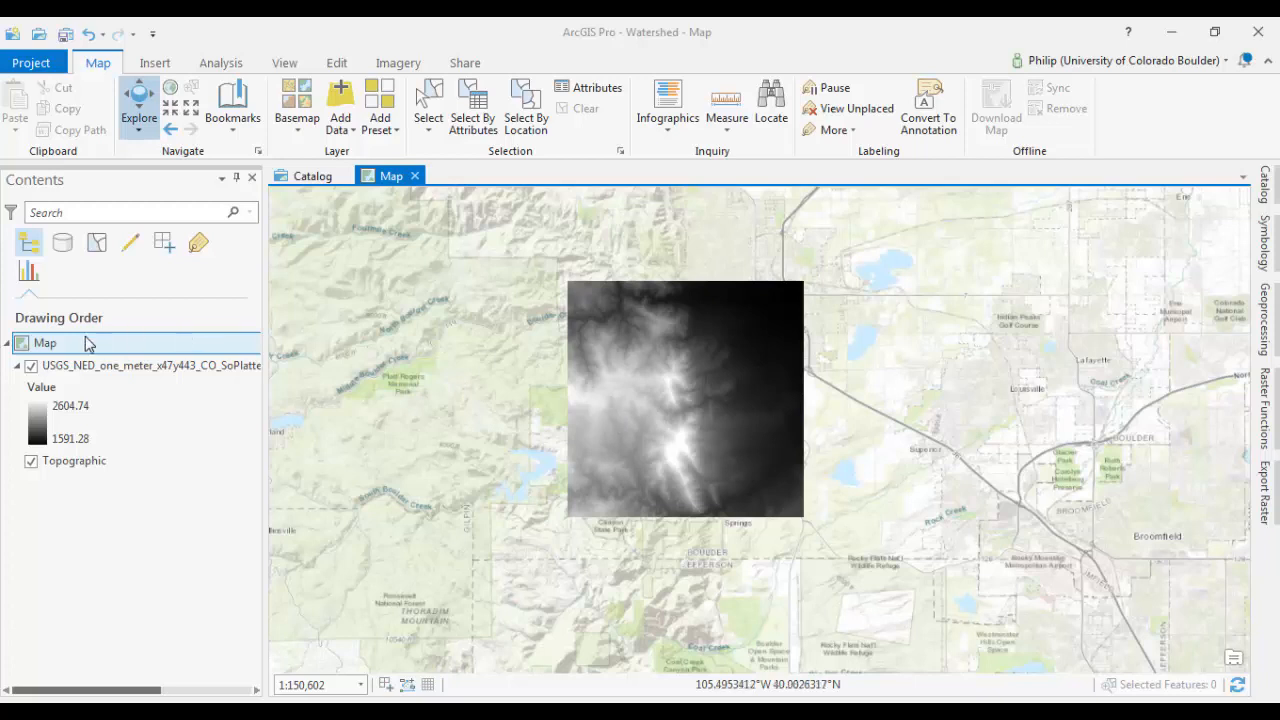
mouse_move(31, 365)
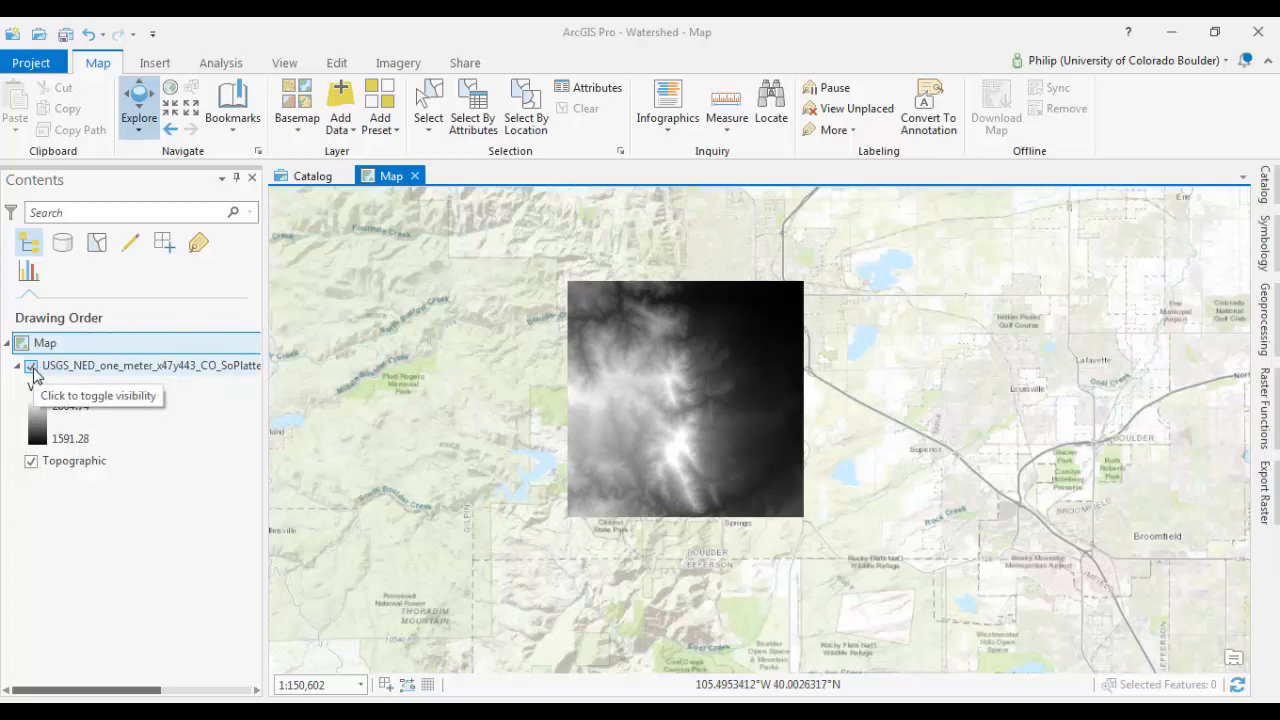
- Toggle the USGS DEM layer off and on, then zoom in on the central ridge
left_click(31, 365)
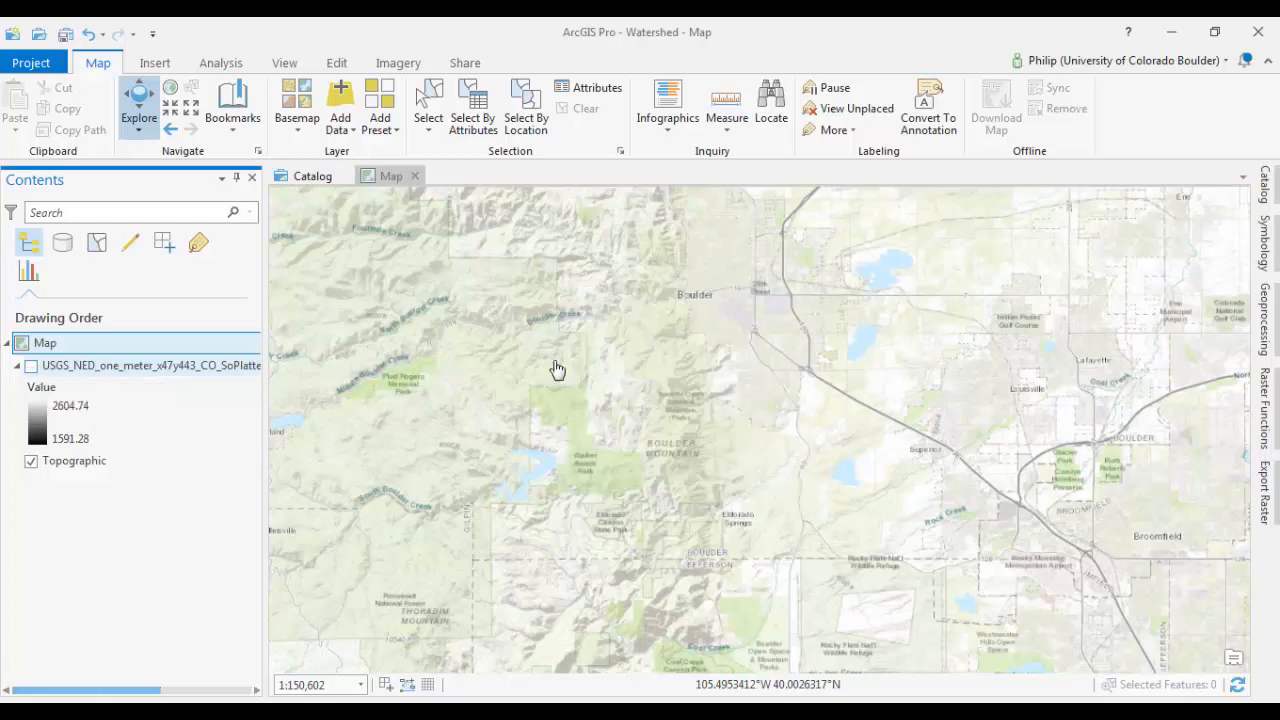
left_click_drag(558, 370, 449, 563)
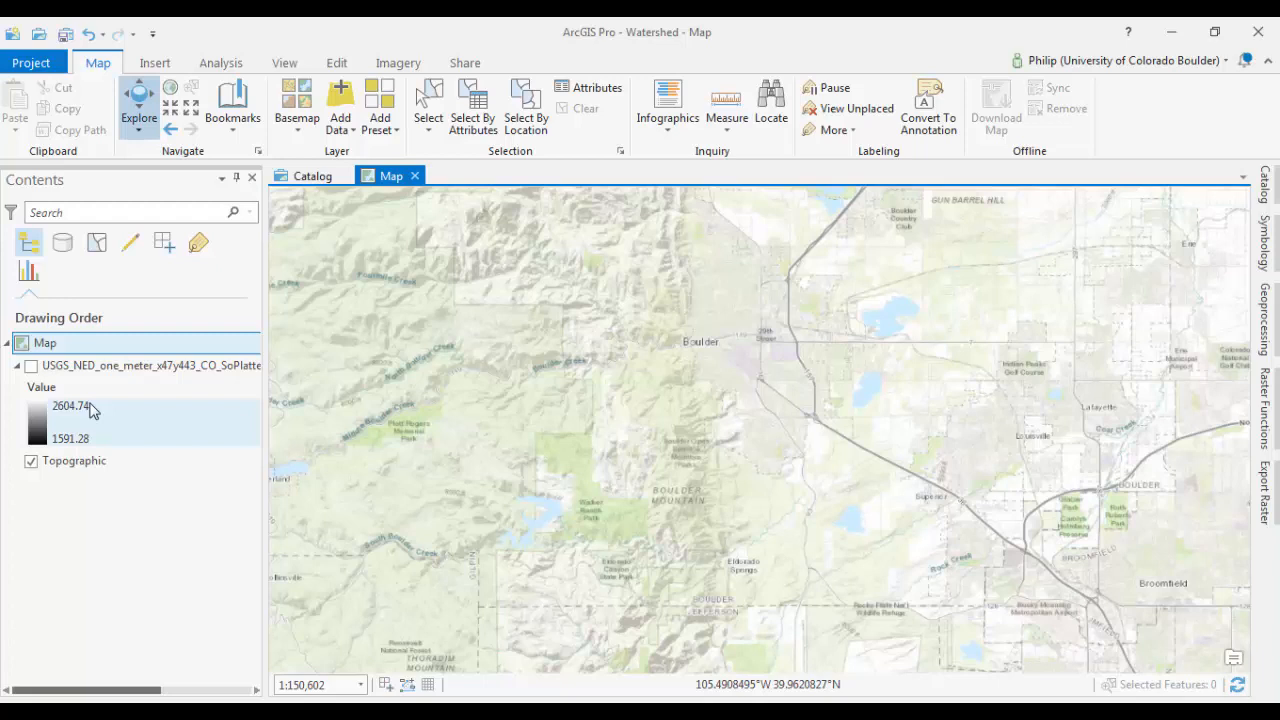
left_click(31, 365)
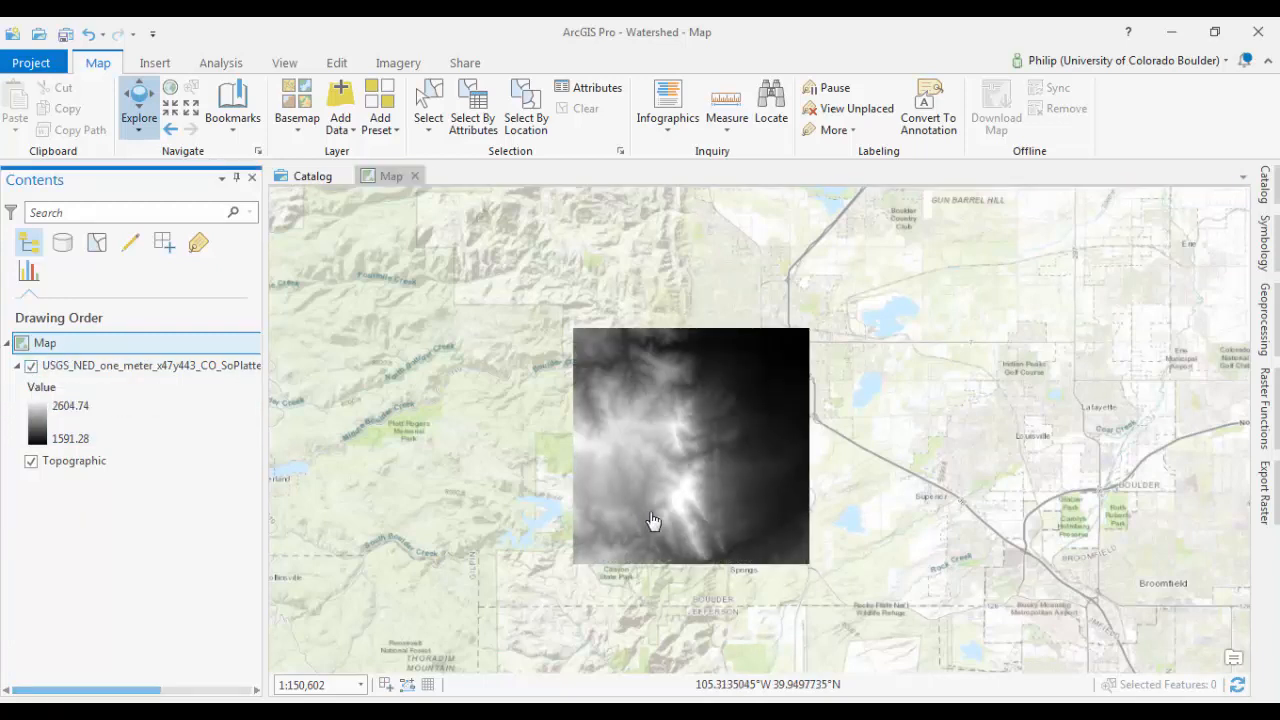
scroll("up", 3)
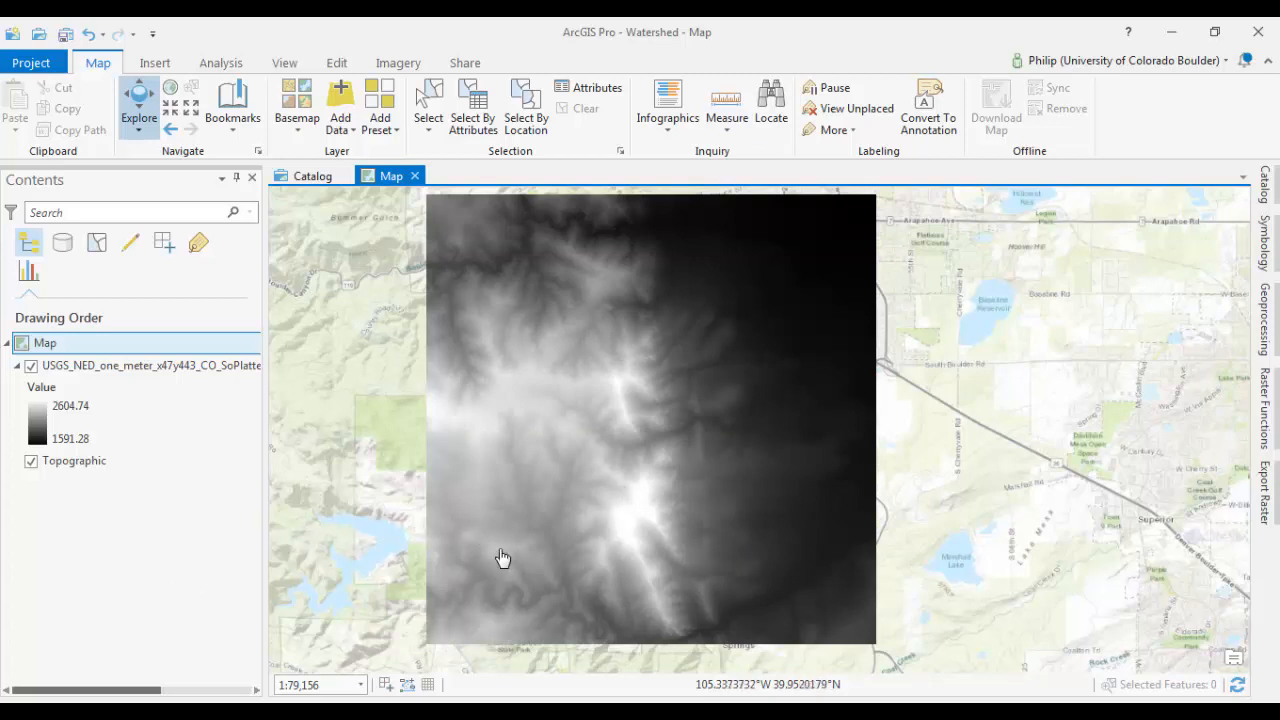
scroll("up", 3)
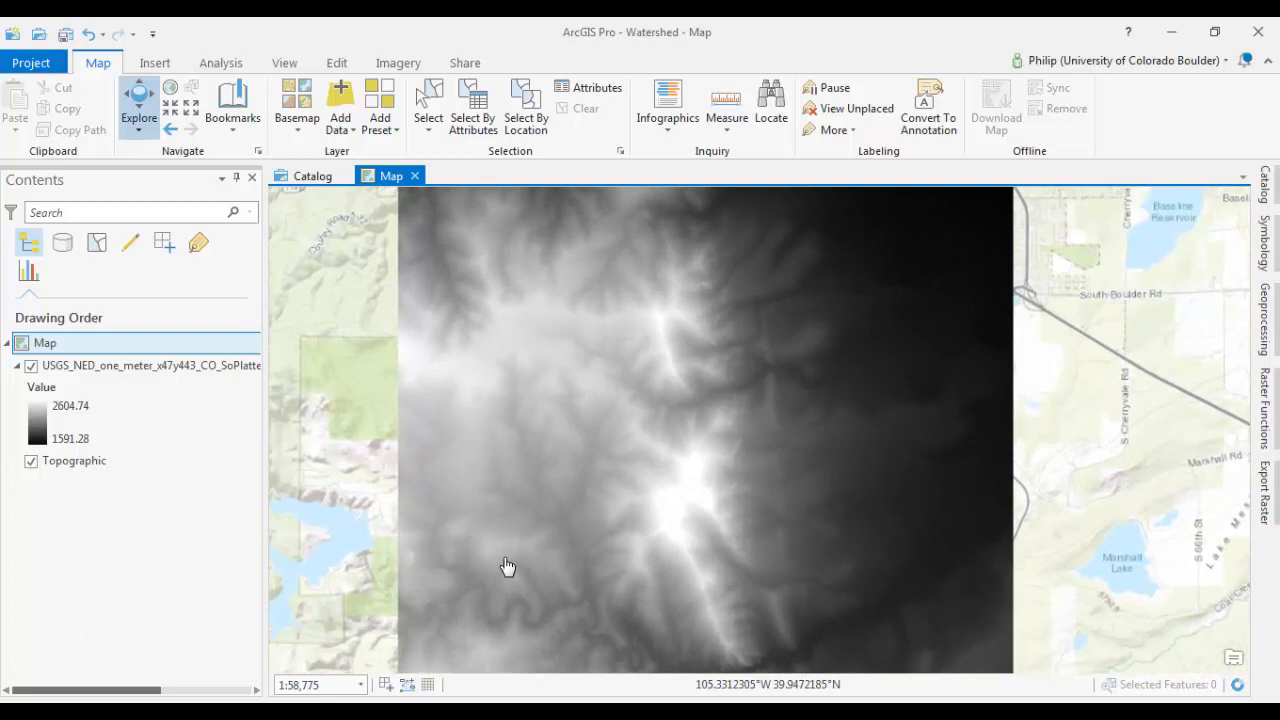
scroll("up", 3)
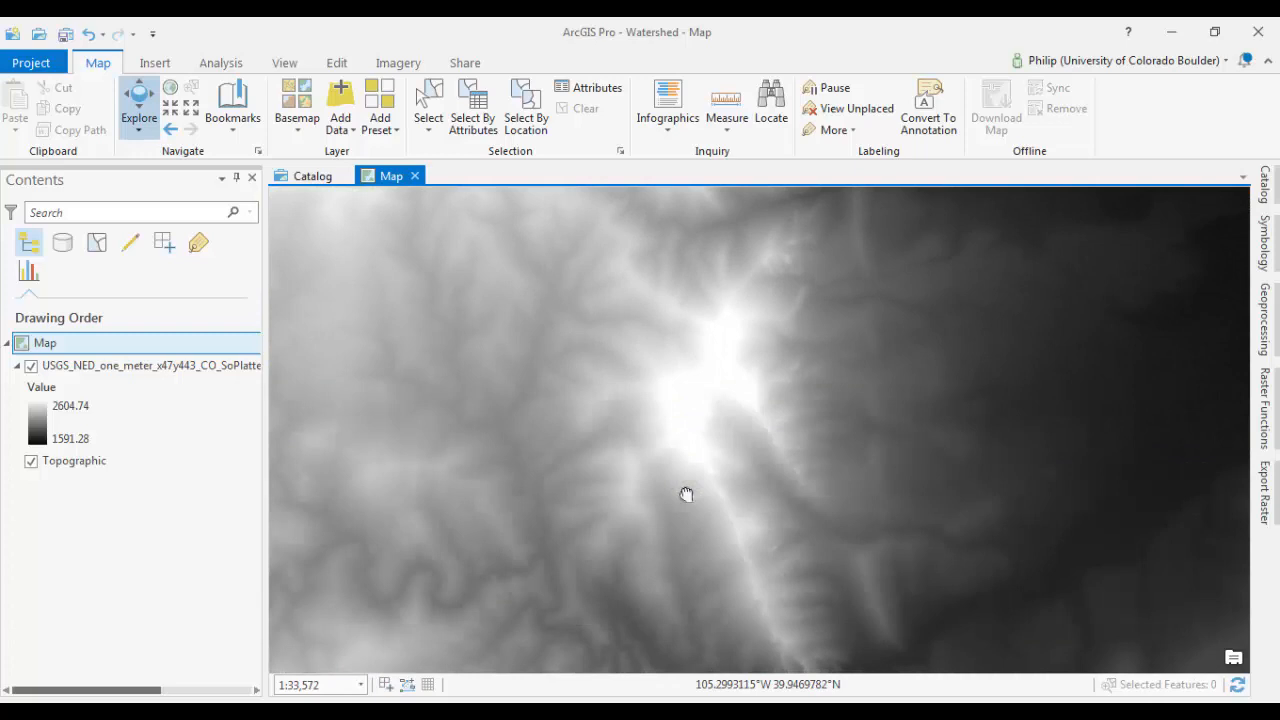
mouse_move(95, 365)
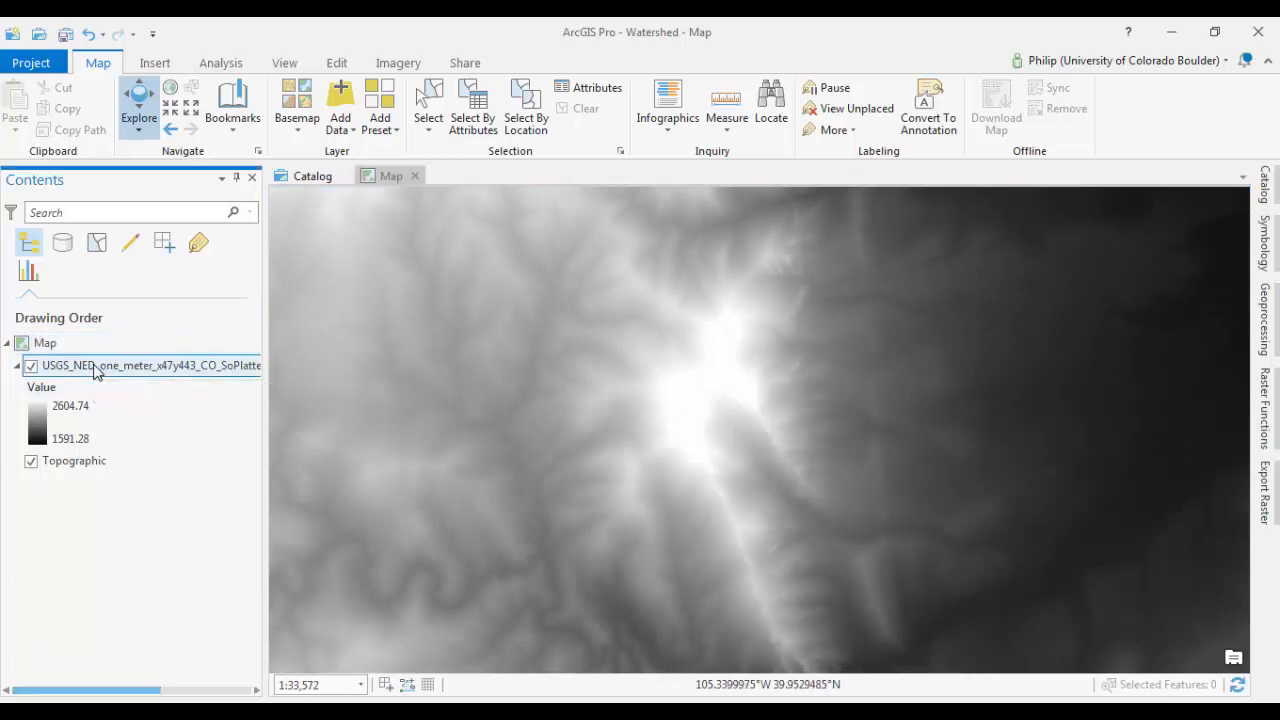
- Export the DEM clipped to the current display extent as clipped_DEM.tif
right_click(150, 365)
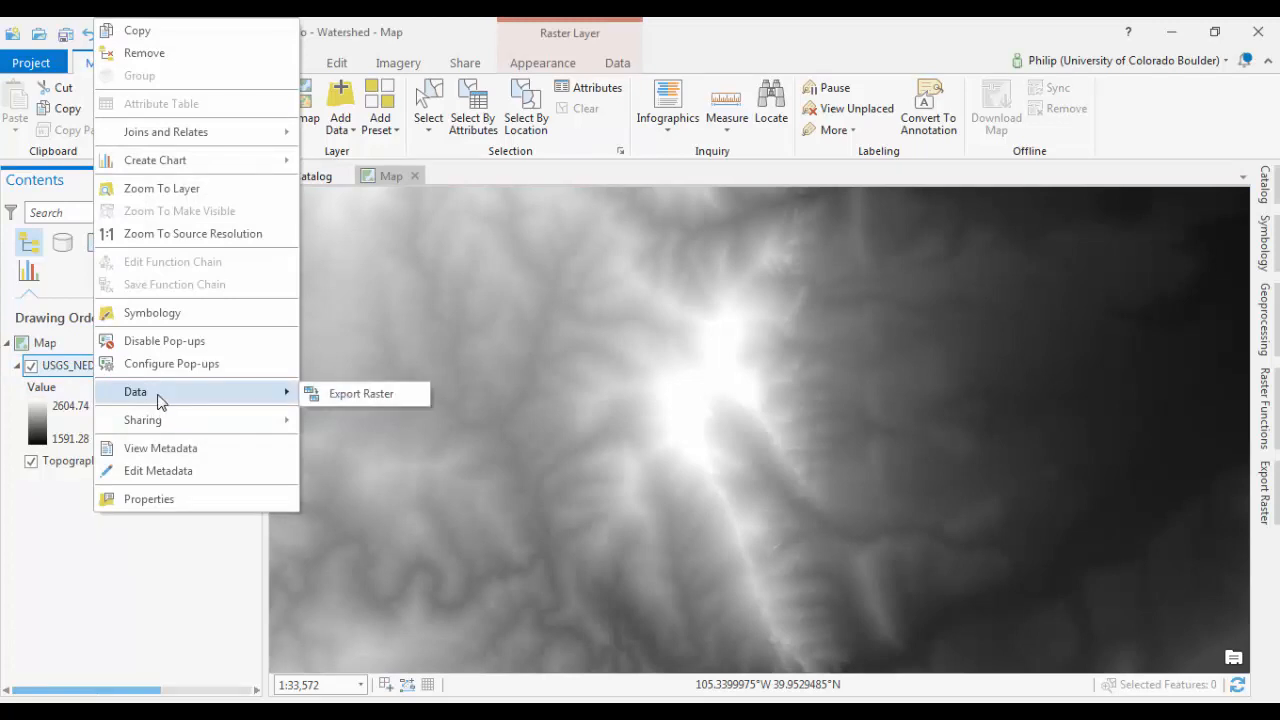
left_click(360, 393)
type("E:\\Users\\phwh9568\\Watershed\\clipped_DEM.tif")
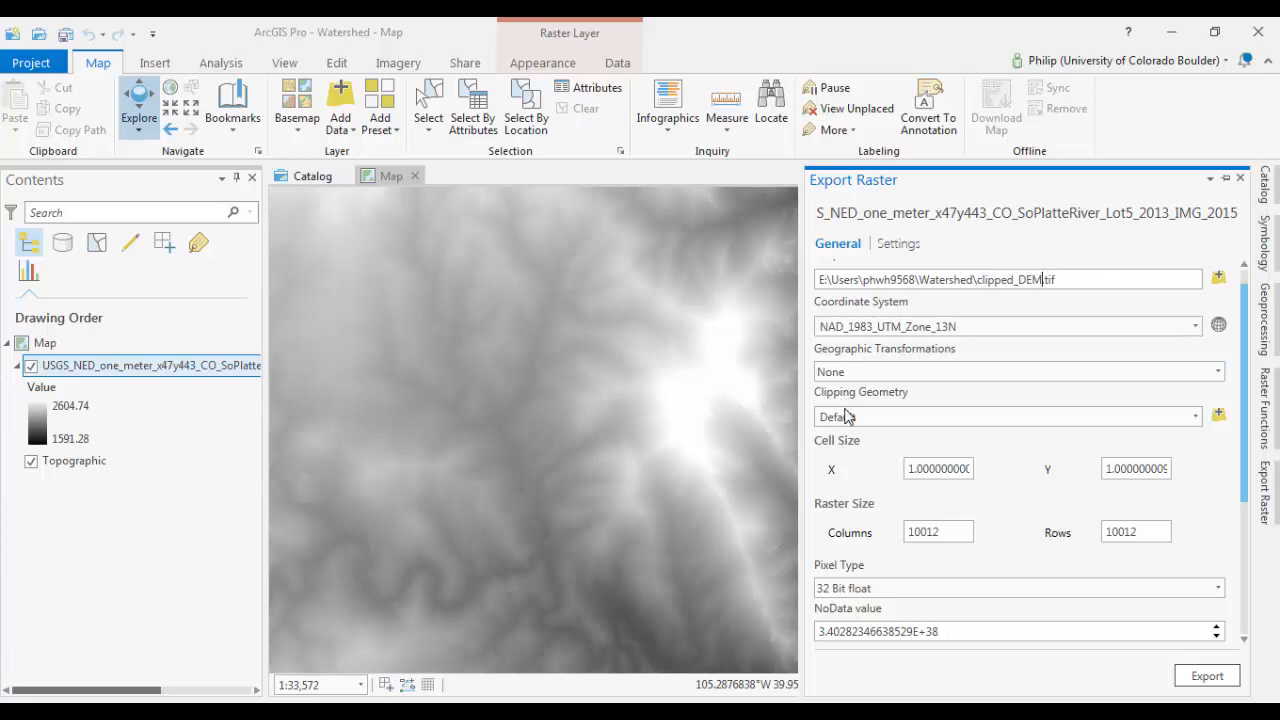
mouse_move(820, 398)
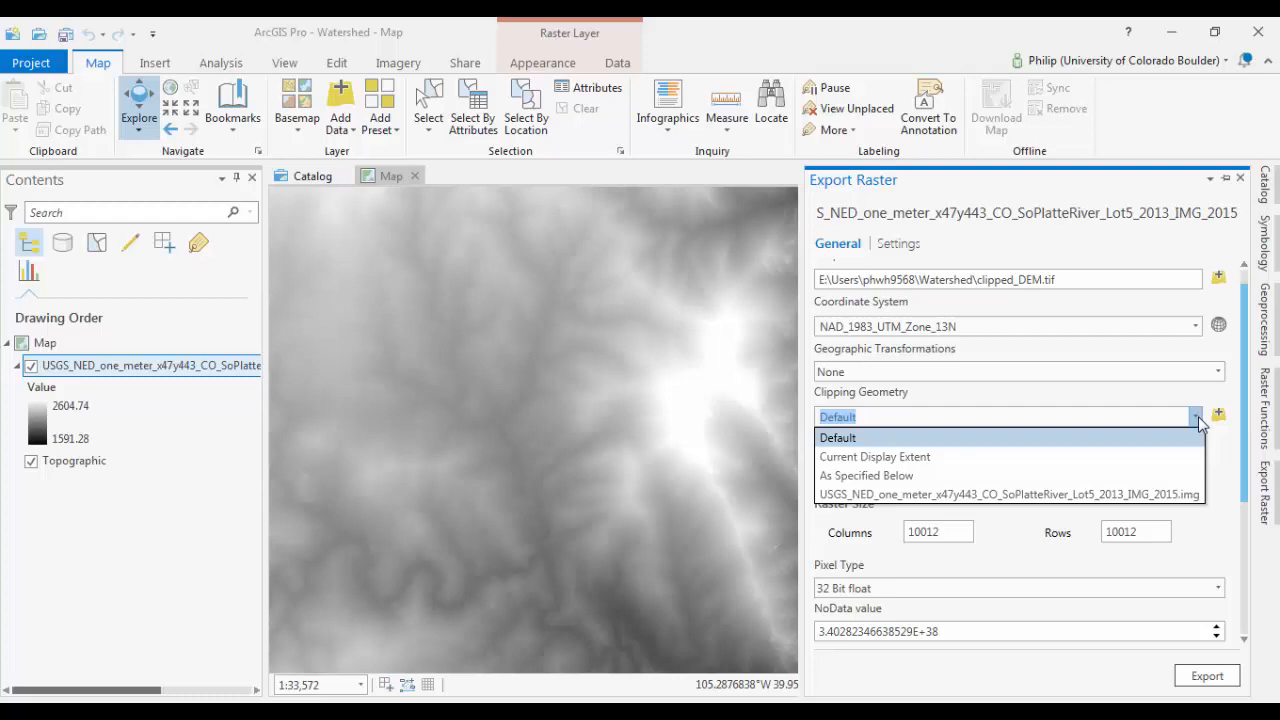
mouse_move(874, 456)
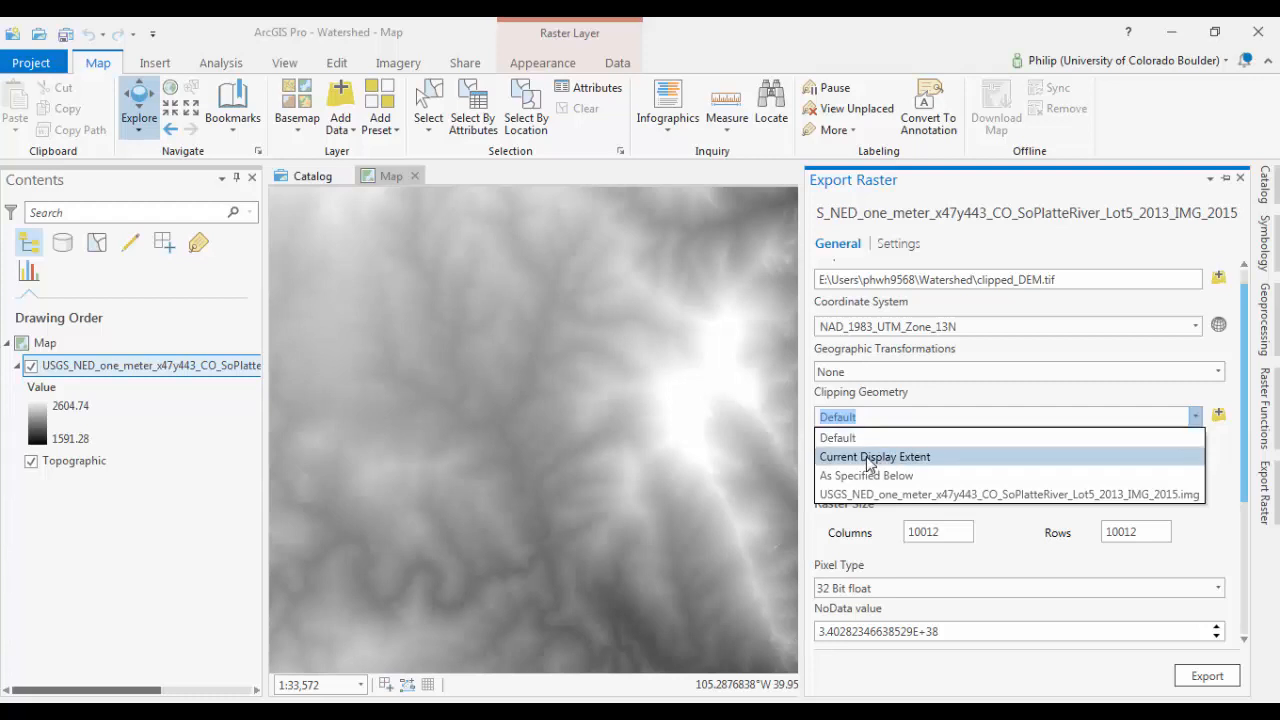
left_click(866, 475)
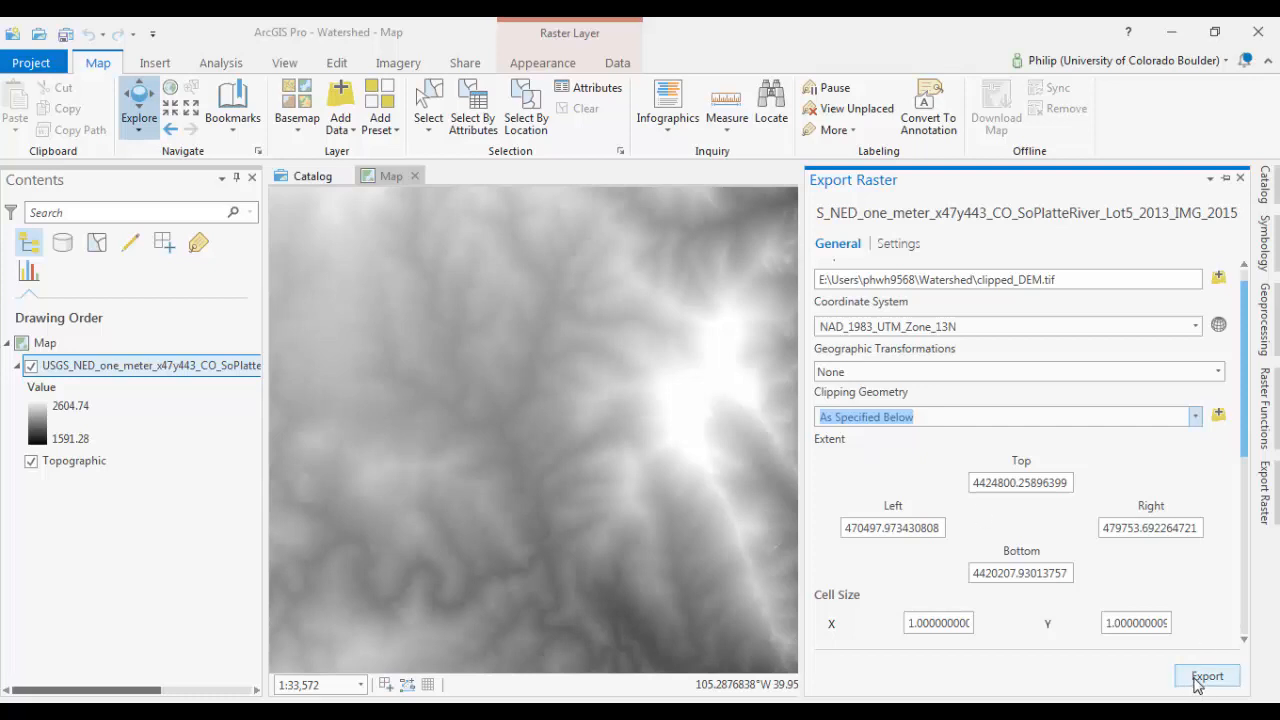
left_click(1206, 676)
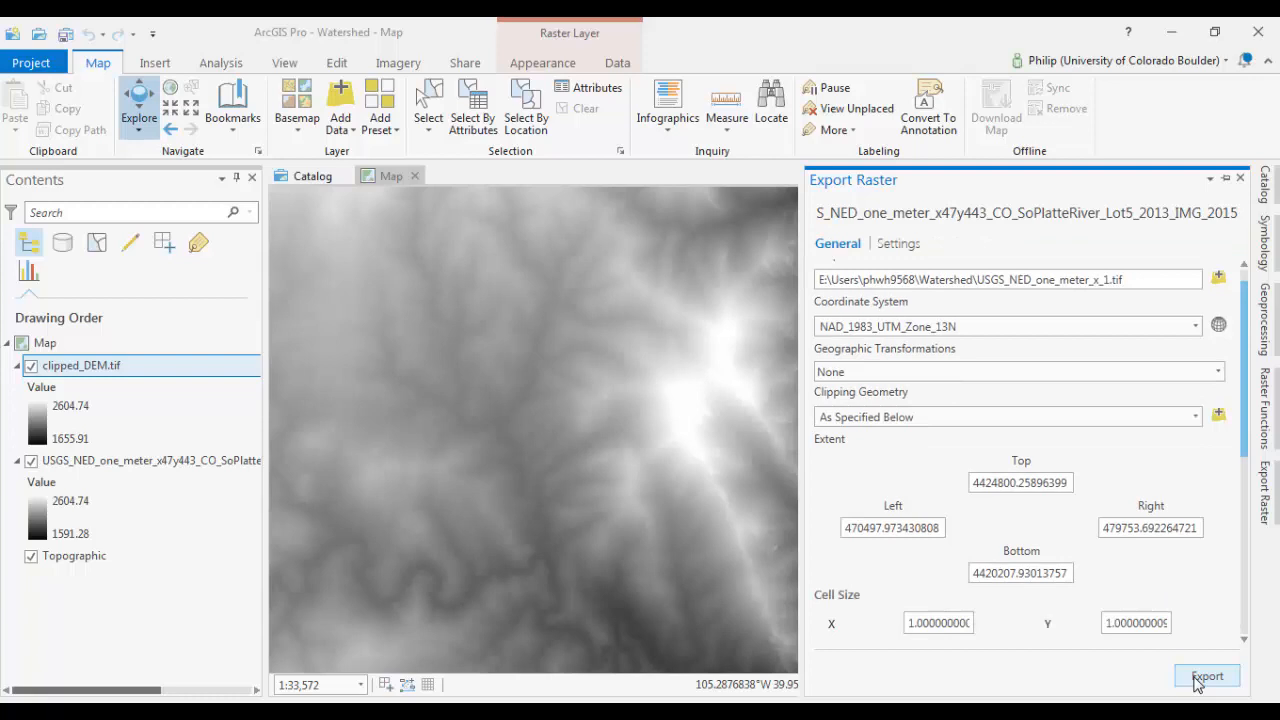
mouse_move(464, 473)
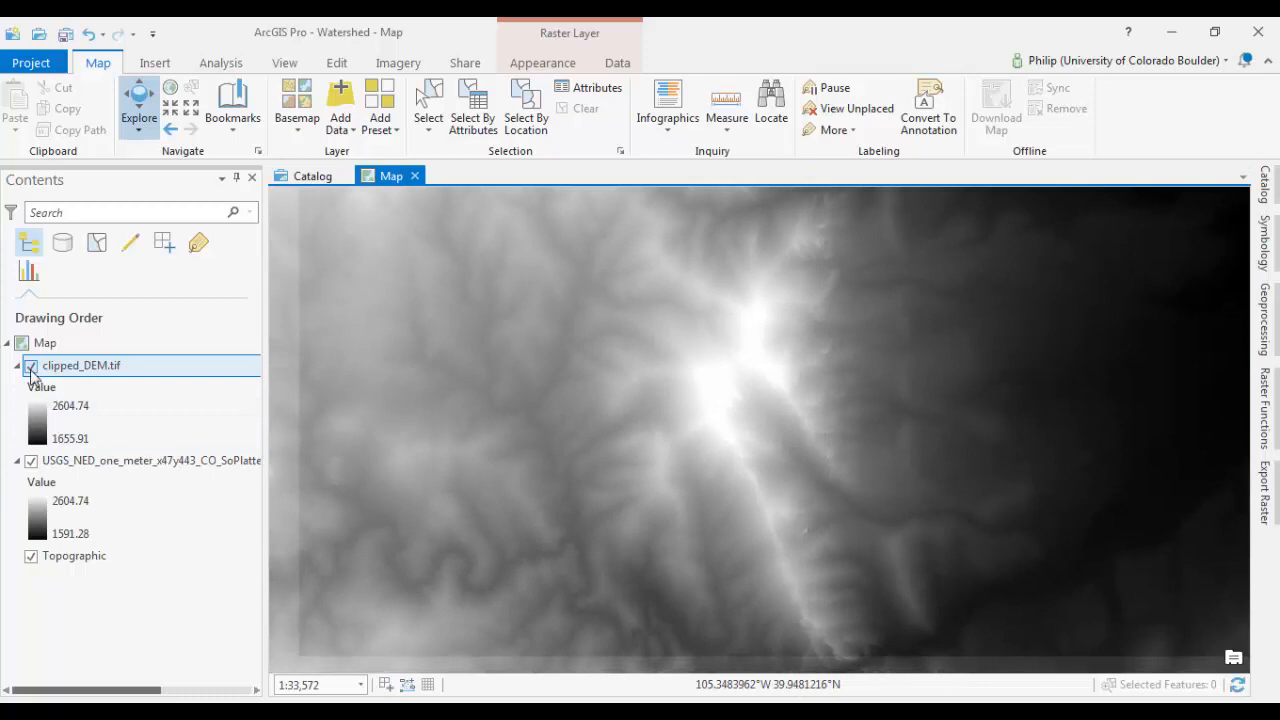
- Hide the original USGS NED layer and center the view on the clipped raster
left_click(31, 460)
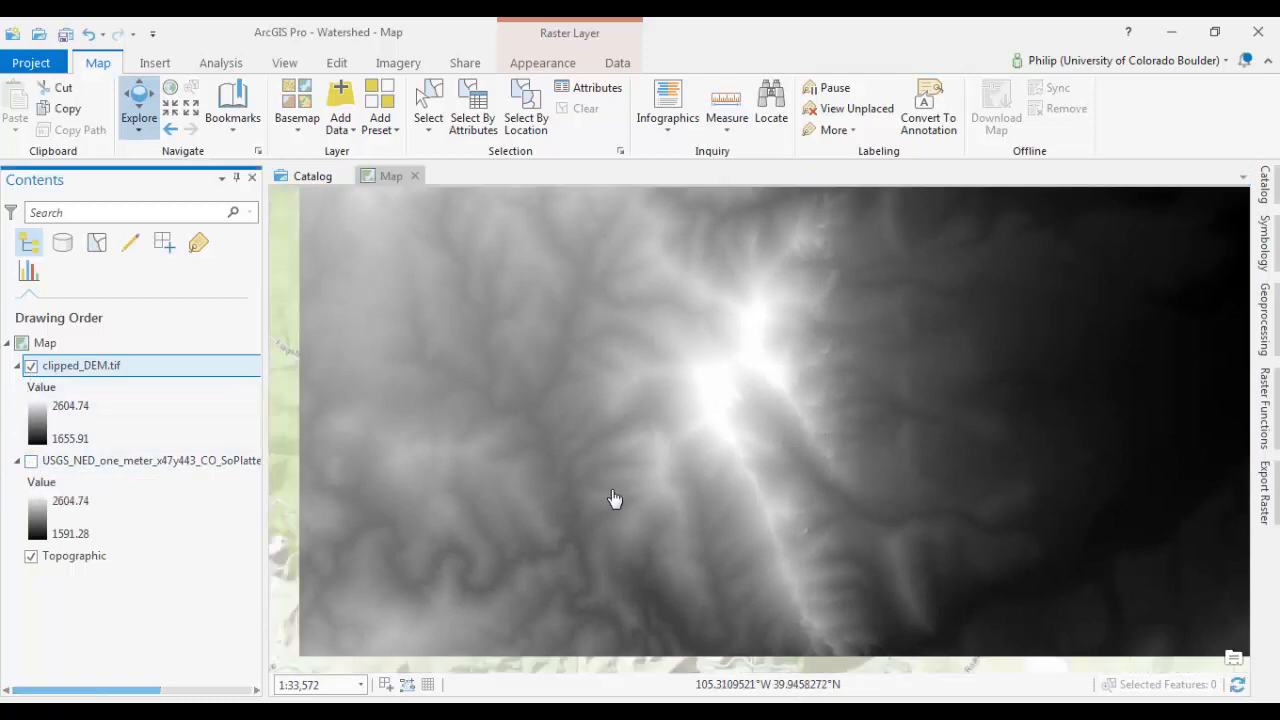
scroll("down", 3)
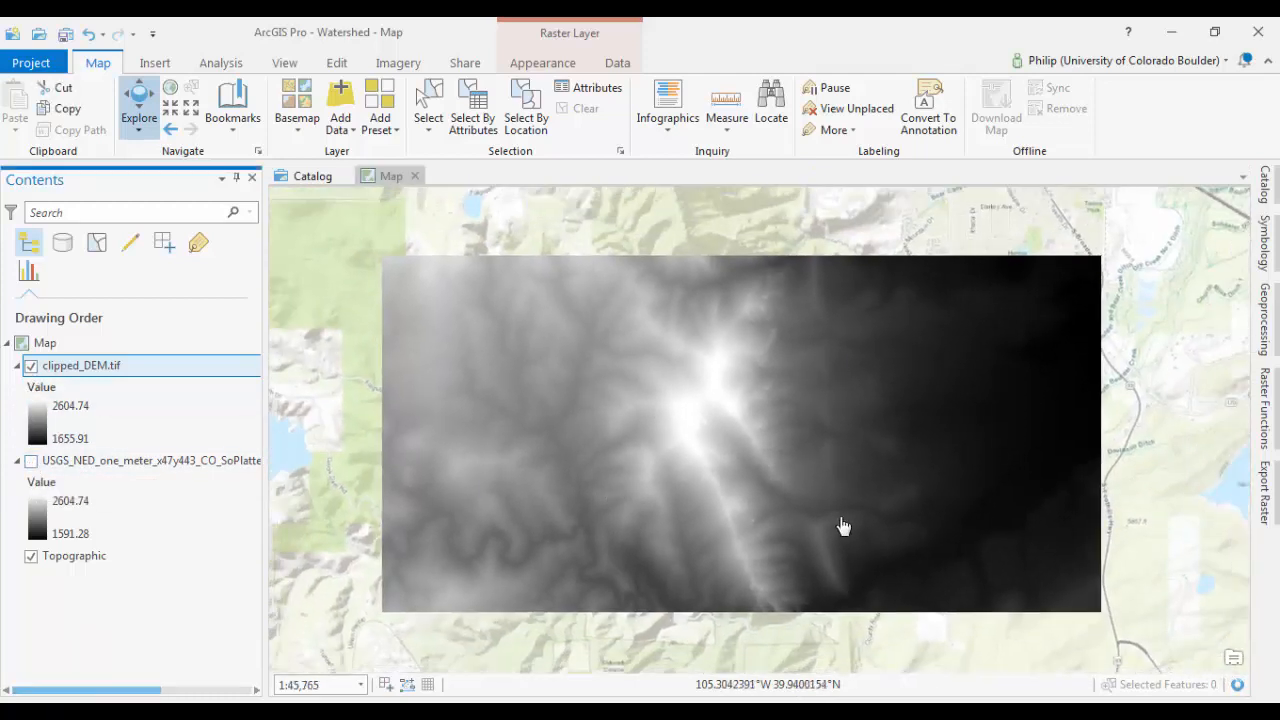
left_click_drag(845, 525, 810, 505)
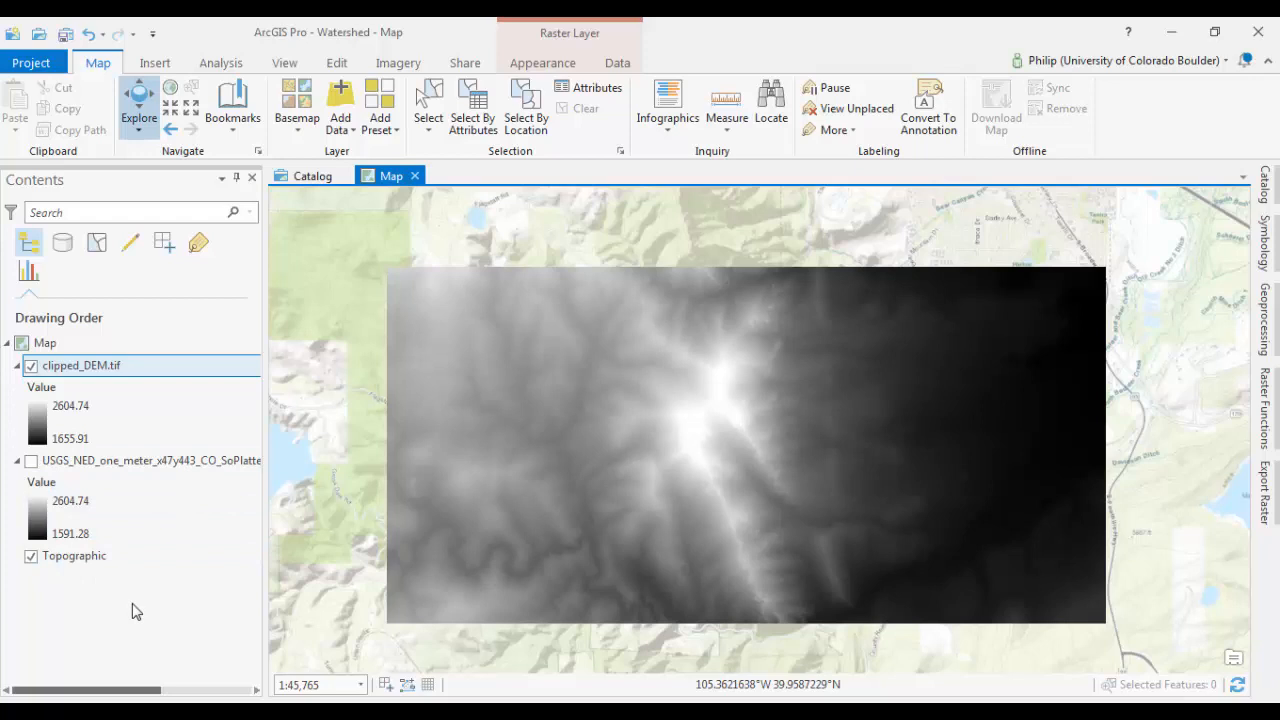
mouse_move(220, 62)
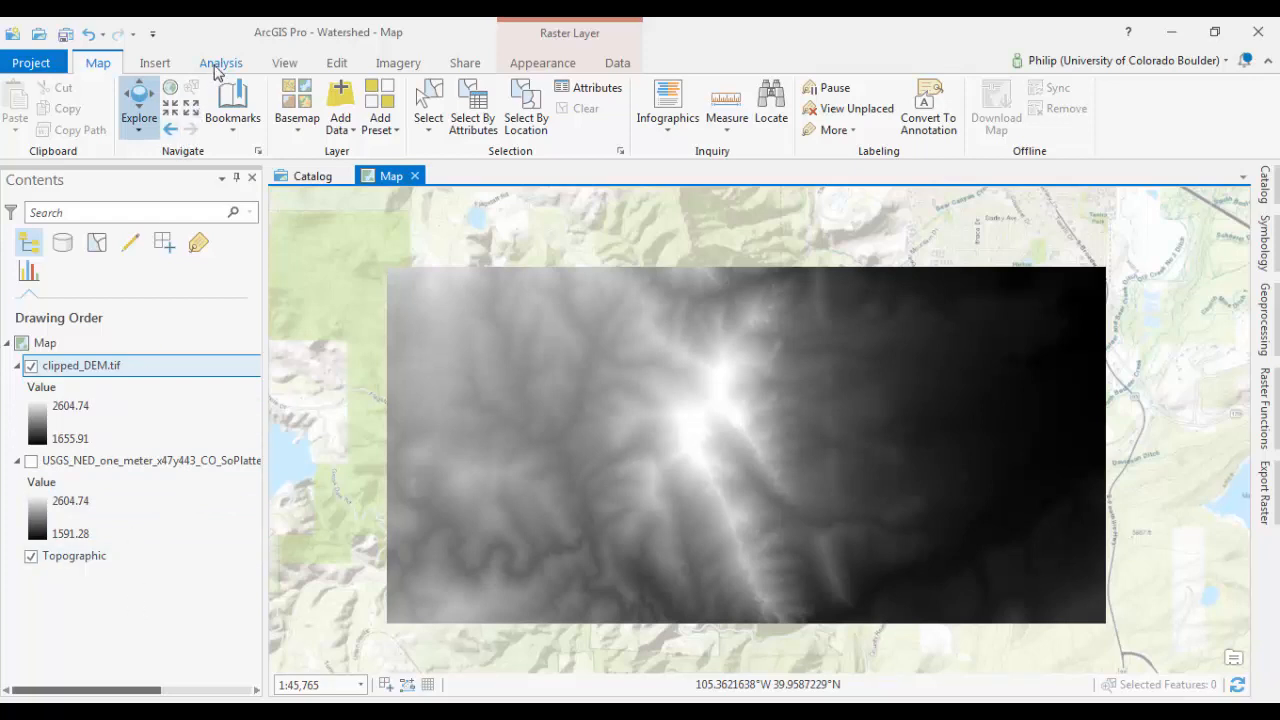
- Open the Geoprocessing pane and expand Spatial Analyst Tools down to the Hydrology toolset
left_click(221, 62)
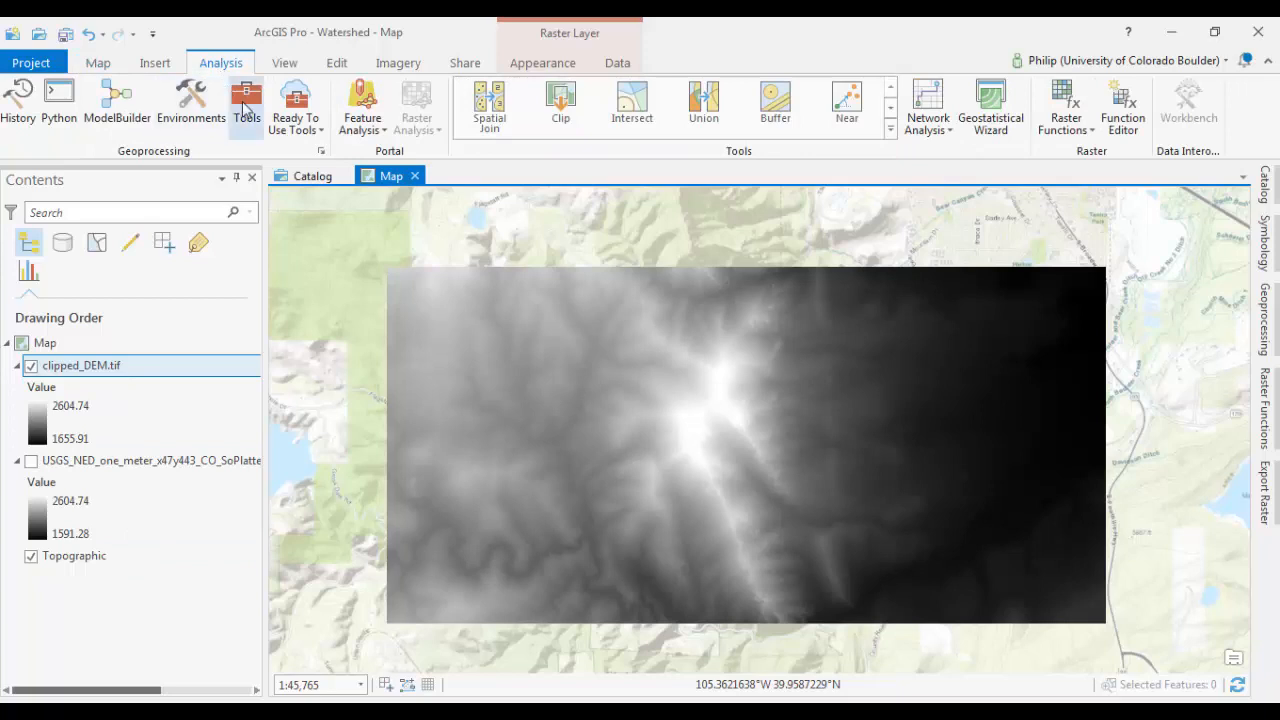
mouse_move(247, 100)
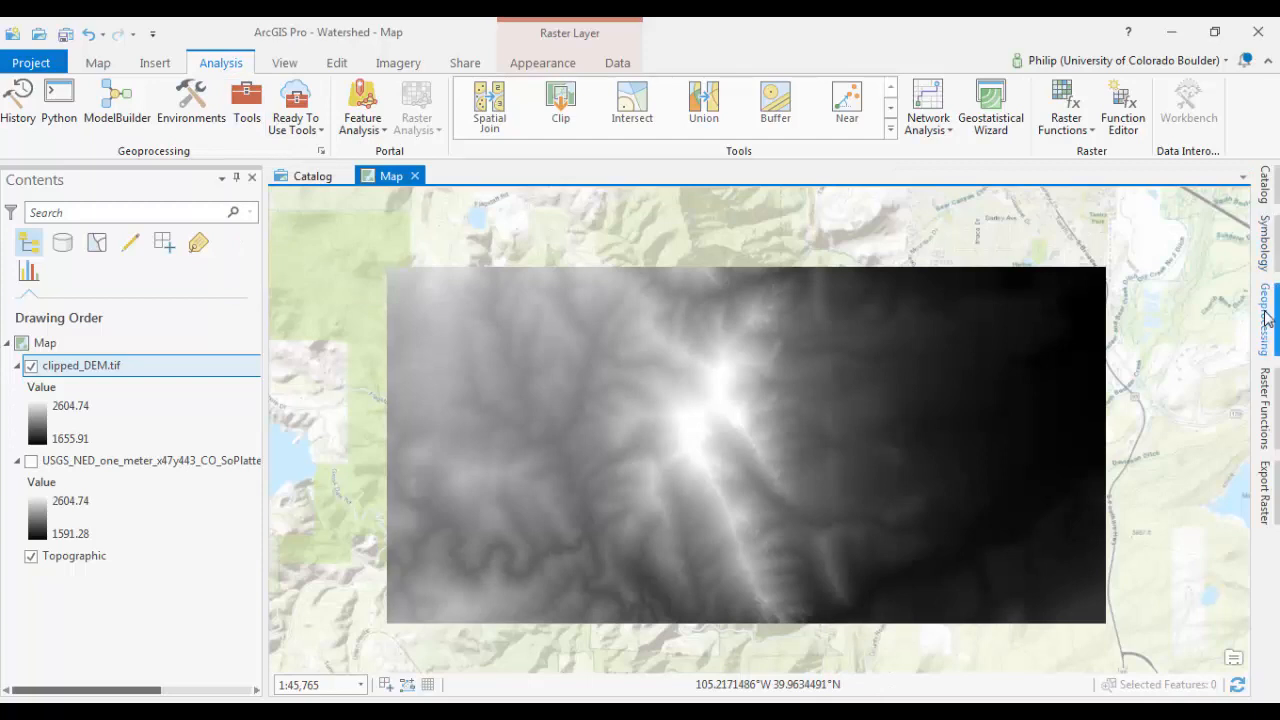
left_click(1264, 310)
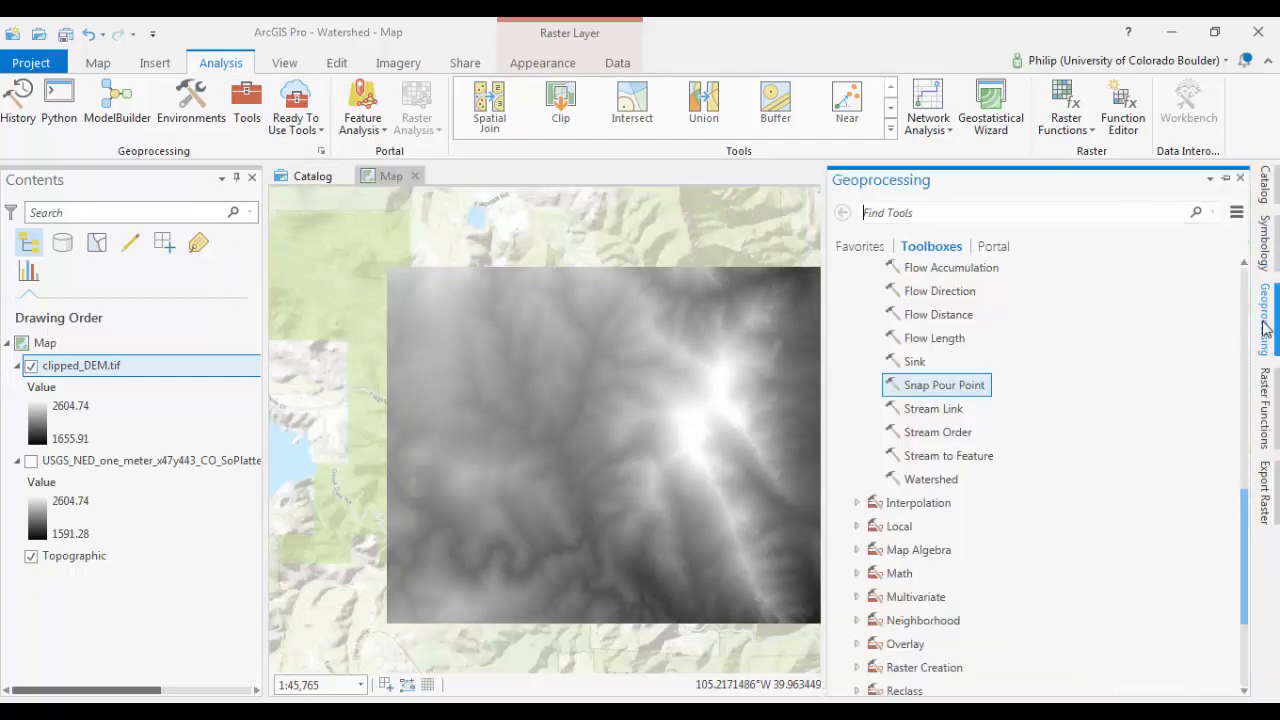
scroll("up", 3)
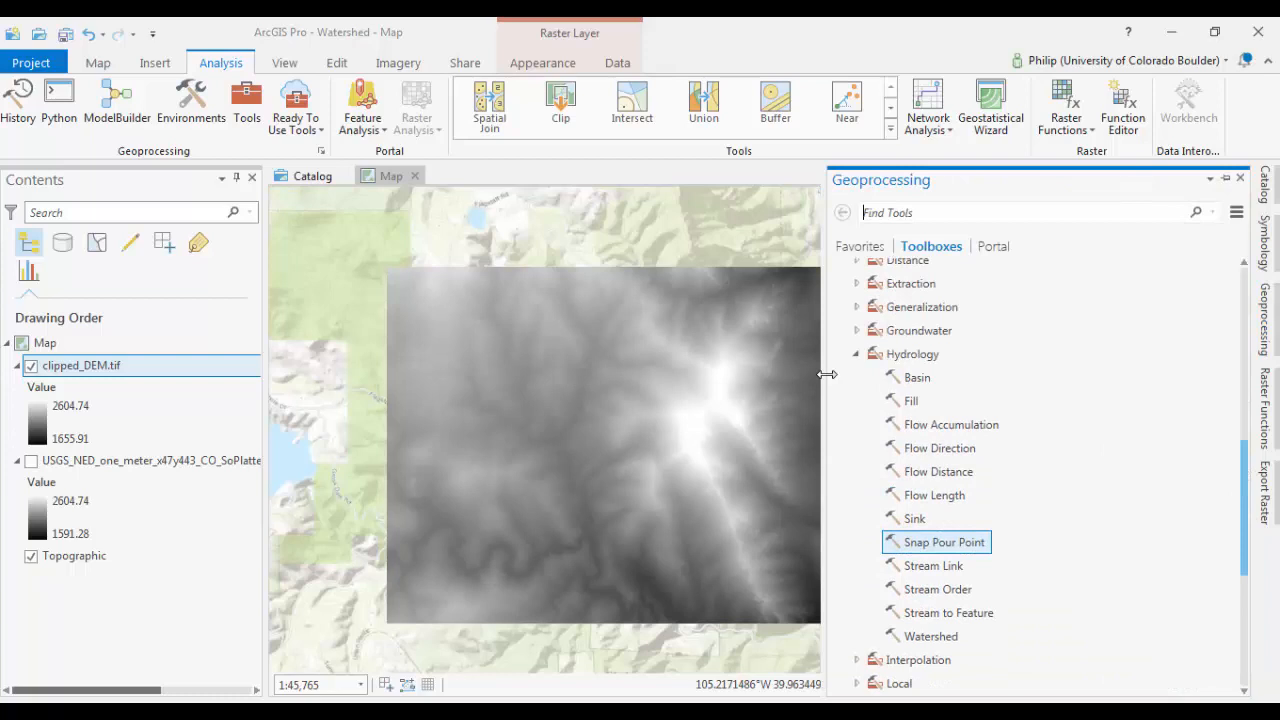
left_click(857, 353)
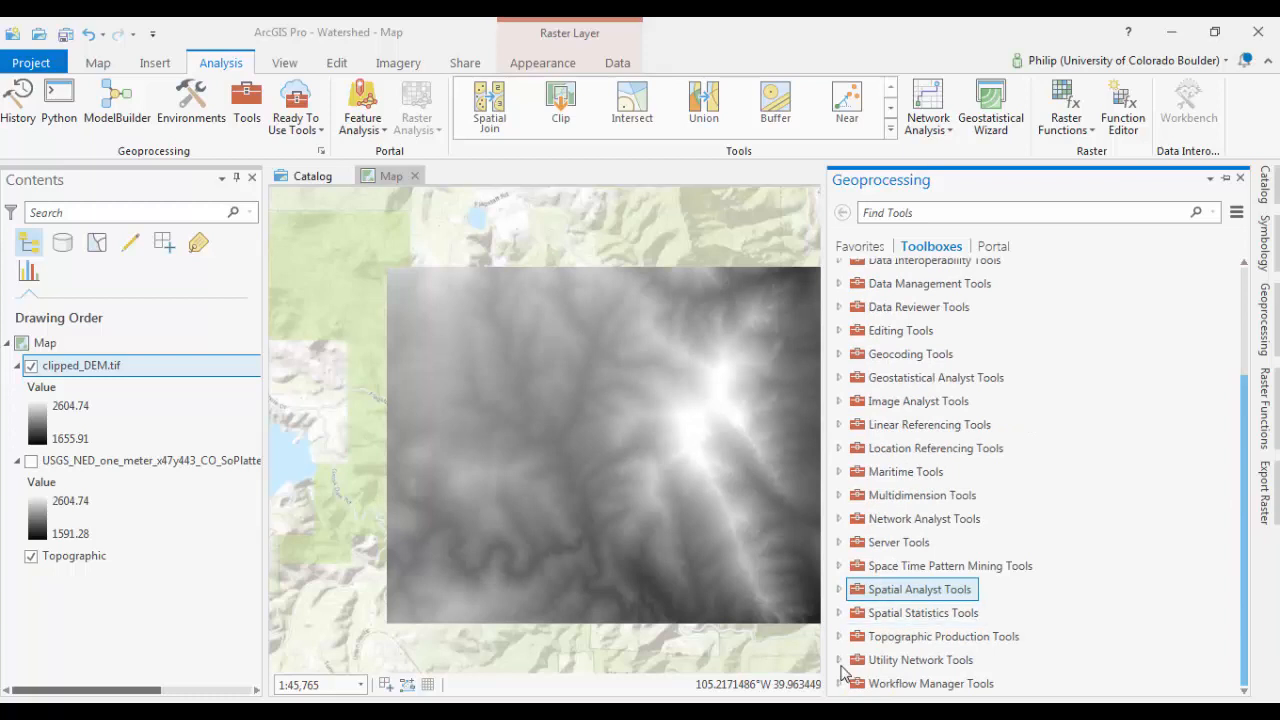
left_click(838, 589)
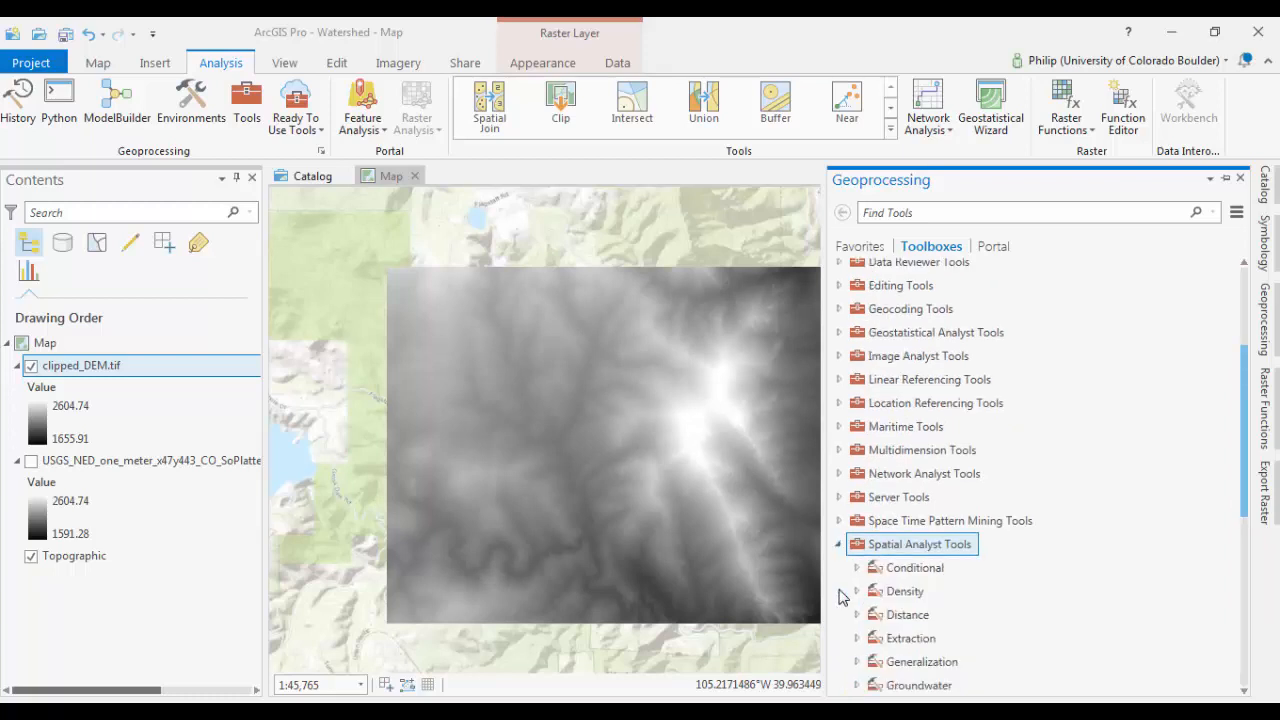
scroll("down", 3)
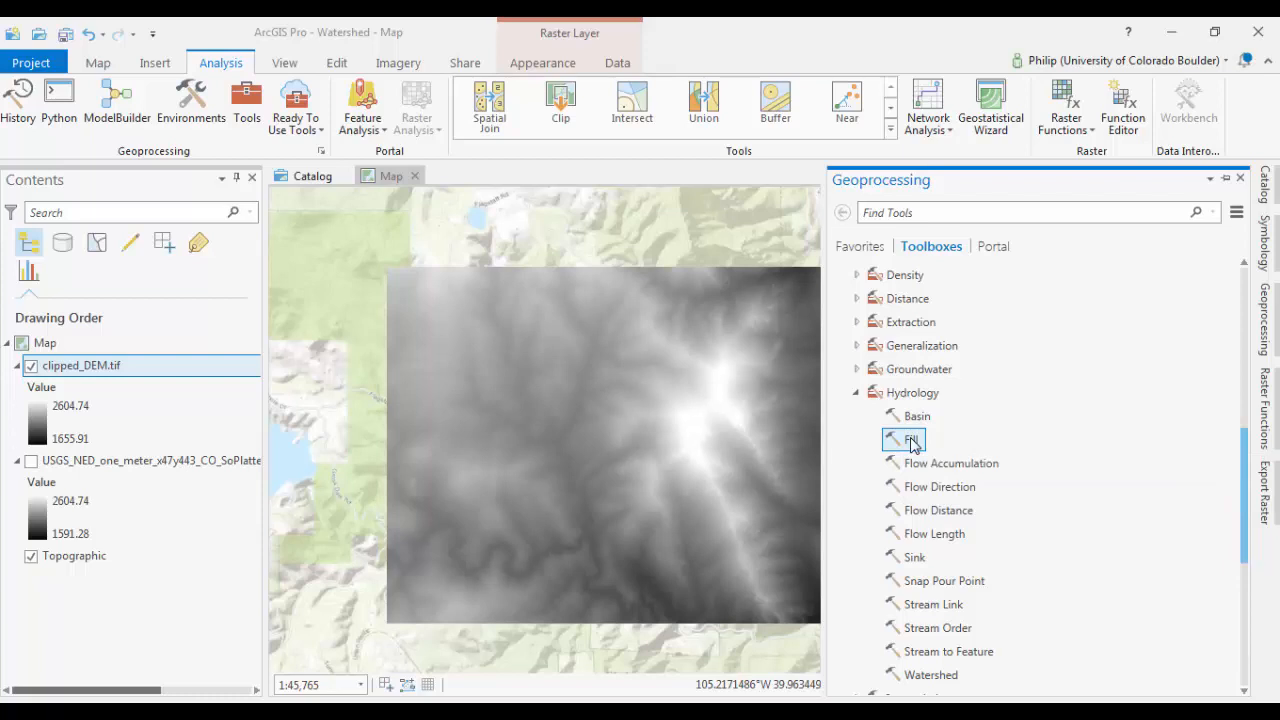
- Run Fill on clipped_DEM.tif with output DEM_fill and dismiss the results summary
left_click(911, 440)
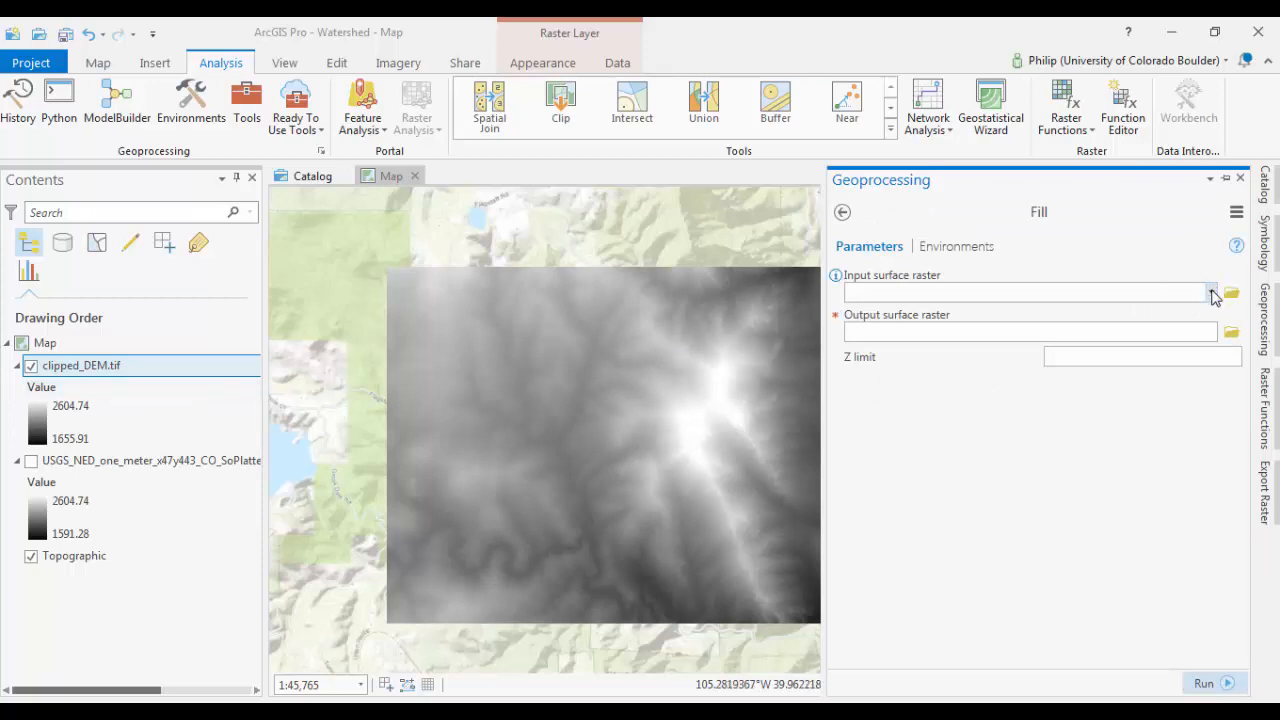
left_click(1211, 292)
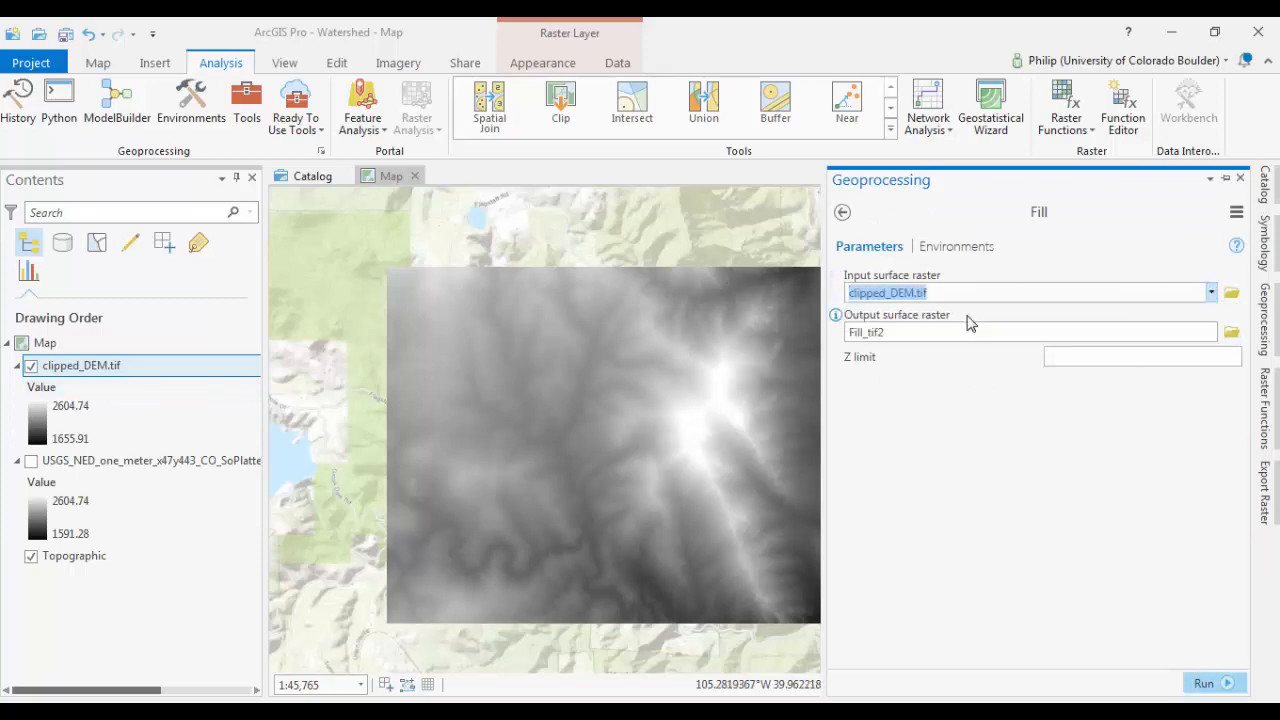
left_click(1000, 332)
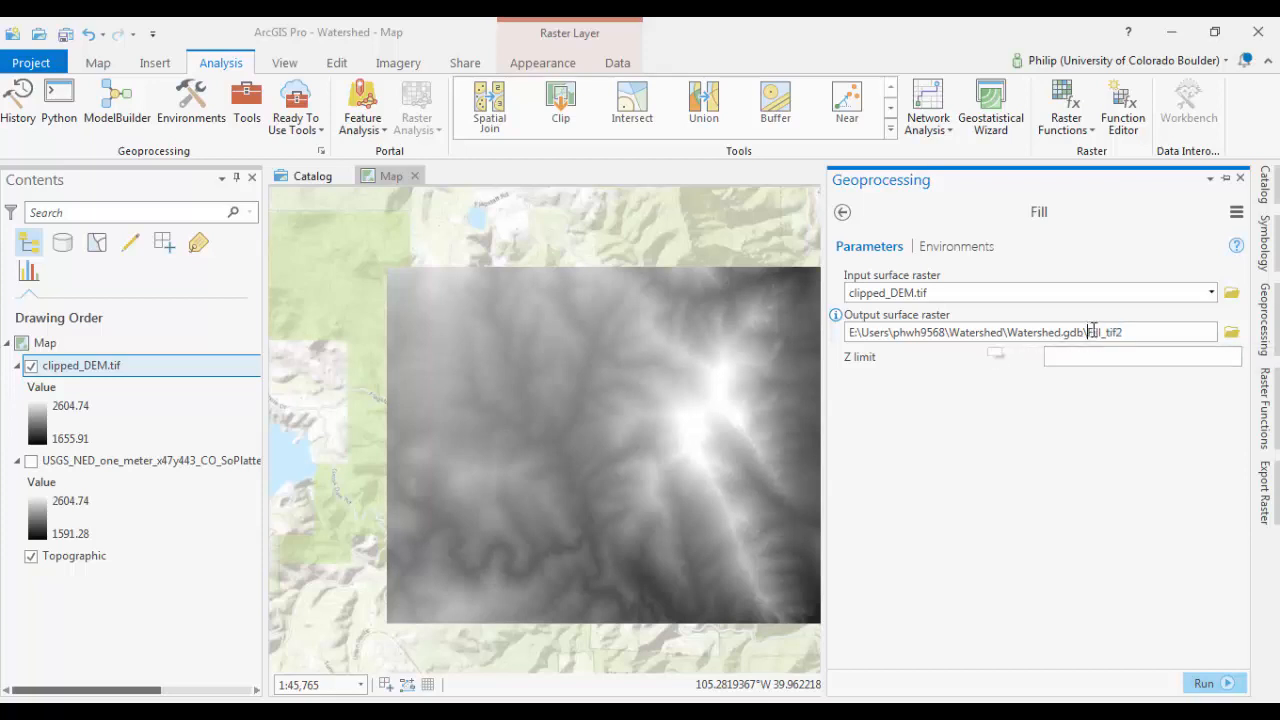
double_click(1103, 332)
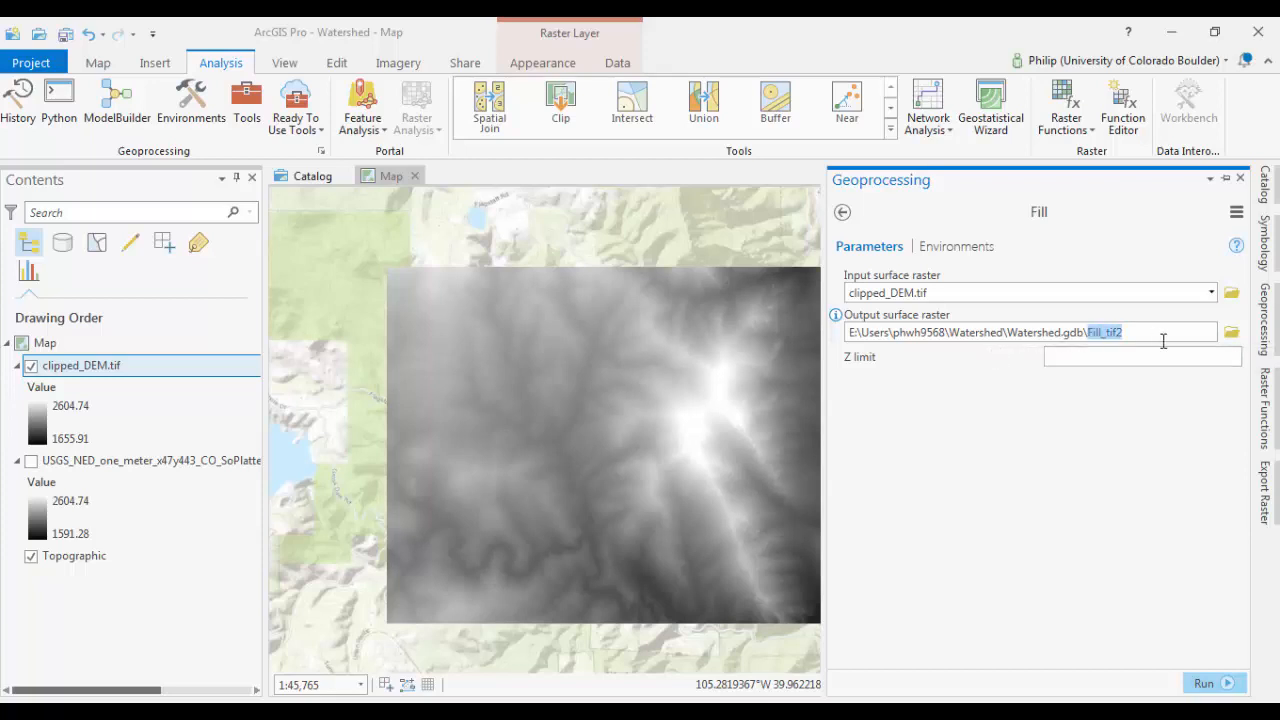
type("D")
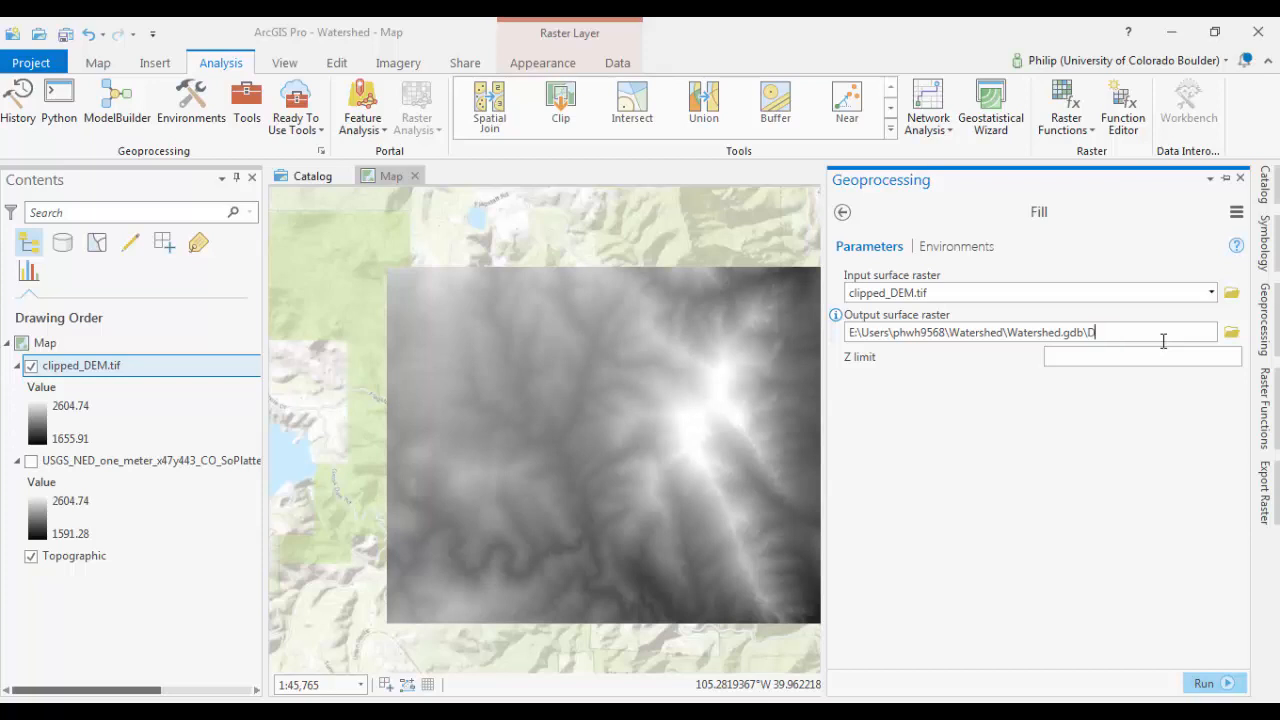
type("DEM_fill")
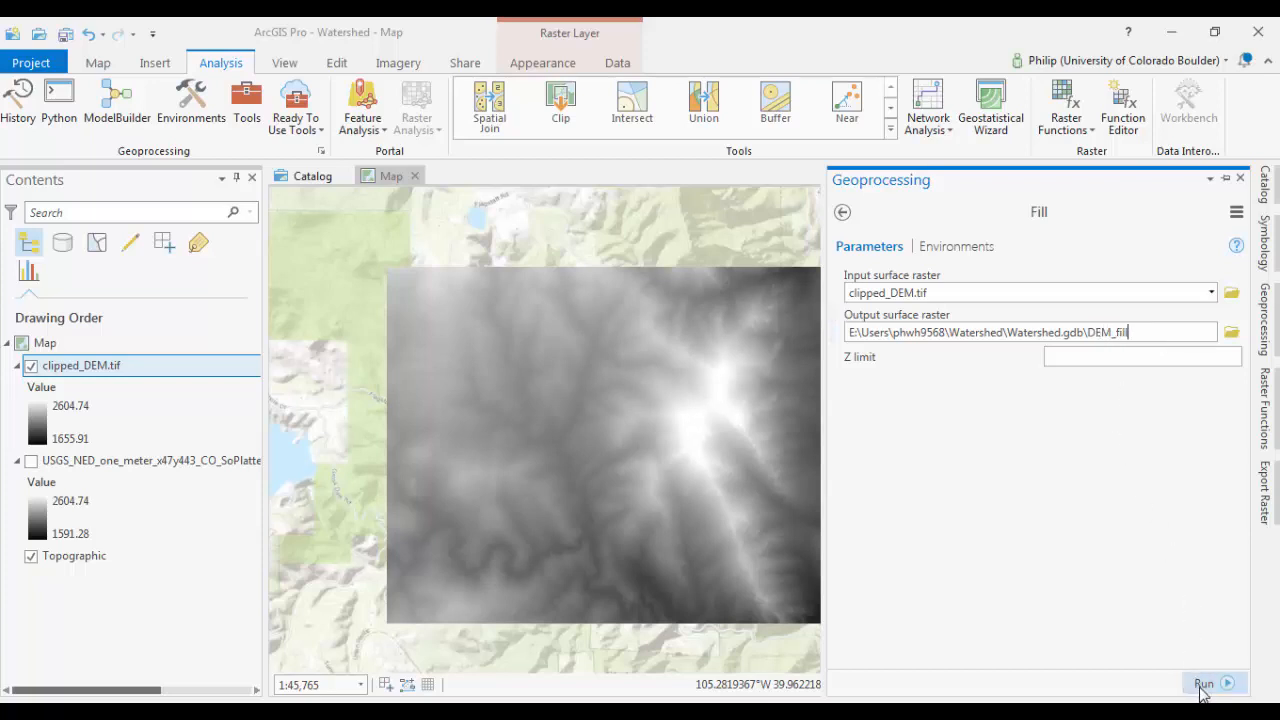
left_click(1204, 684)
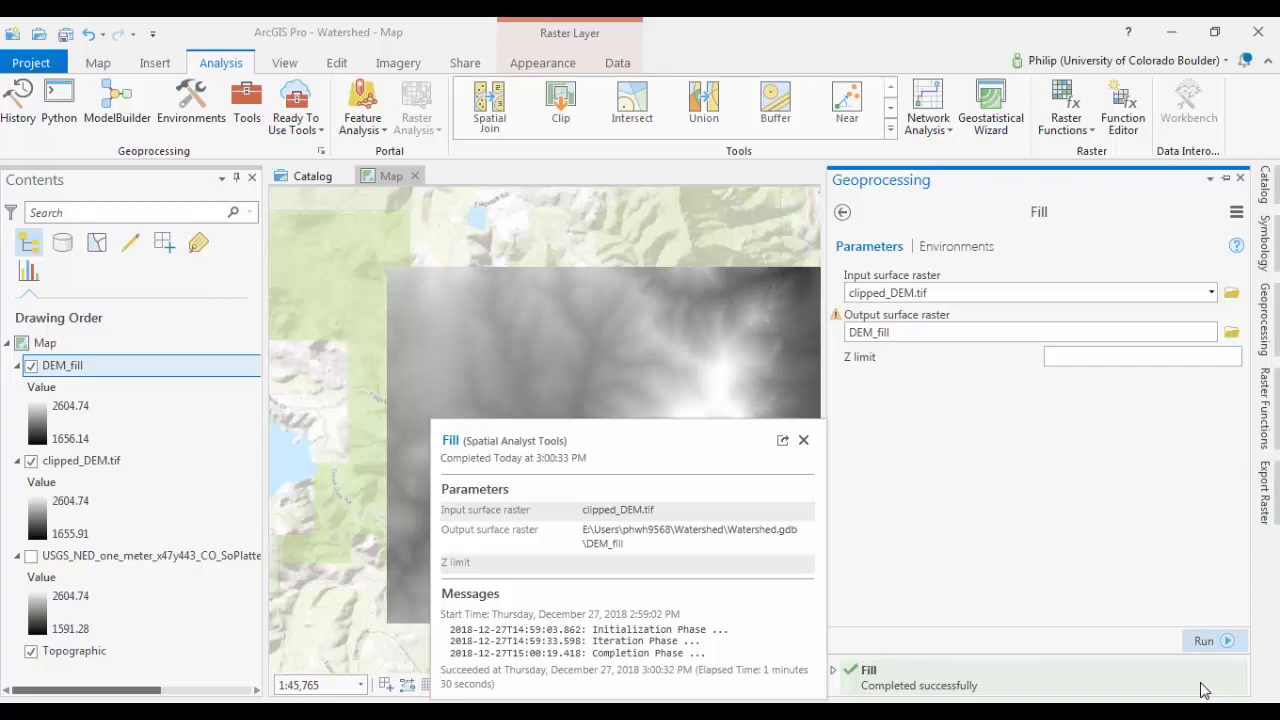
mouse_move(620, 361)
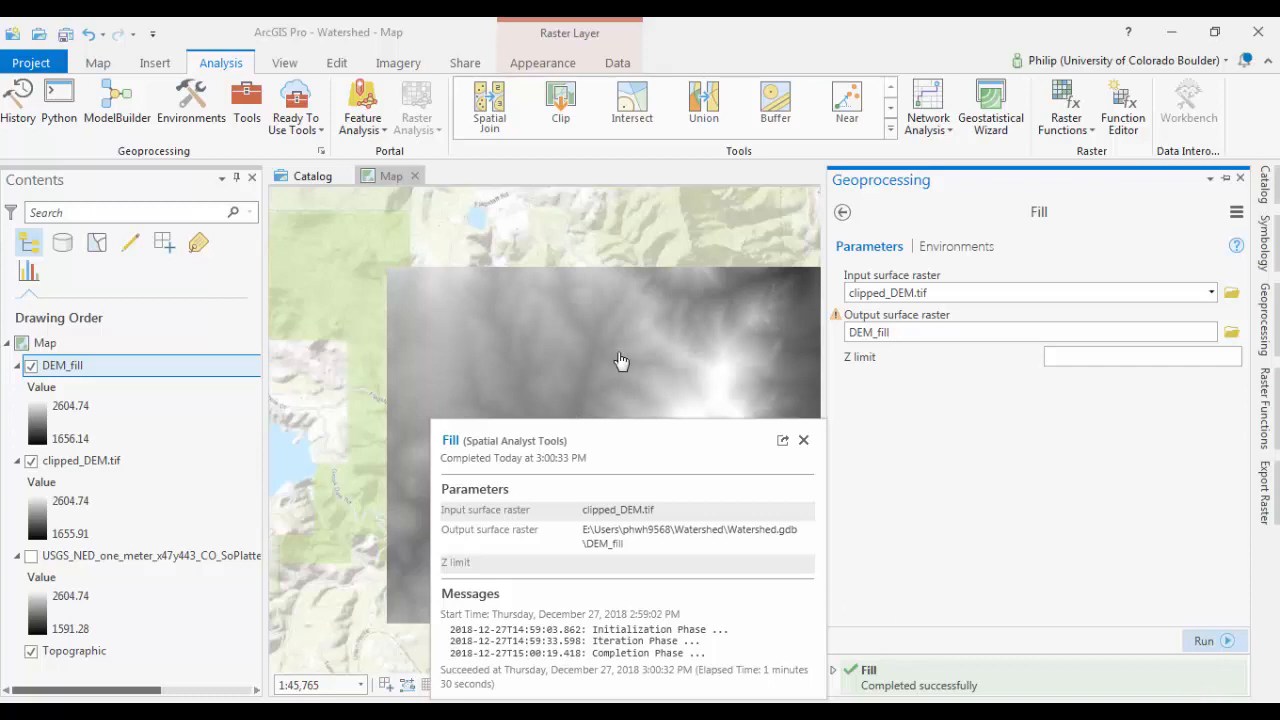
left_click(803, 440)
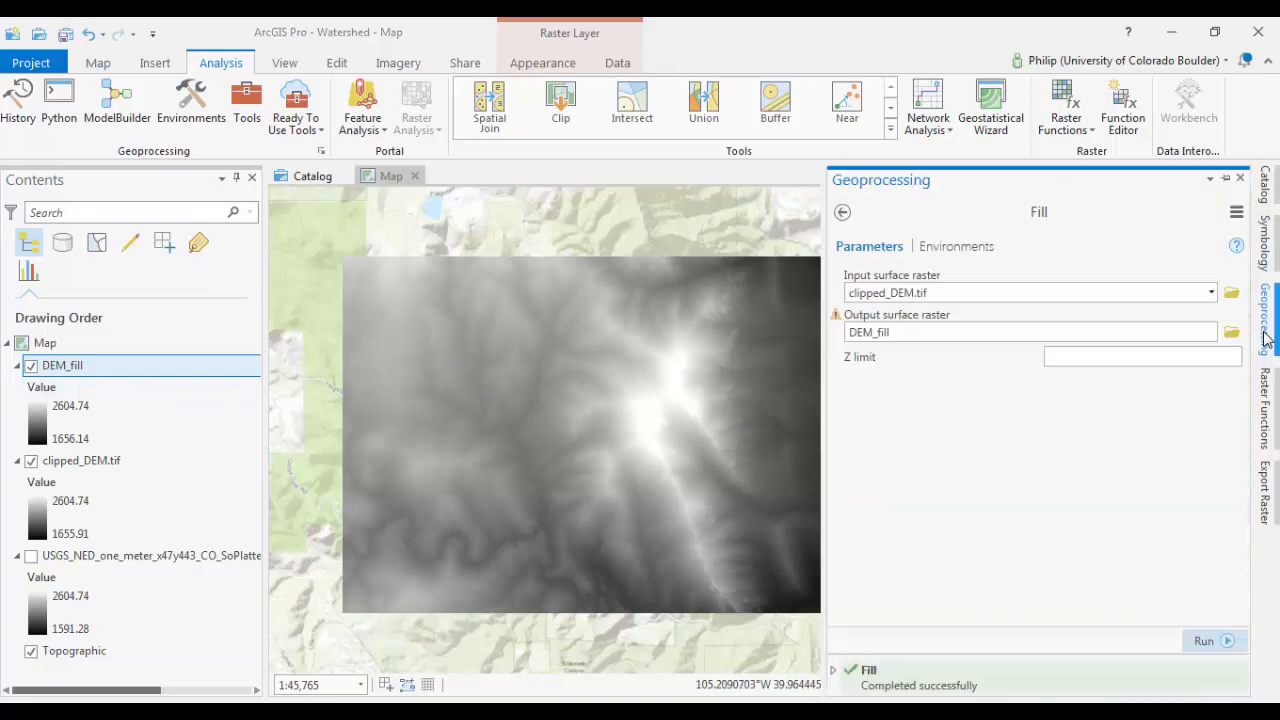
mouse_move(1270, 335)
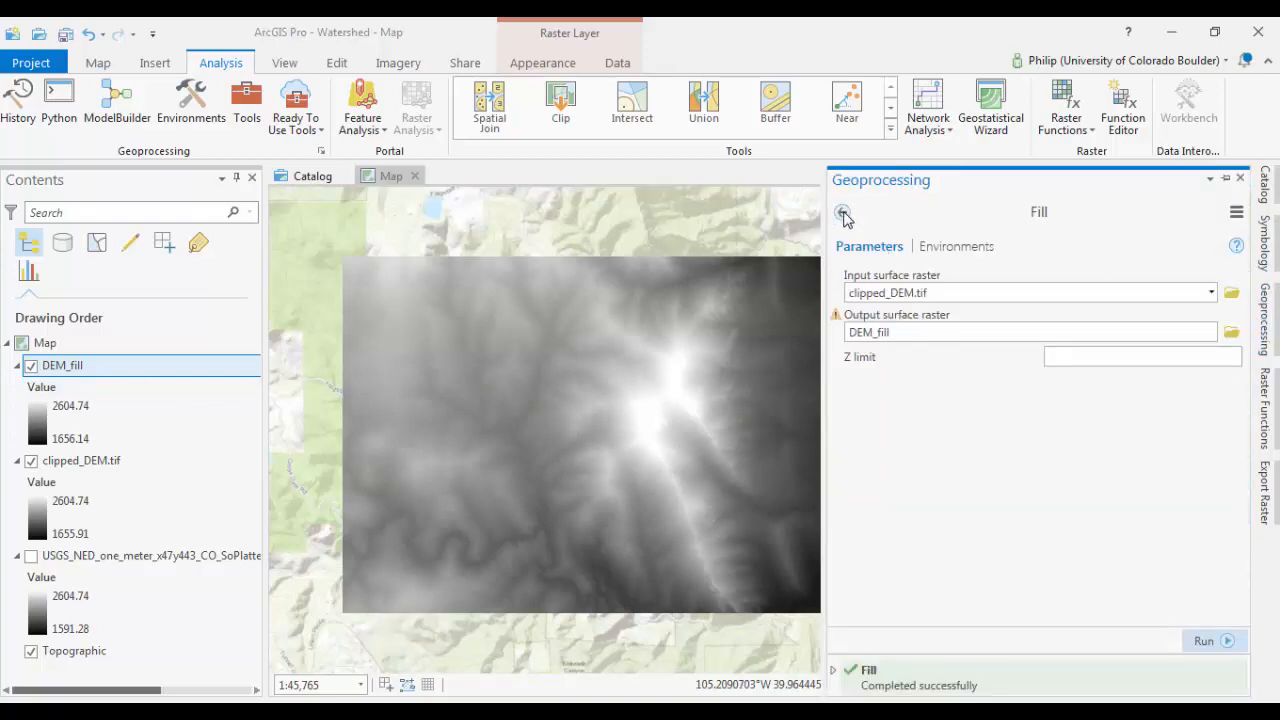
- Run Flow Direction on DEM_fill to produce the FlowDir_DEM raster
left_click(843, 212)
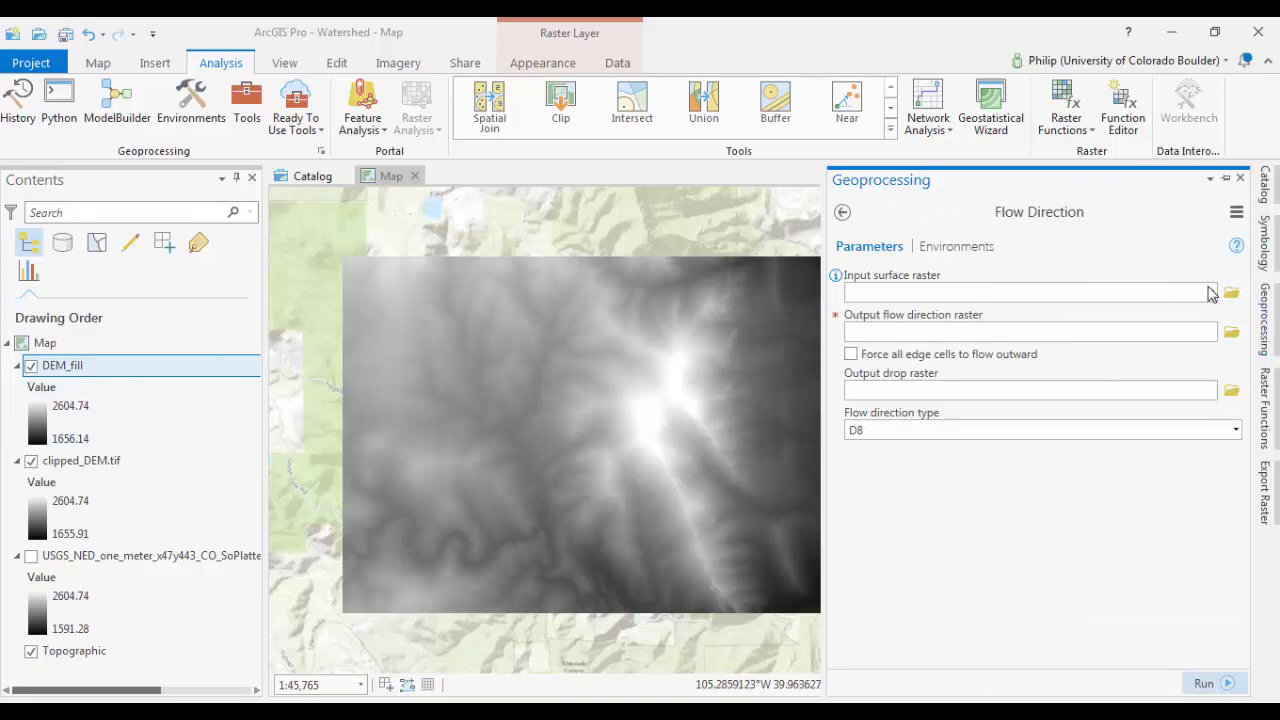
left_click(1211, 292)
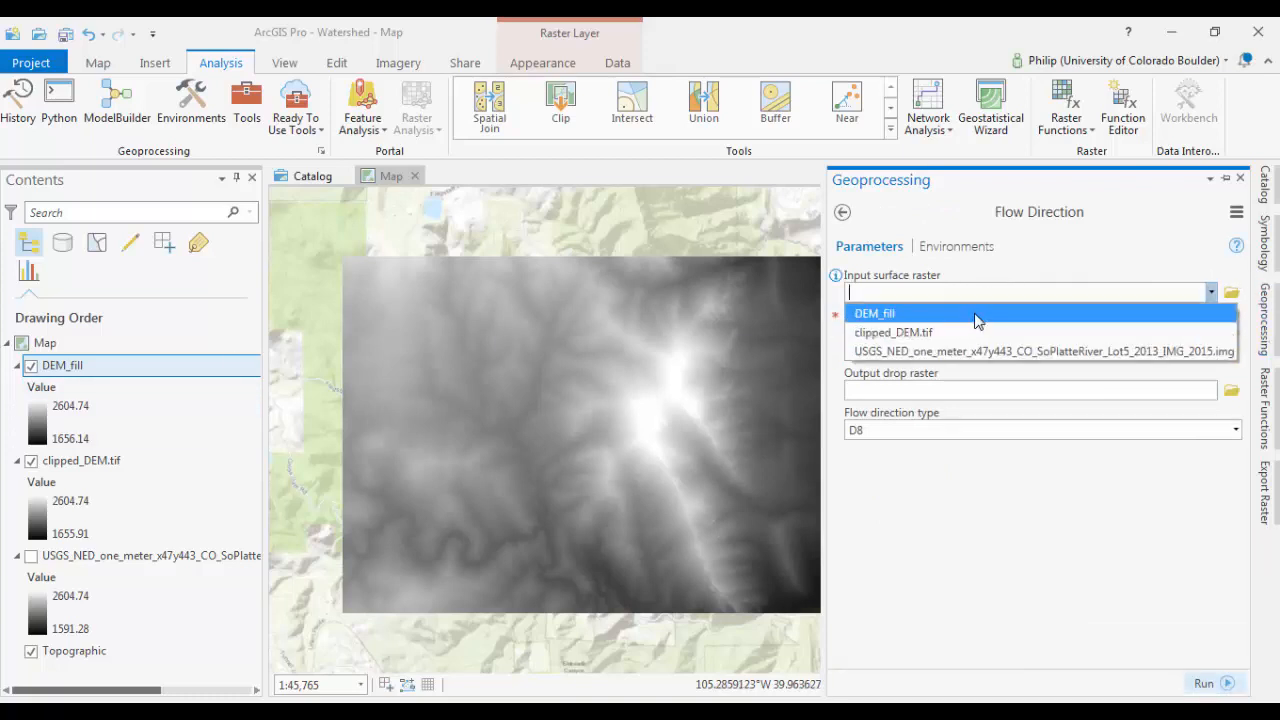
left_click(874, 313)
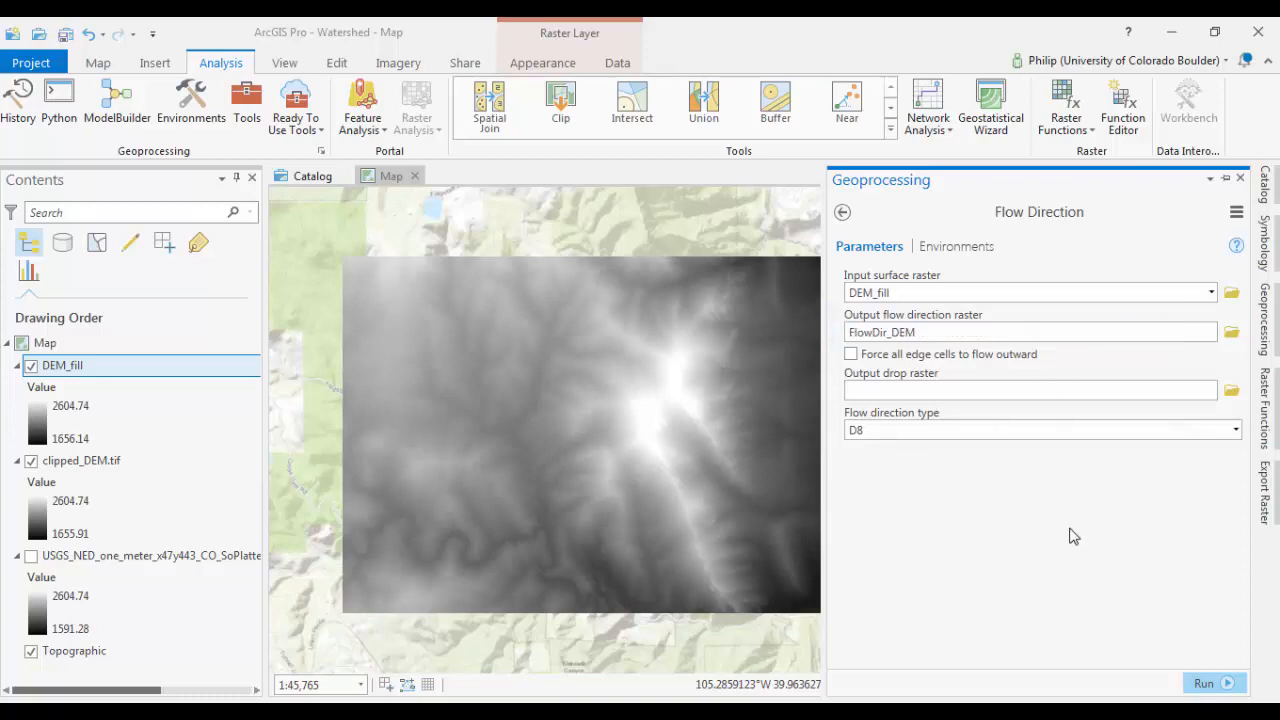
mouse_move(1204, 683)
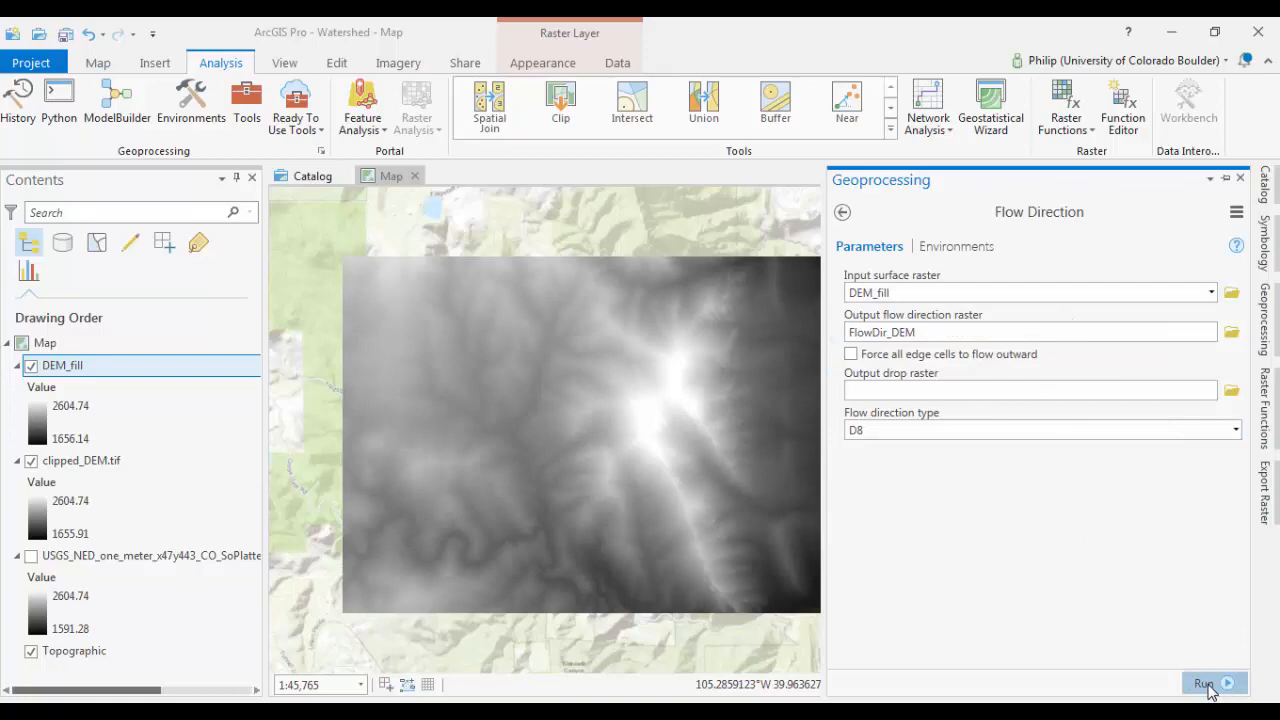
left_click(1204, 684)
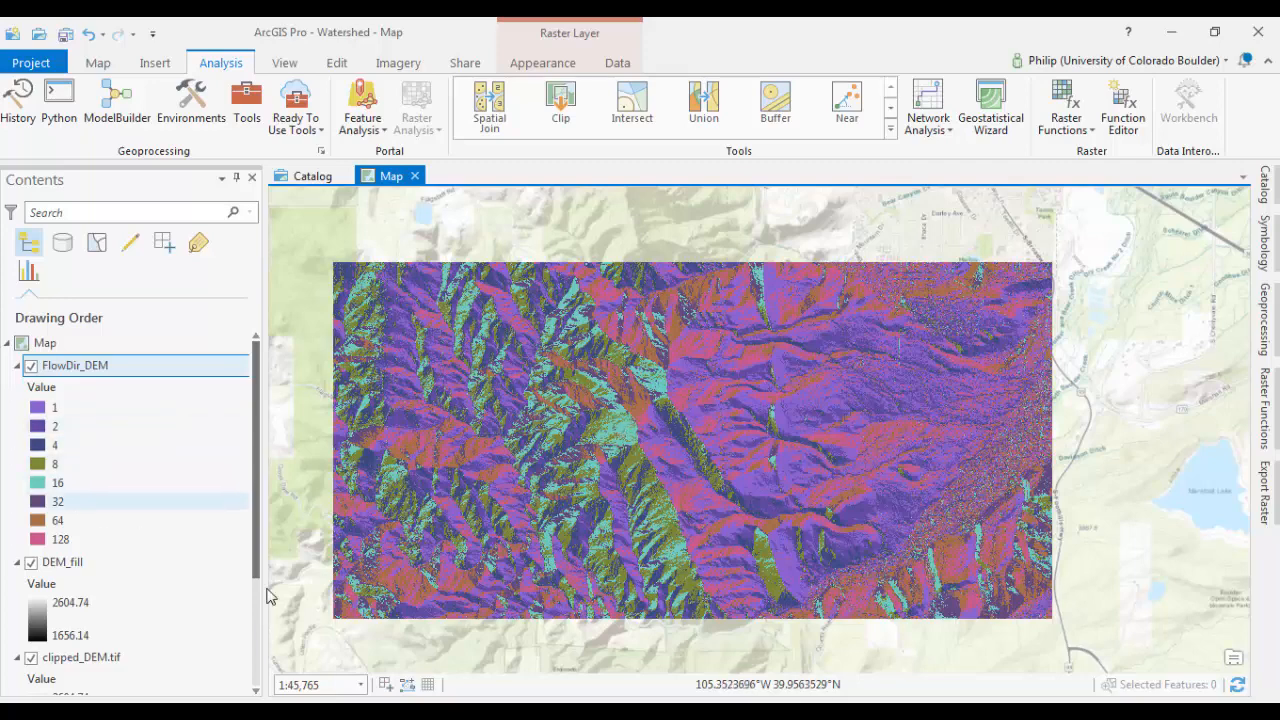
mouse_move(820, 482)
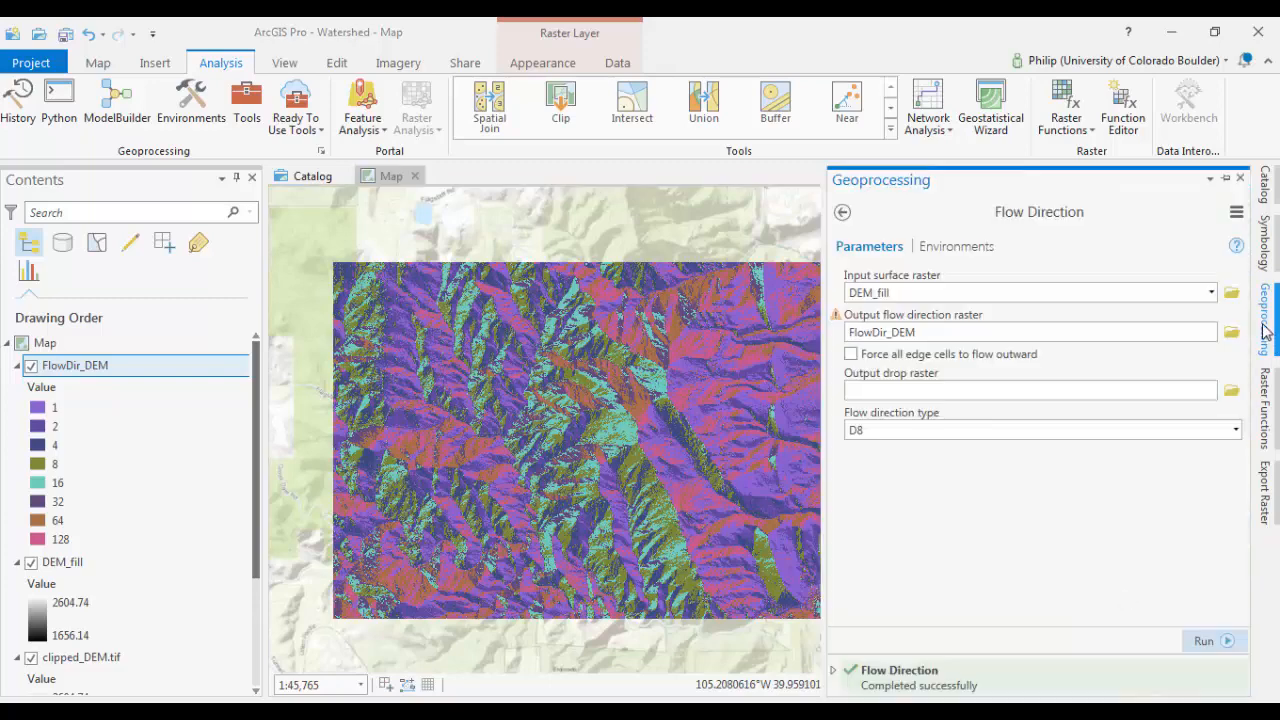
mouse_move(977, 211)
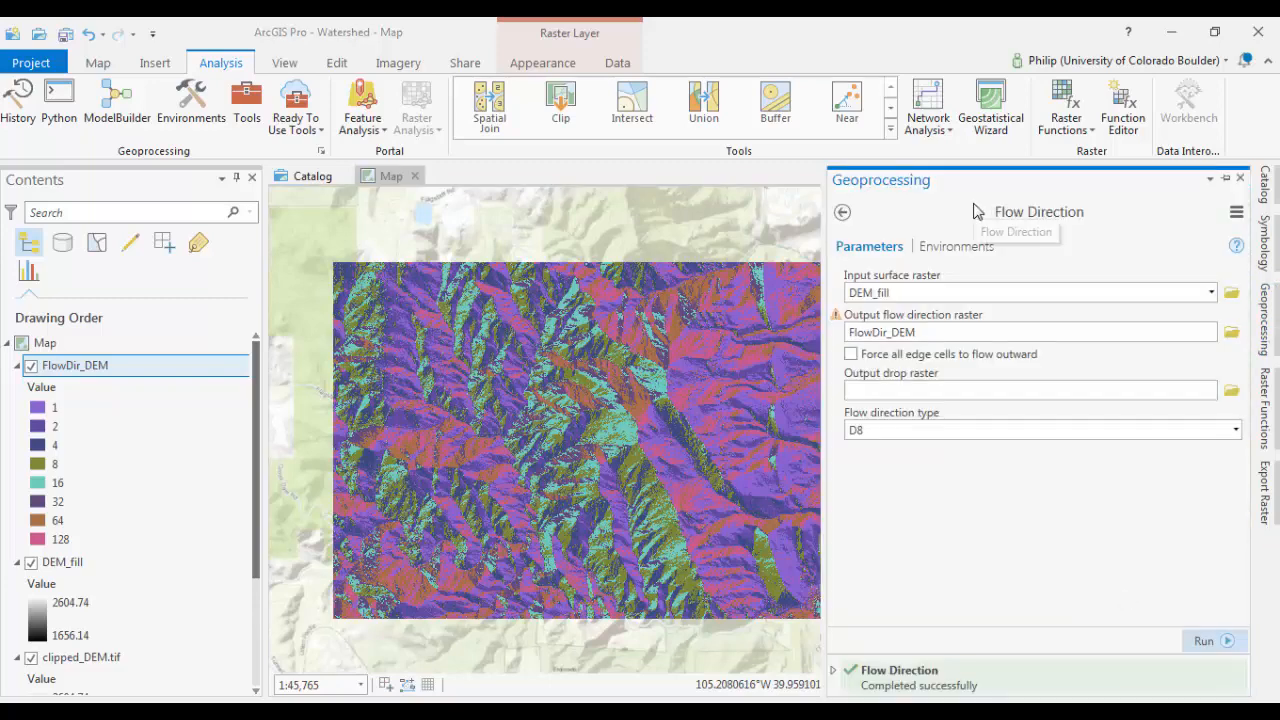
- Run the Basin tool on FlowDir_DEM with output named Basins
left_click(842, 212)
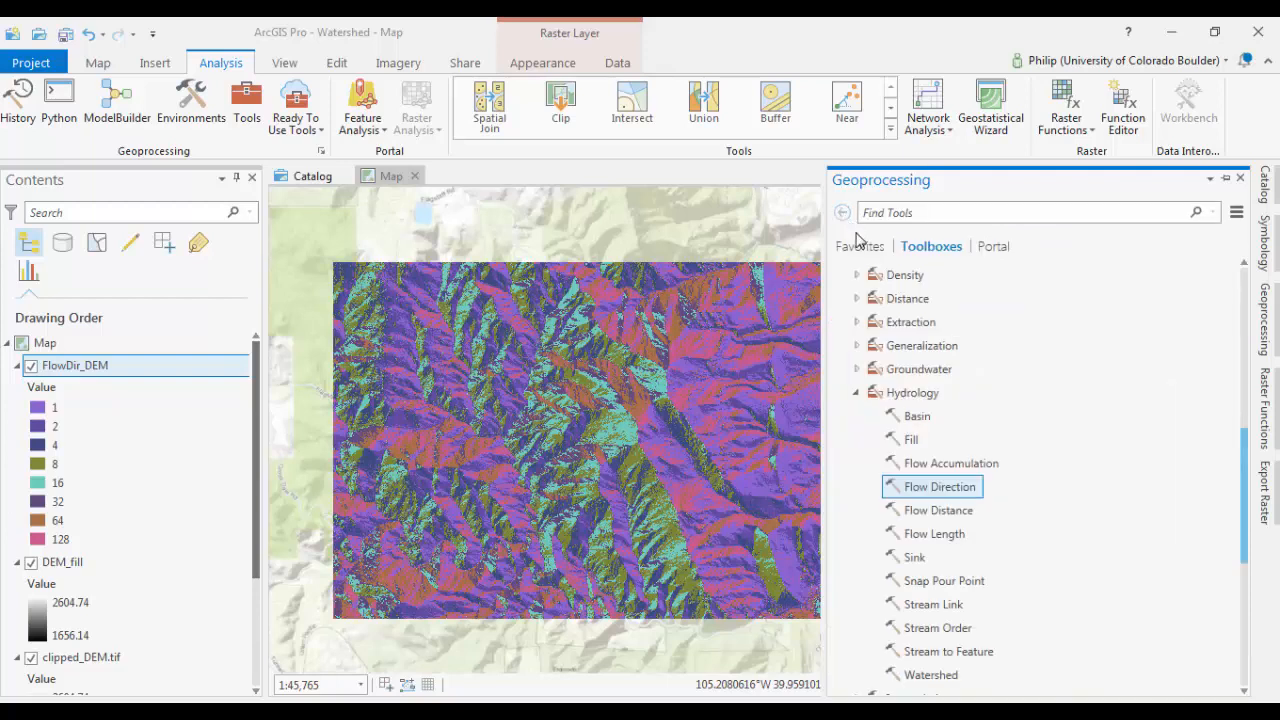
mouse_move(910, 416)
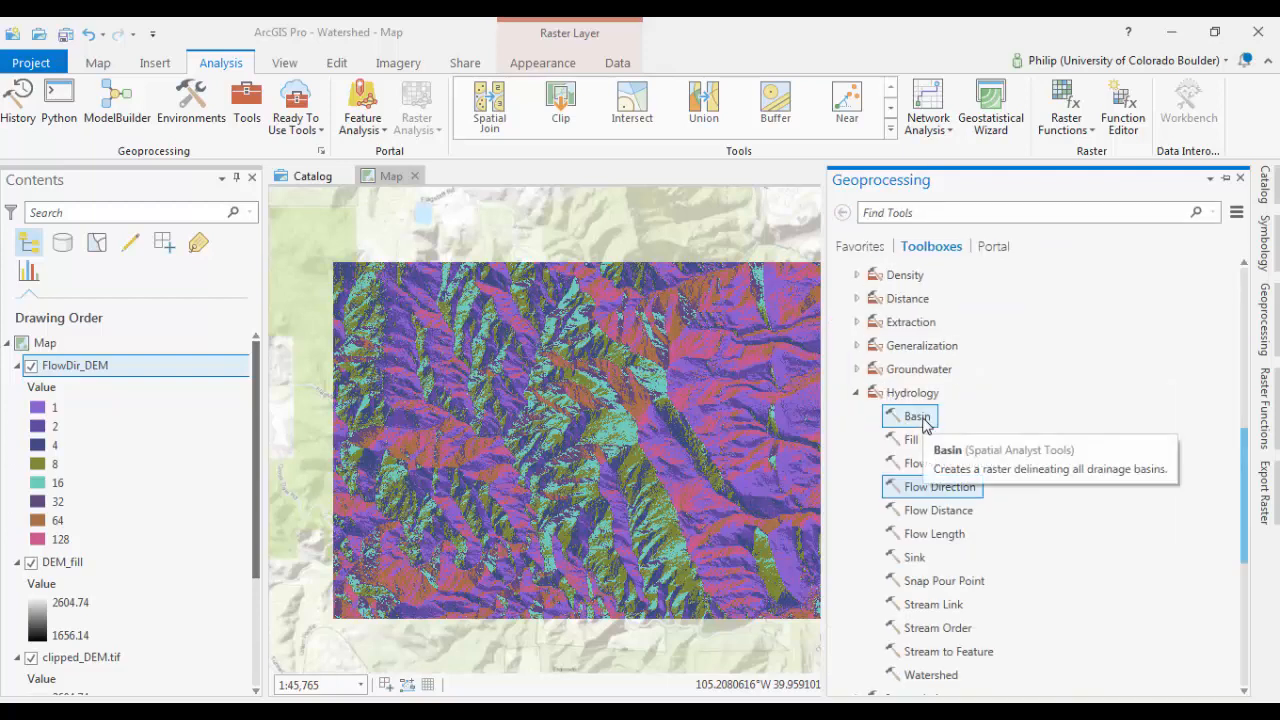
left_click(916, 416)
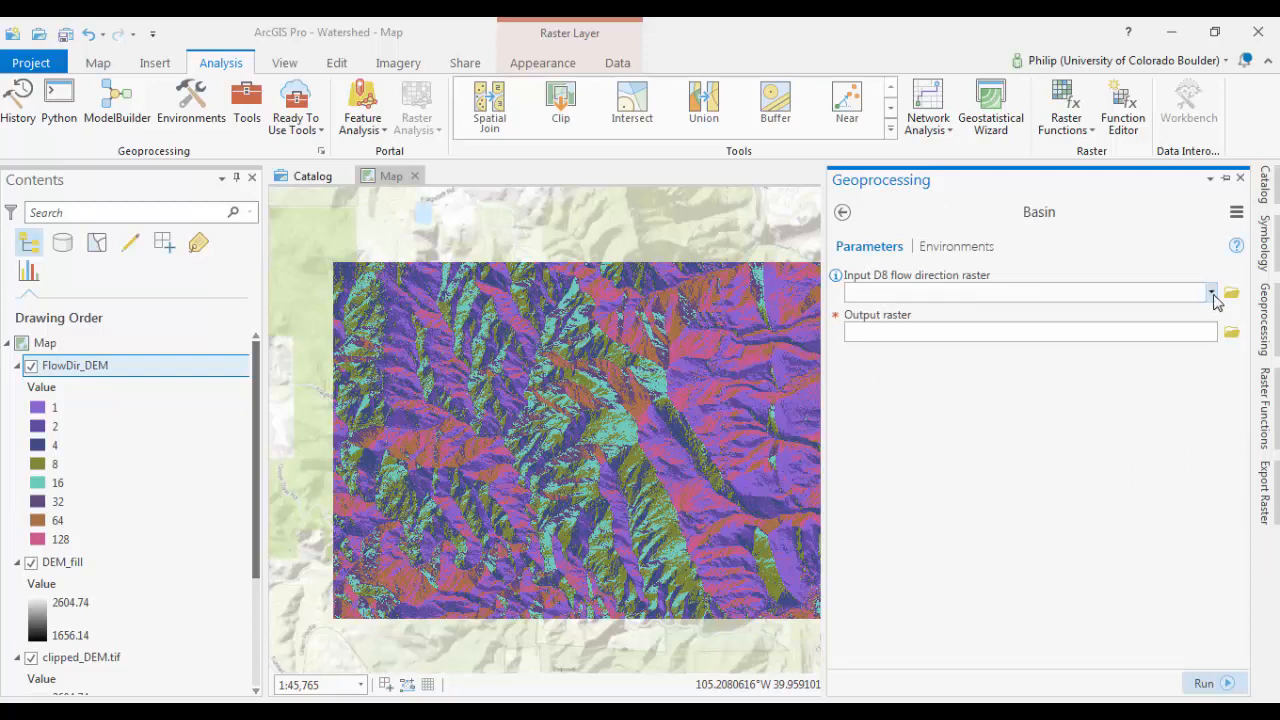
left_click(1211, 292)
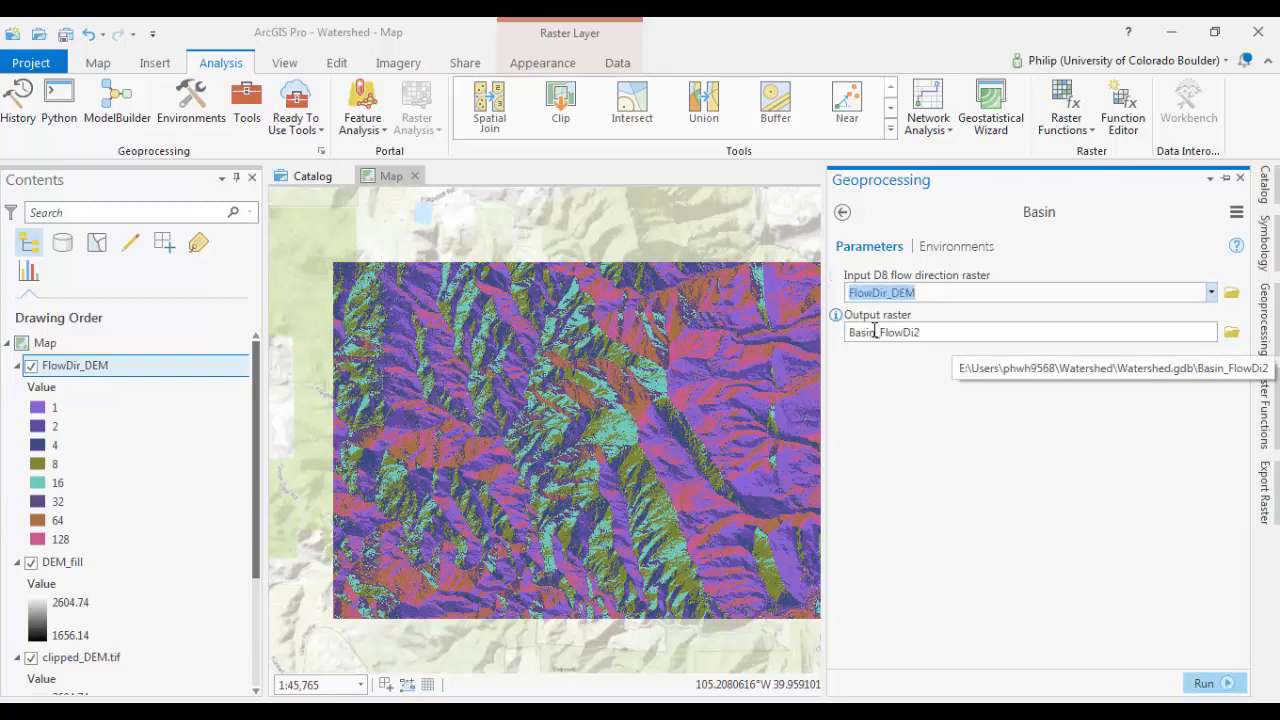
left_click(1020, 331)
type("Basins")
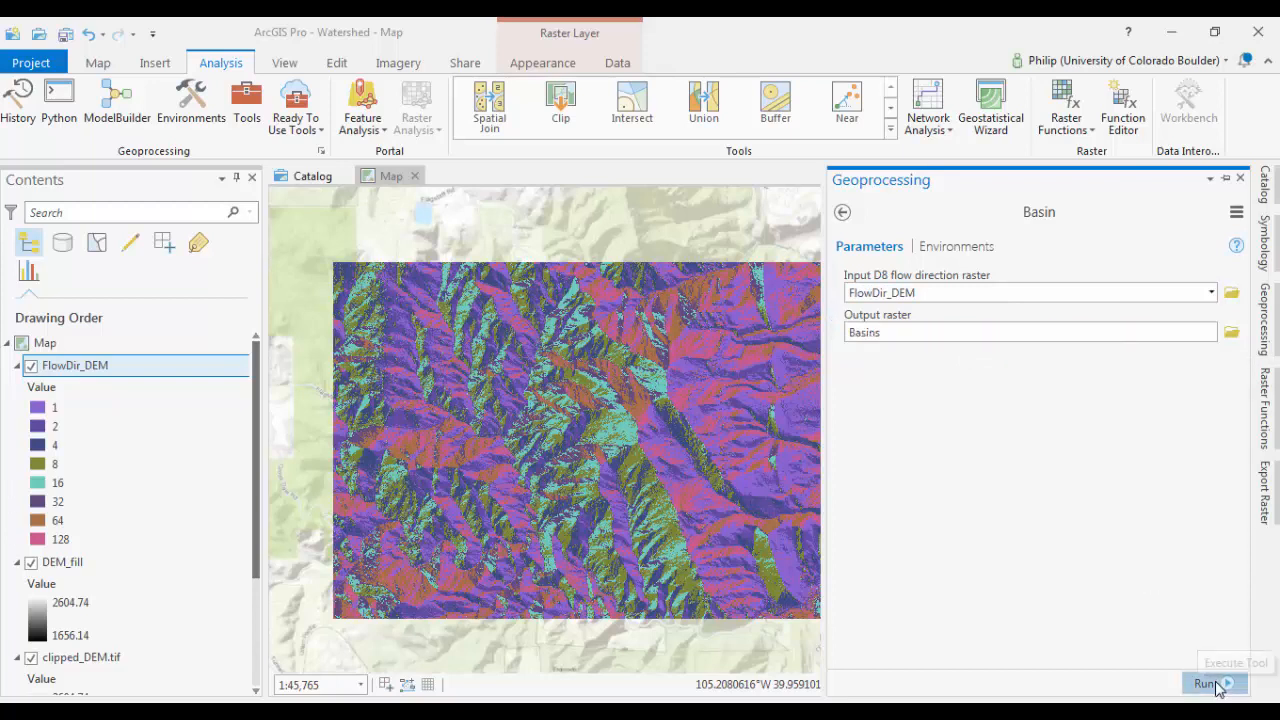
left_click(1204, 683)
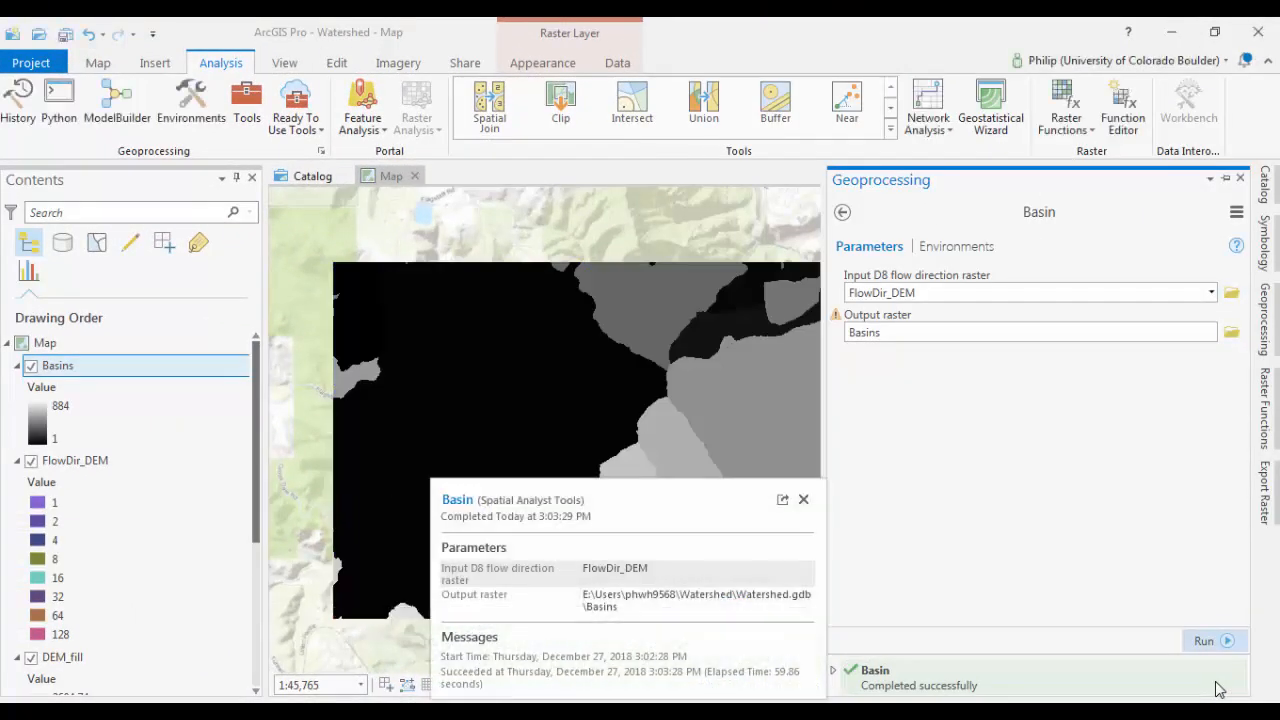
- Close the Geoprocessing pane to view the full Basins raster
left_click(803, 499)
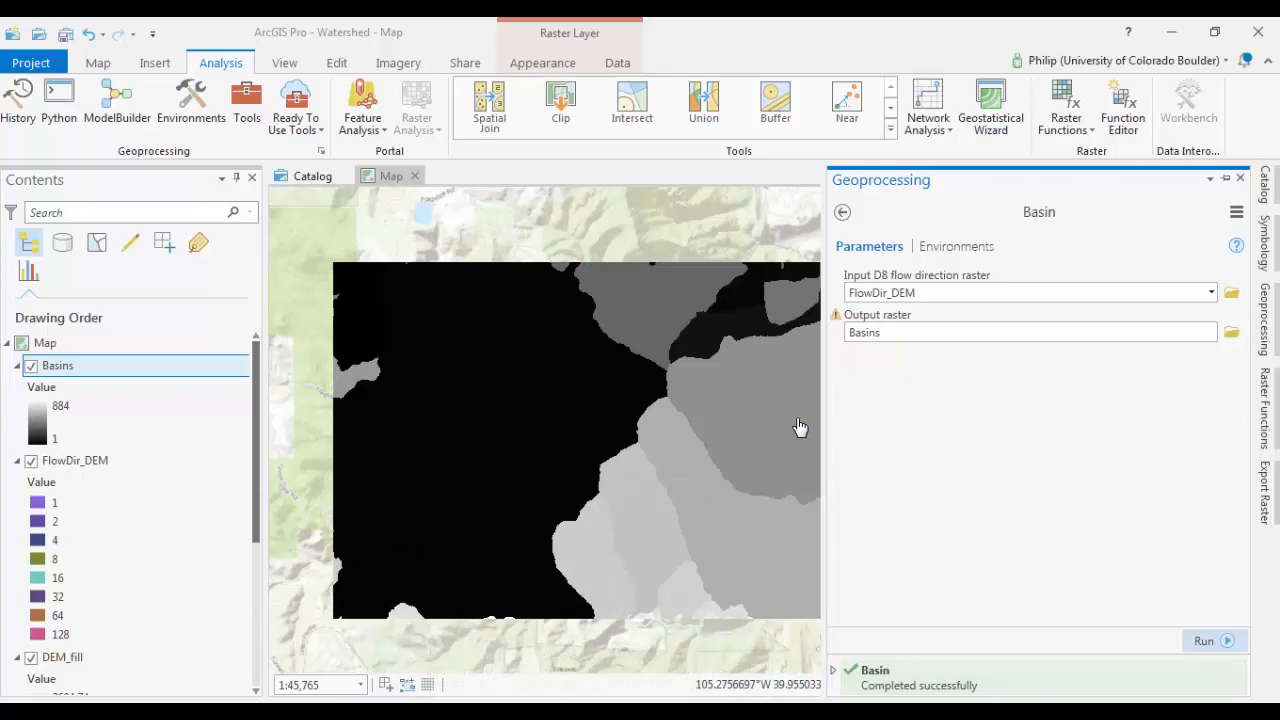
left_click(1240, 178)
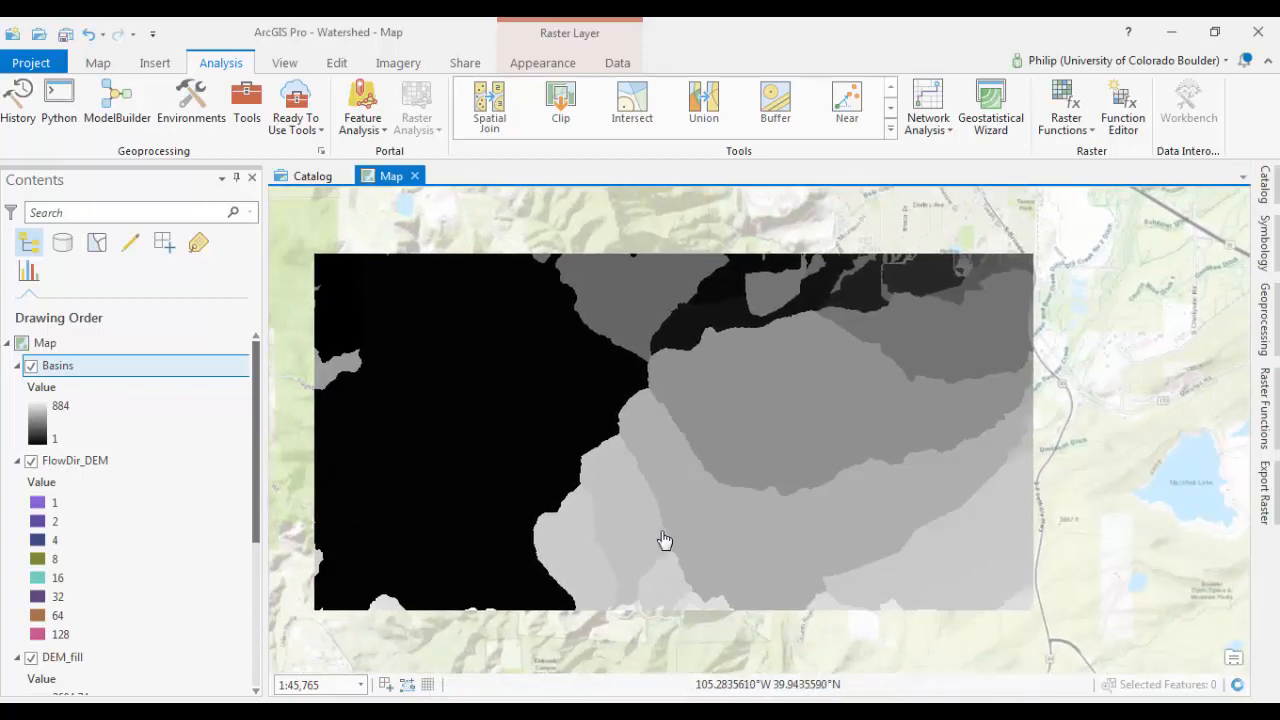
mouse_move(495, 470)
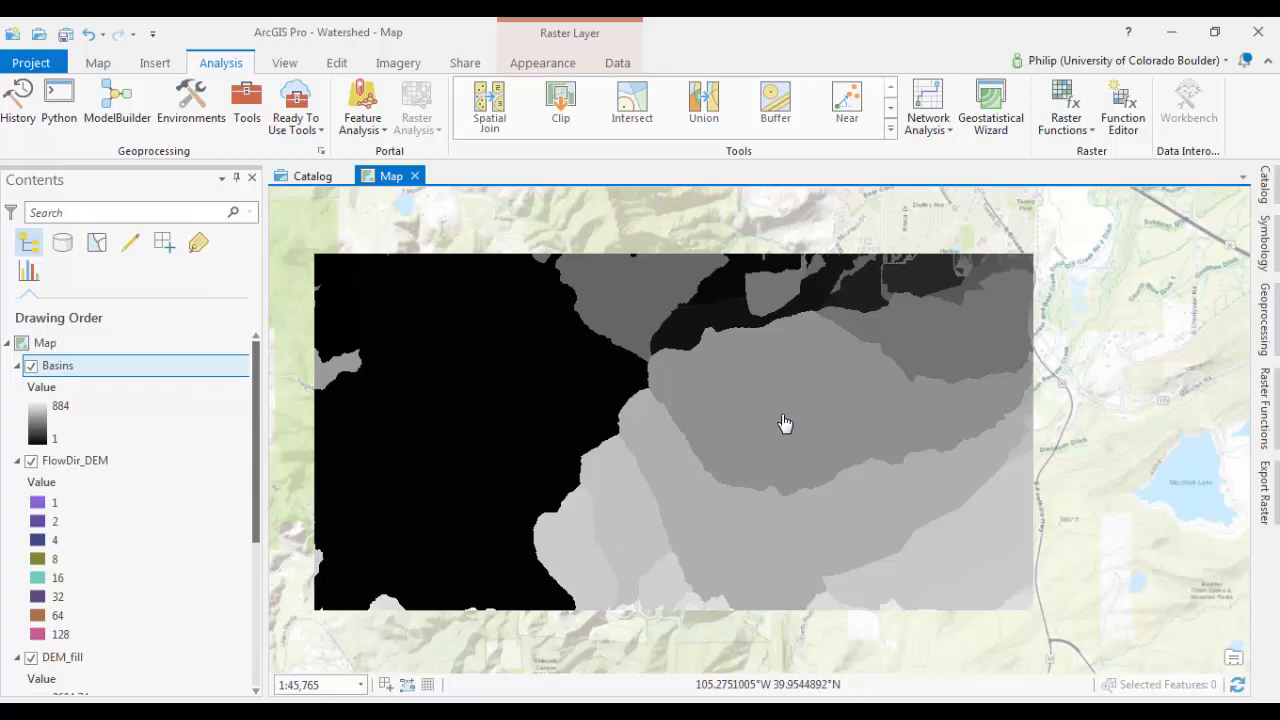
mouse_move(785, 434)
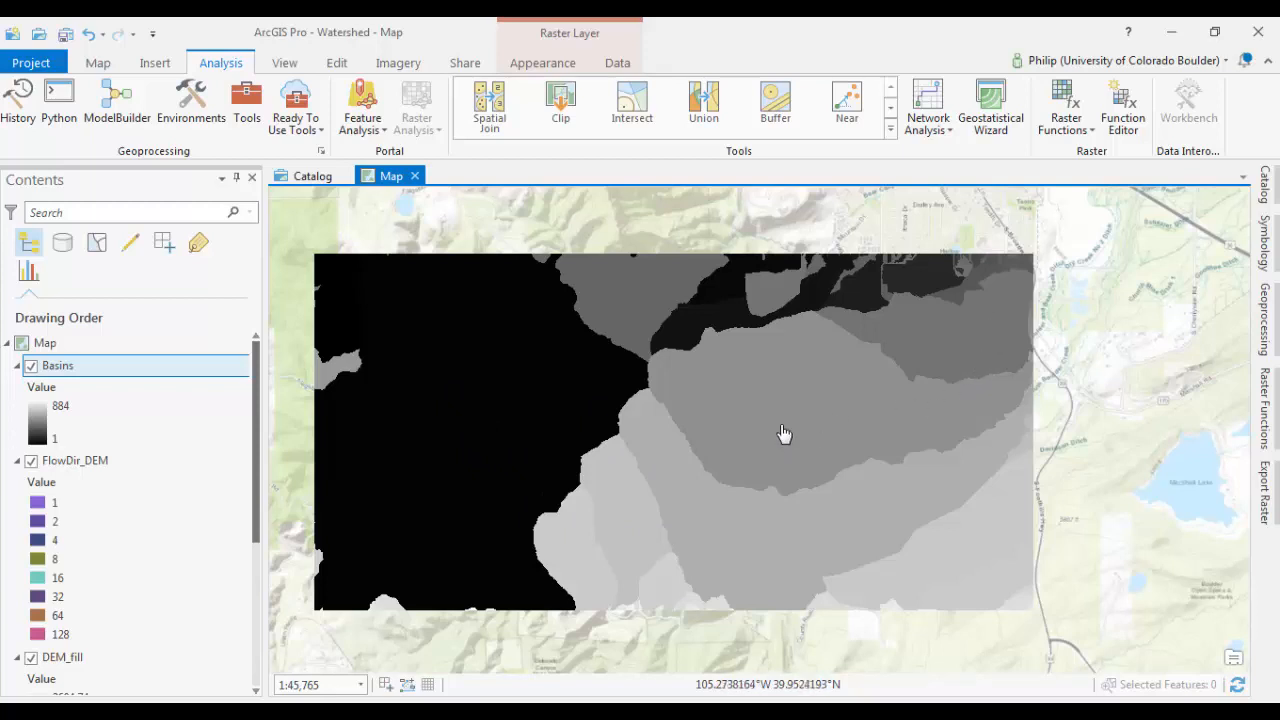
mouse_move(432, 478)
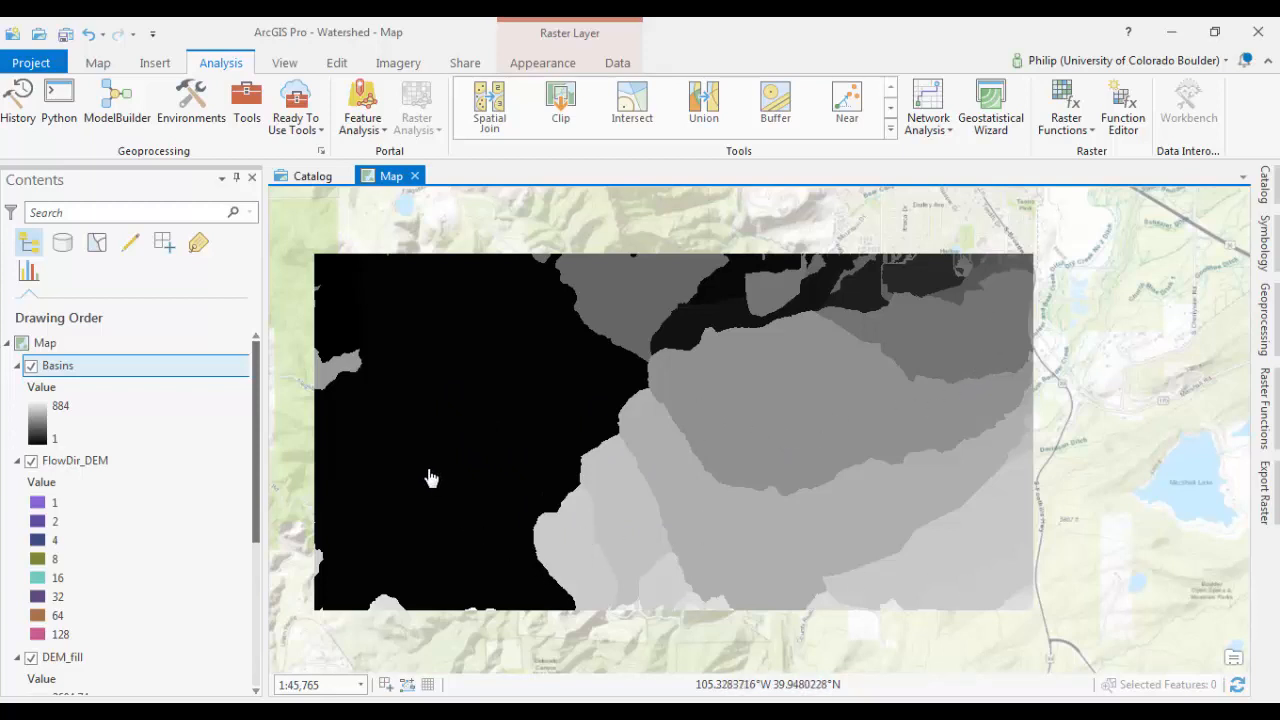
mouse_move(650, 295)
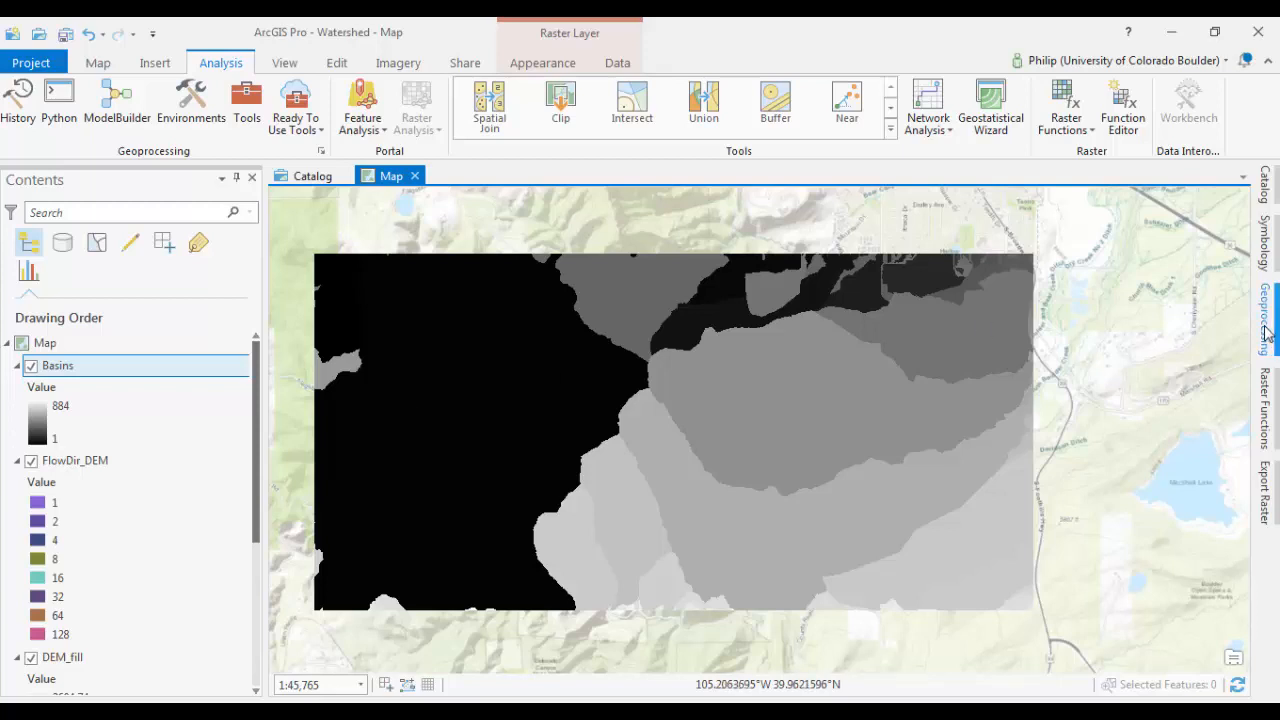
- Reopen Geoprocessing and open Conversion Tools > From Raster > Raster to Polygon
left_click(1267, 310)
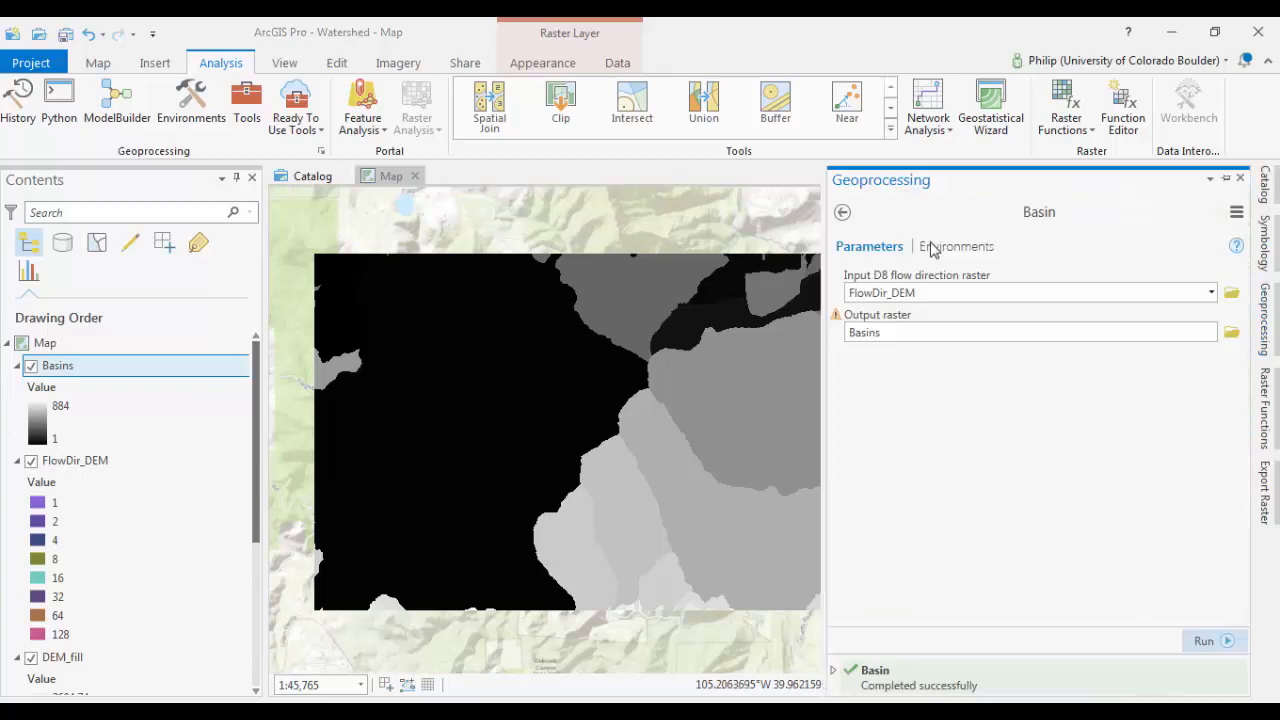
left_click(842, 212)
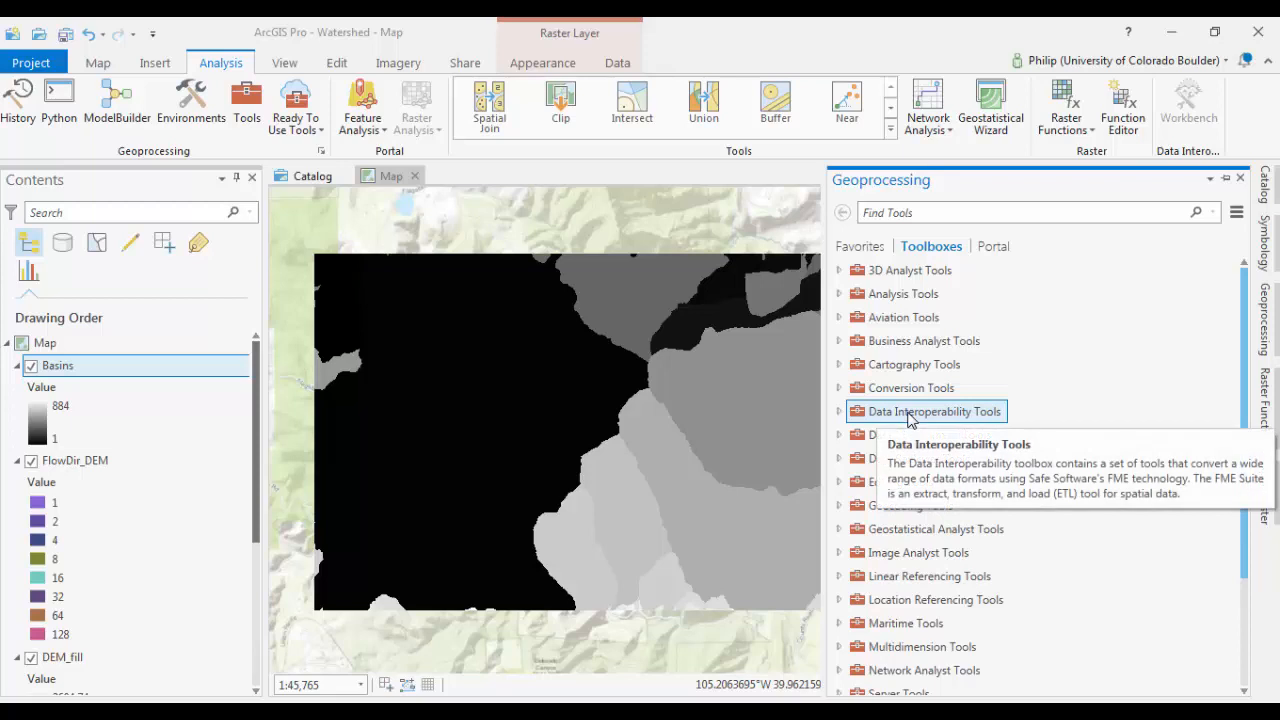
mouse_move(842, 397)
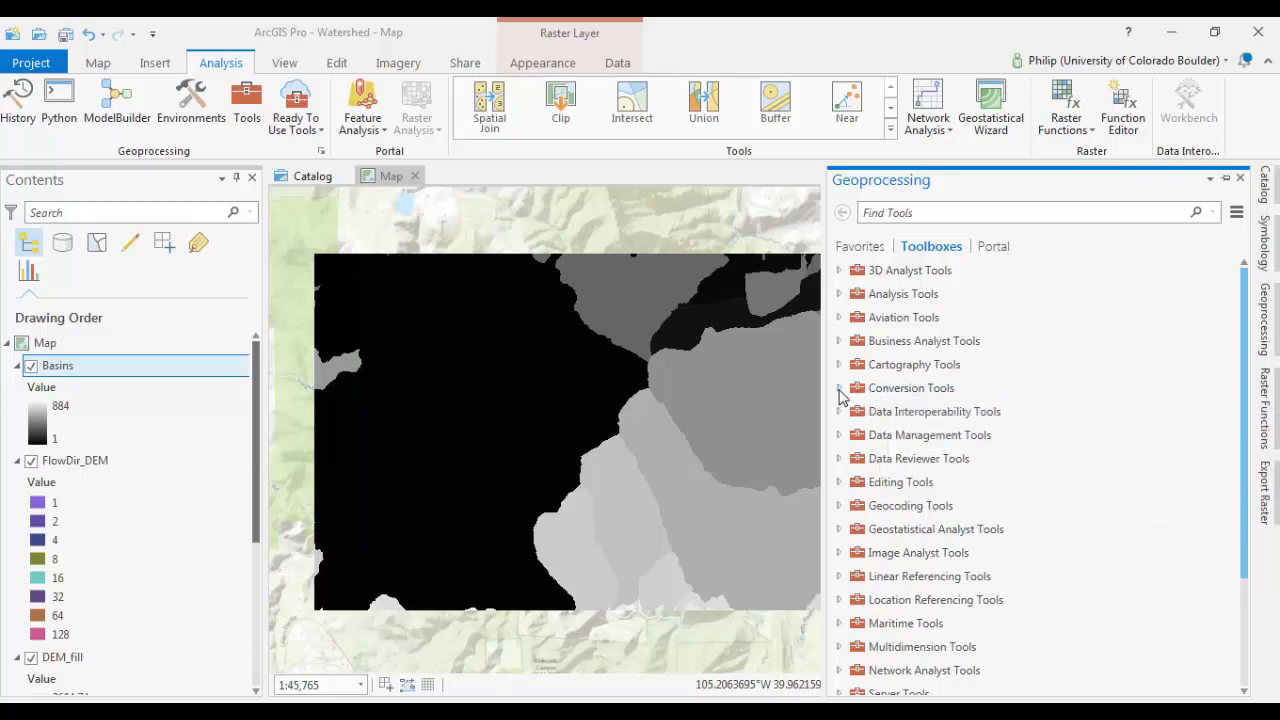
left_click(840, 388)
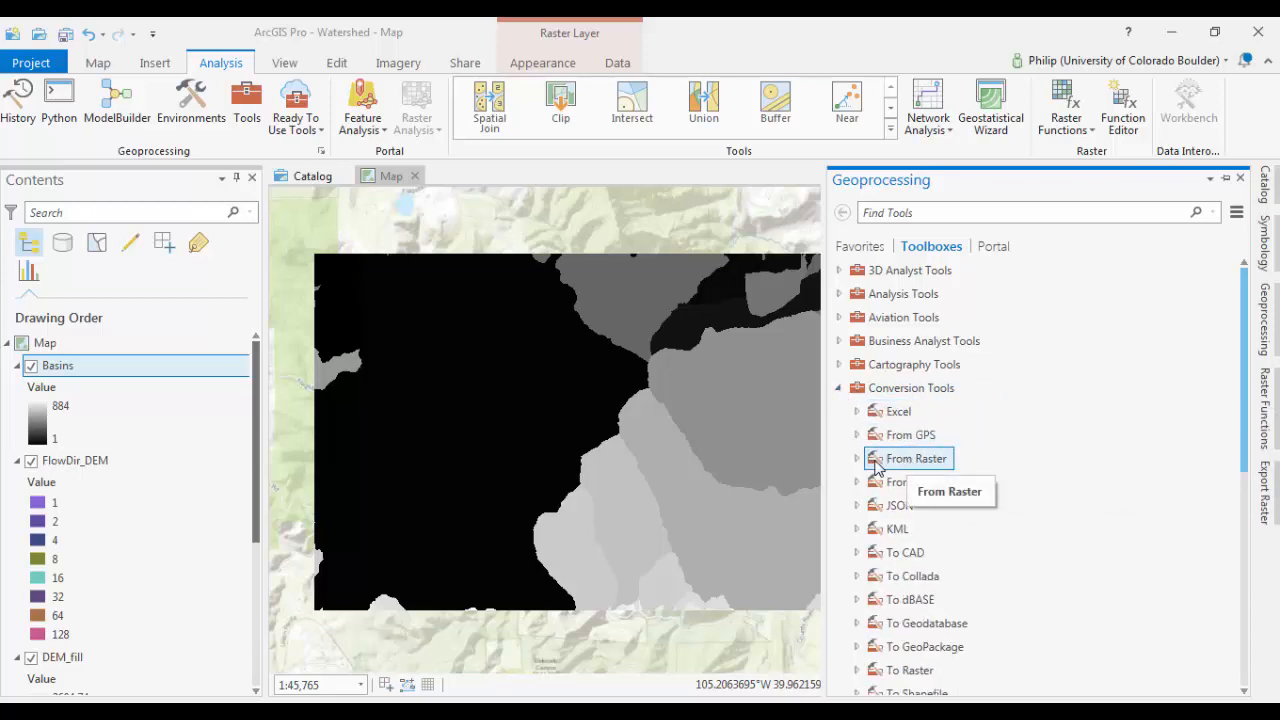
mouse_move(858, 463)
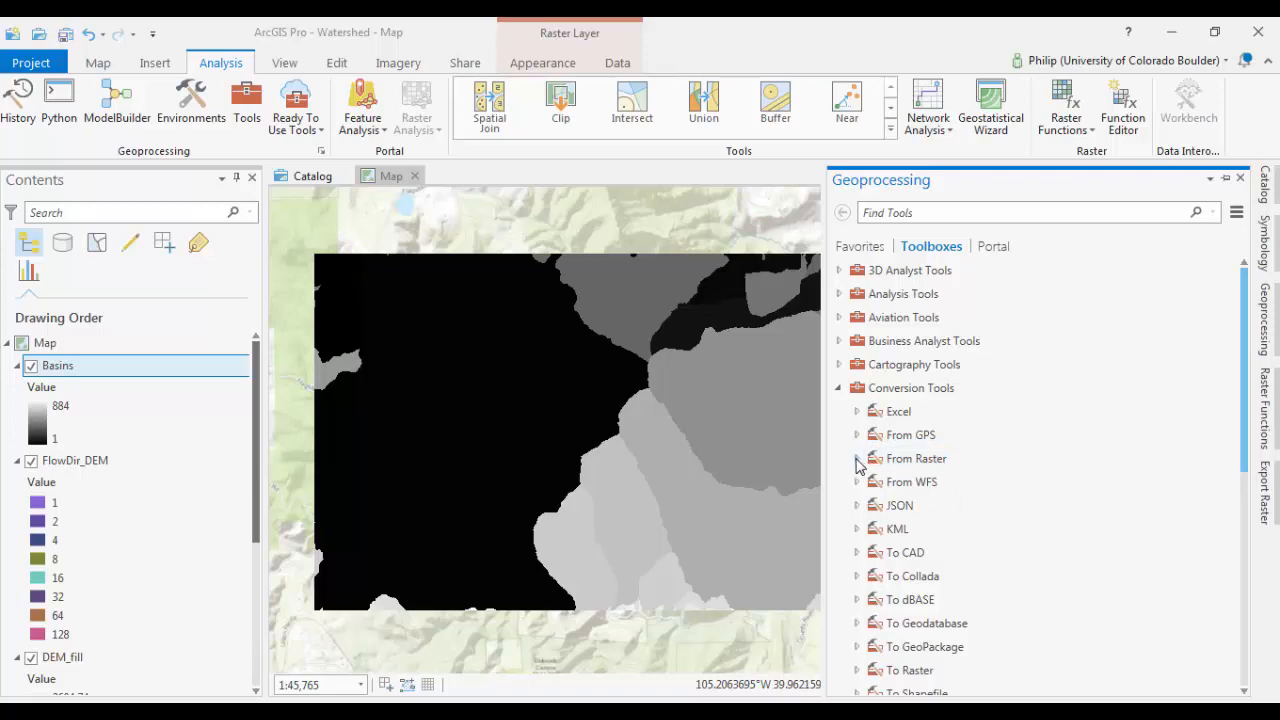
left_click(857, 458)
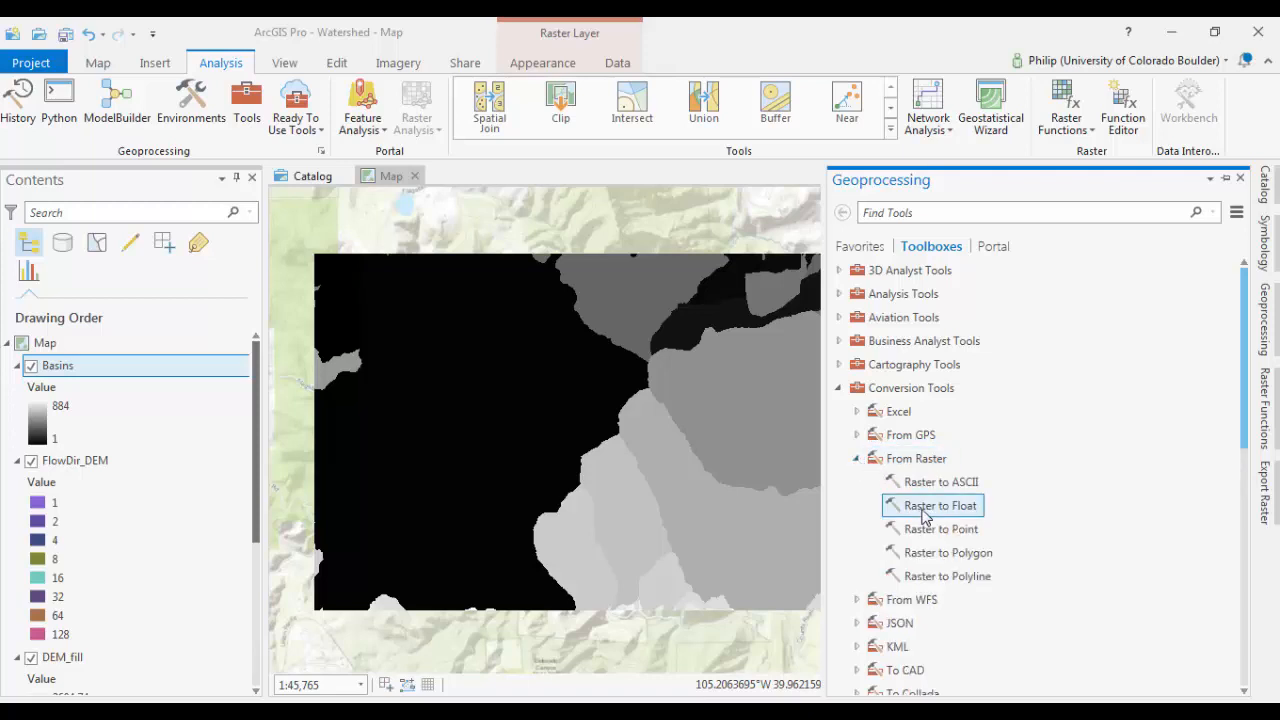
mouse_move(940, 552)
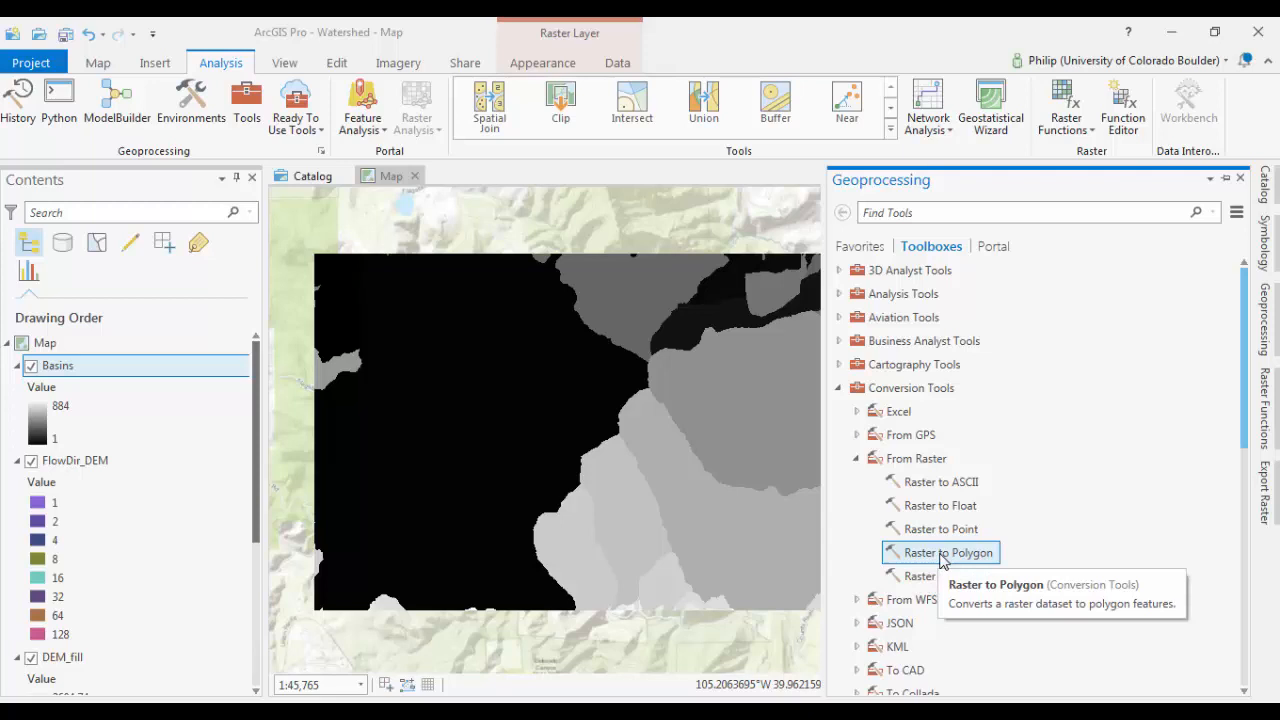
left_click(945, 552)
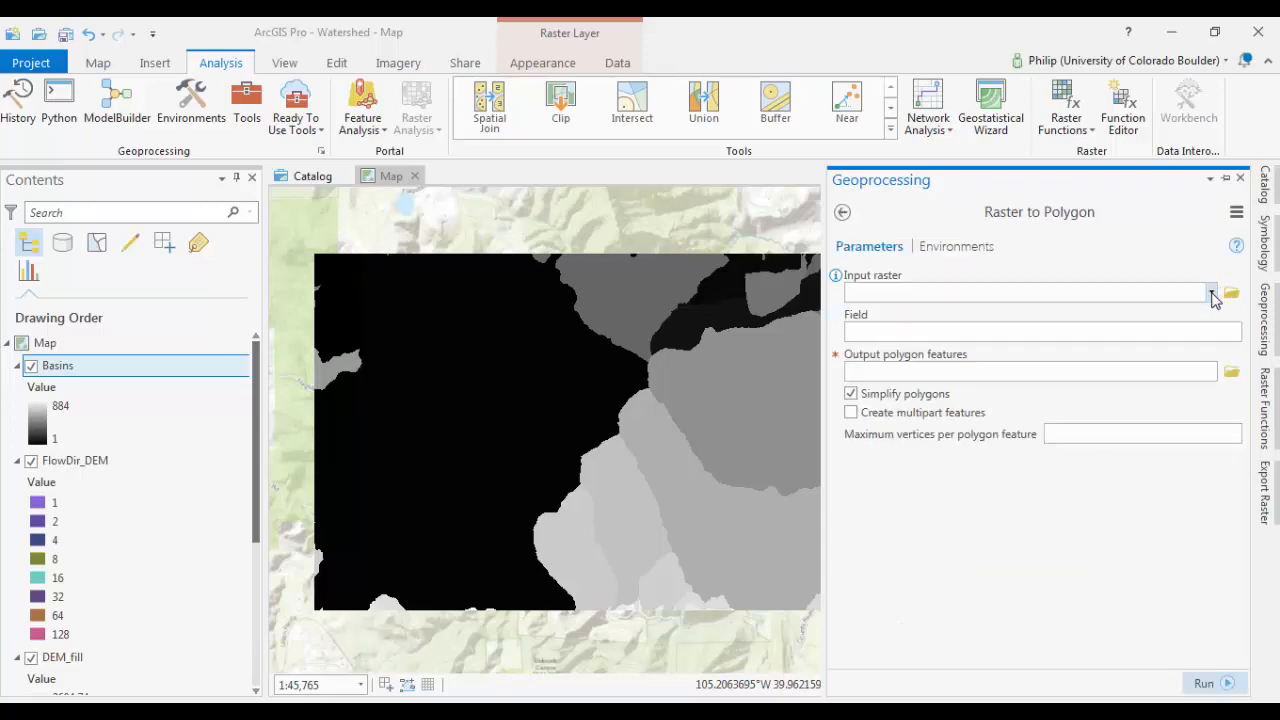
- Convert Basins to Basin_polygon, then inspect one polygon's attributes and close the pop-up
left_click(1211, 292)
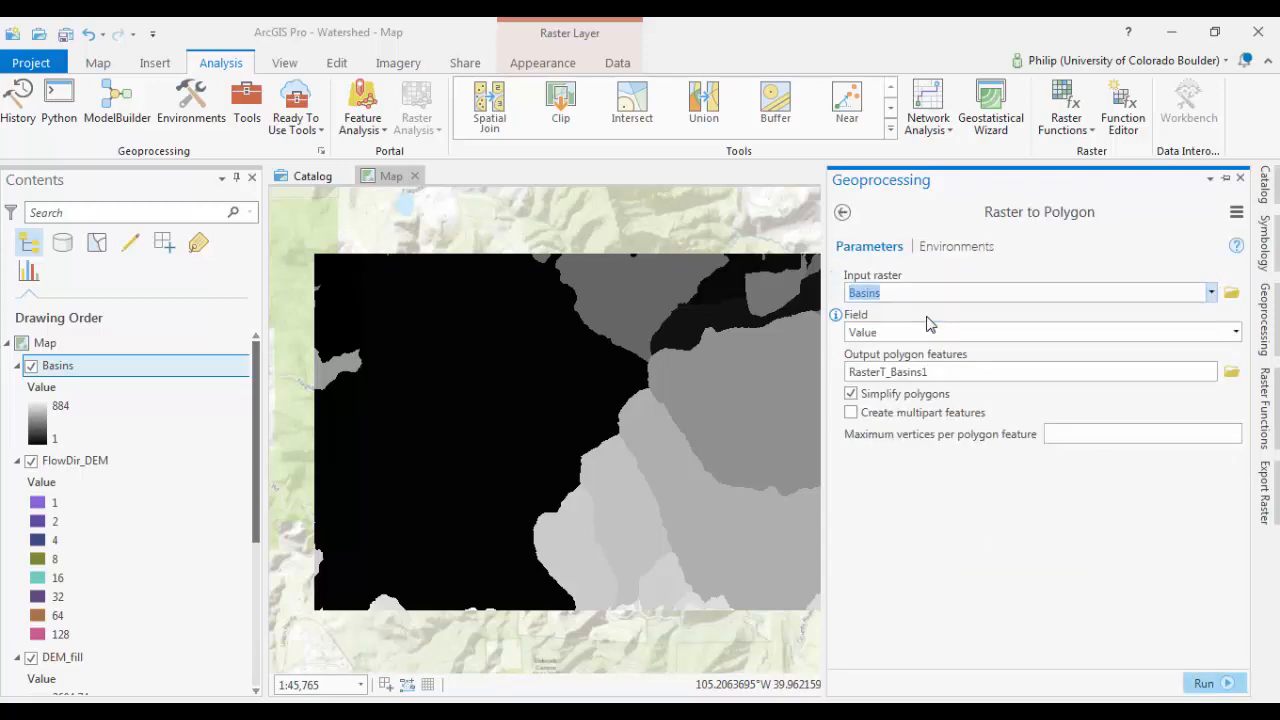
left_click(1030, 371)
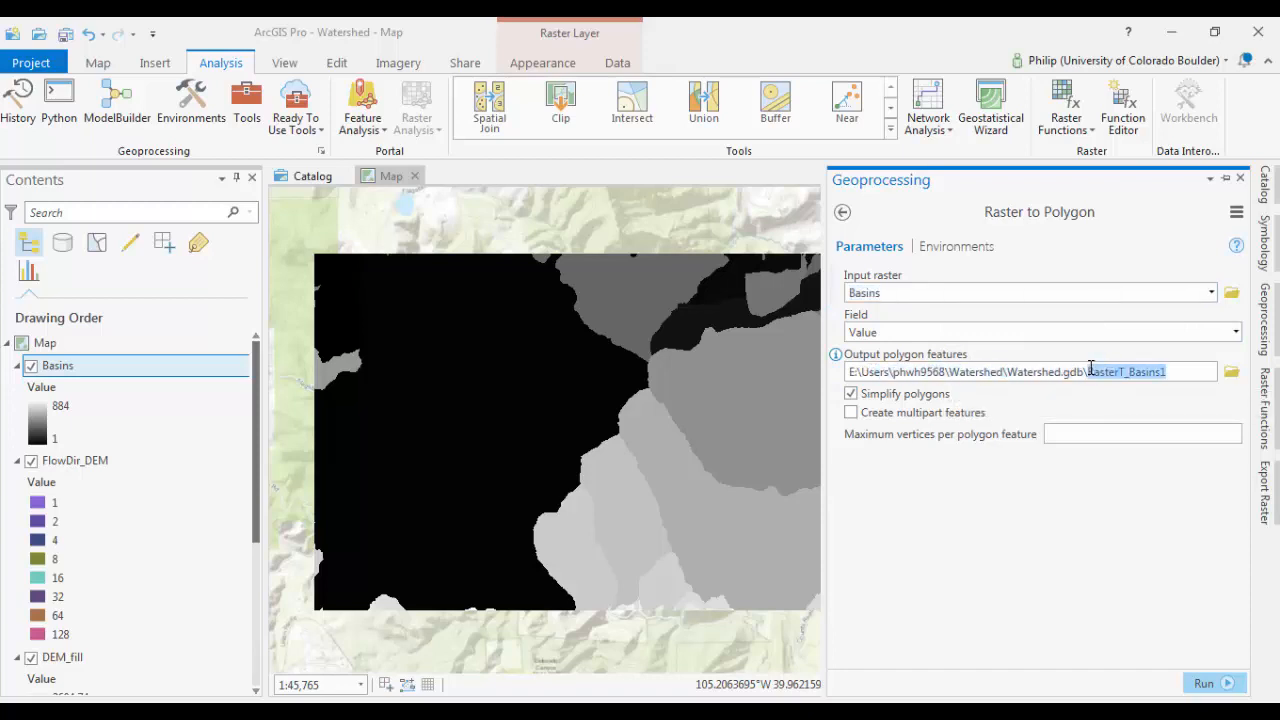
type("Basin_polygon")
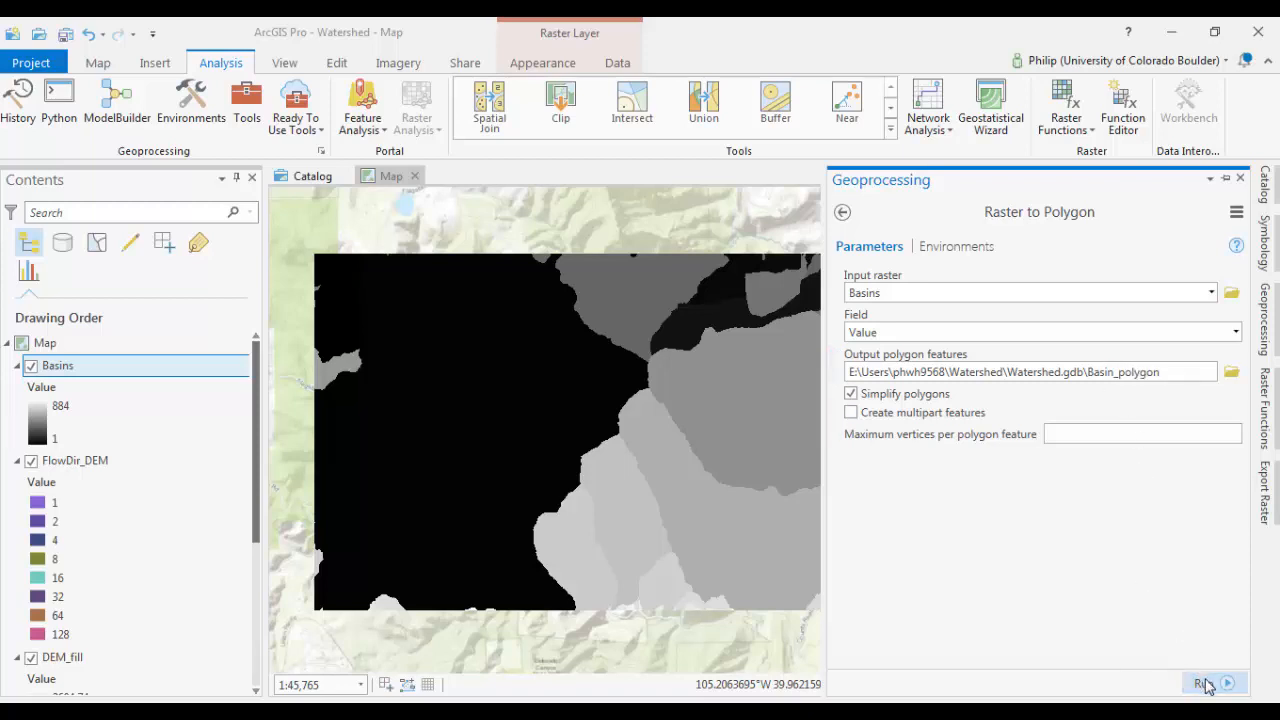
left_click(1204, 682)
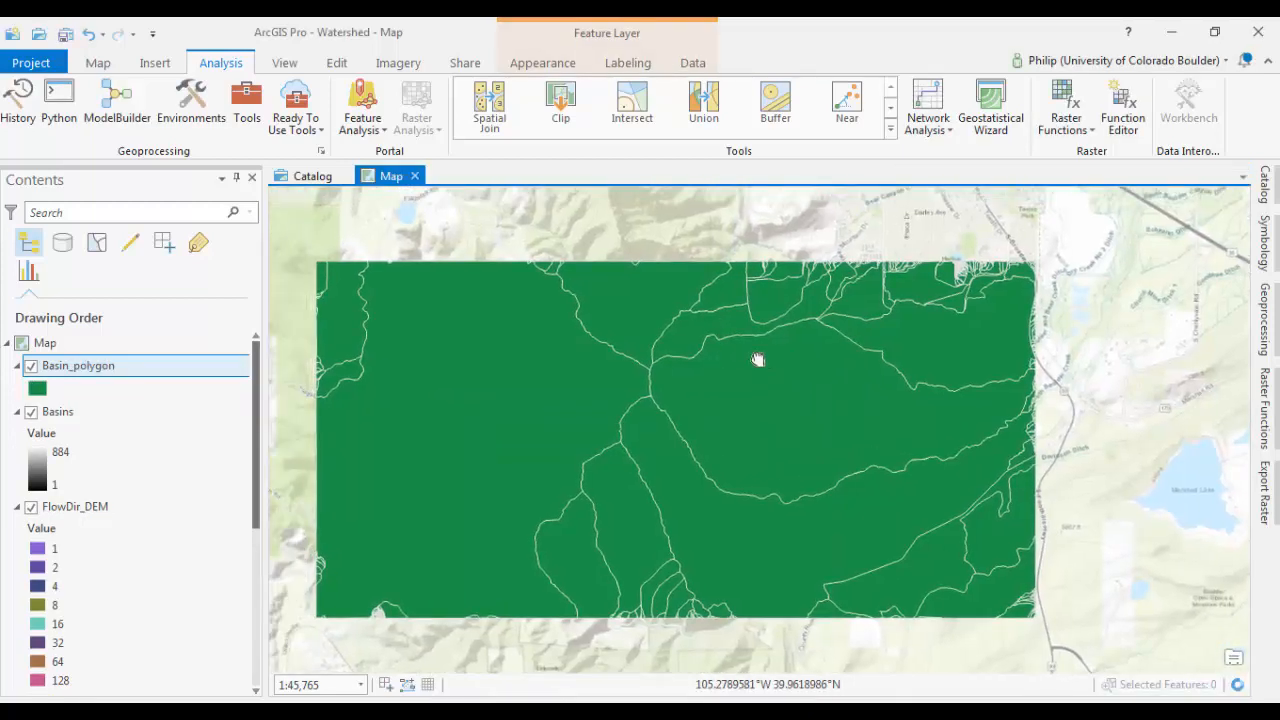
left_click(758, 359)
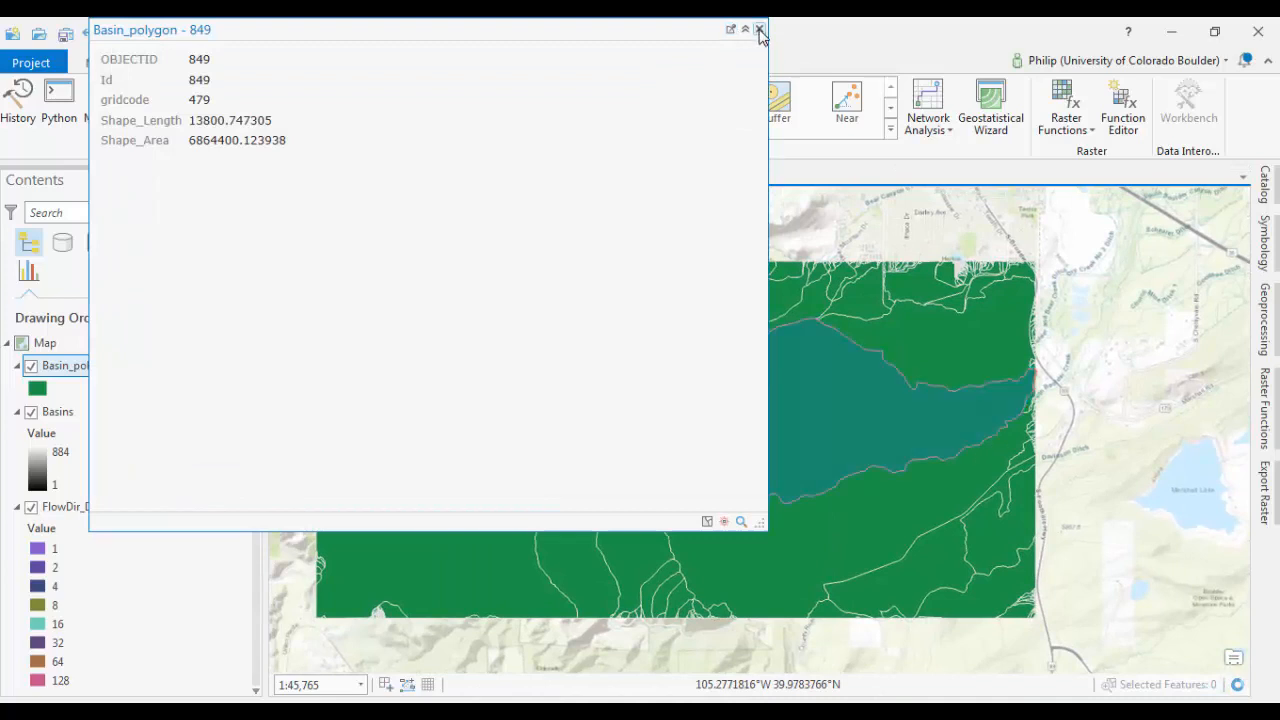
left_click(759, 29)
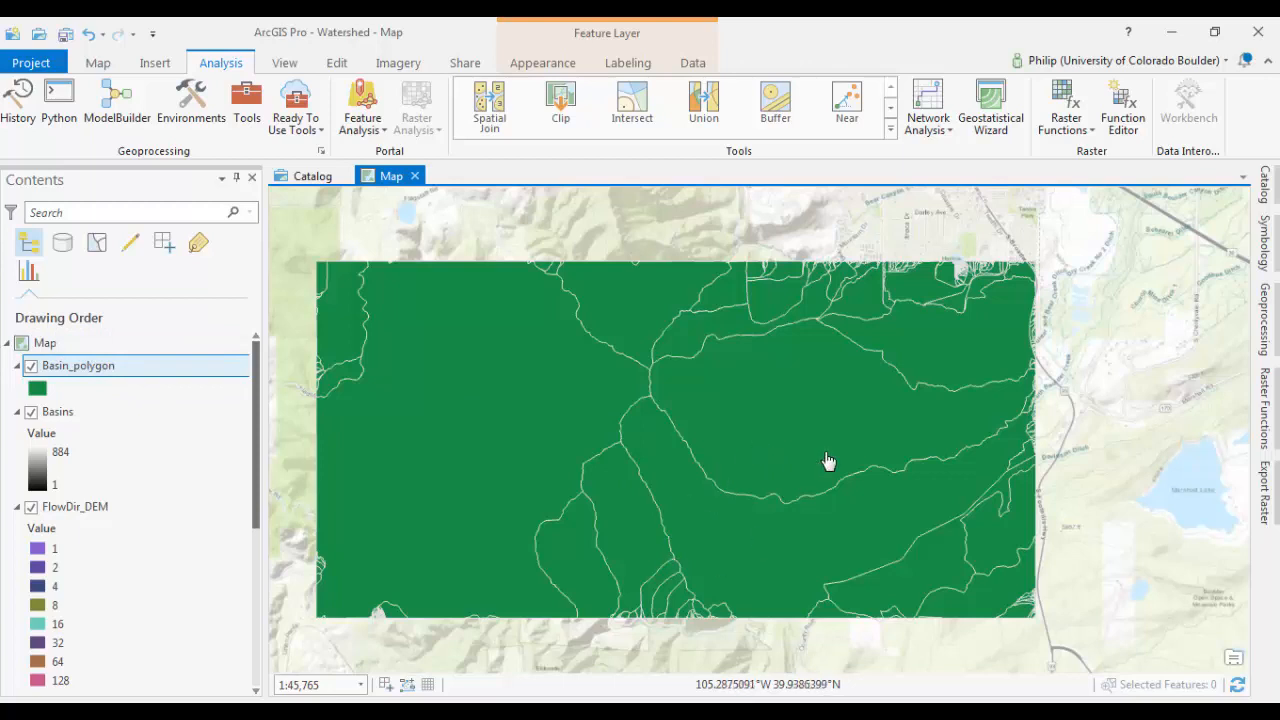
mouse_move(640, 523)
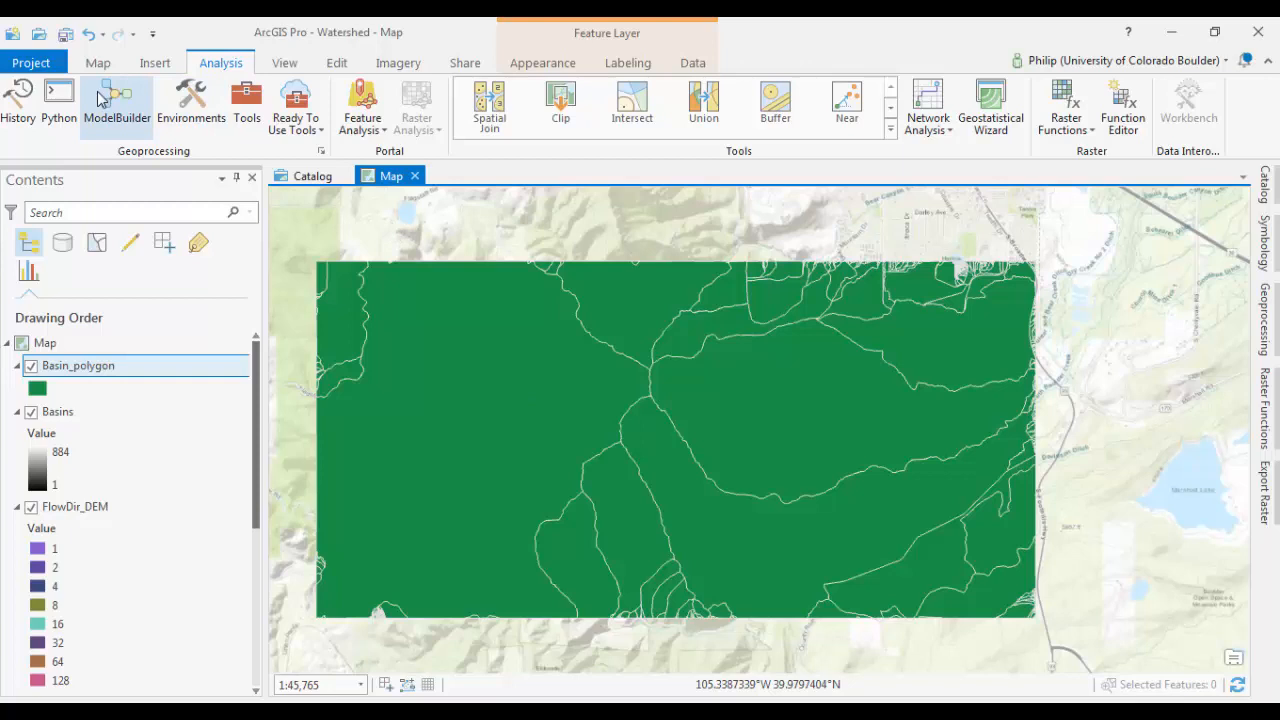
- Select a basin in Basin_polygon and bring up that layer's context menu for exporting
left_click(97, 62)
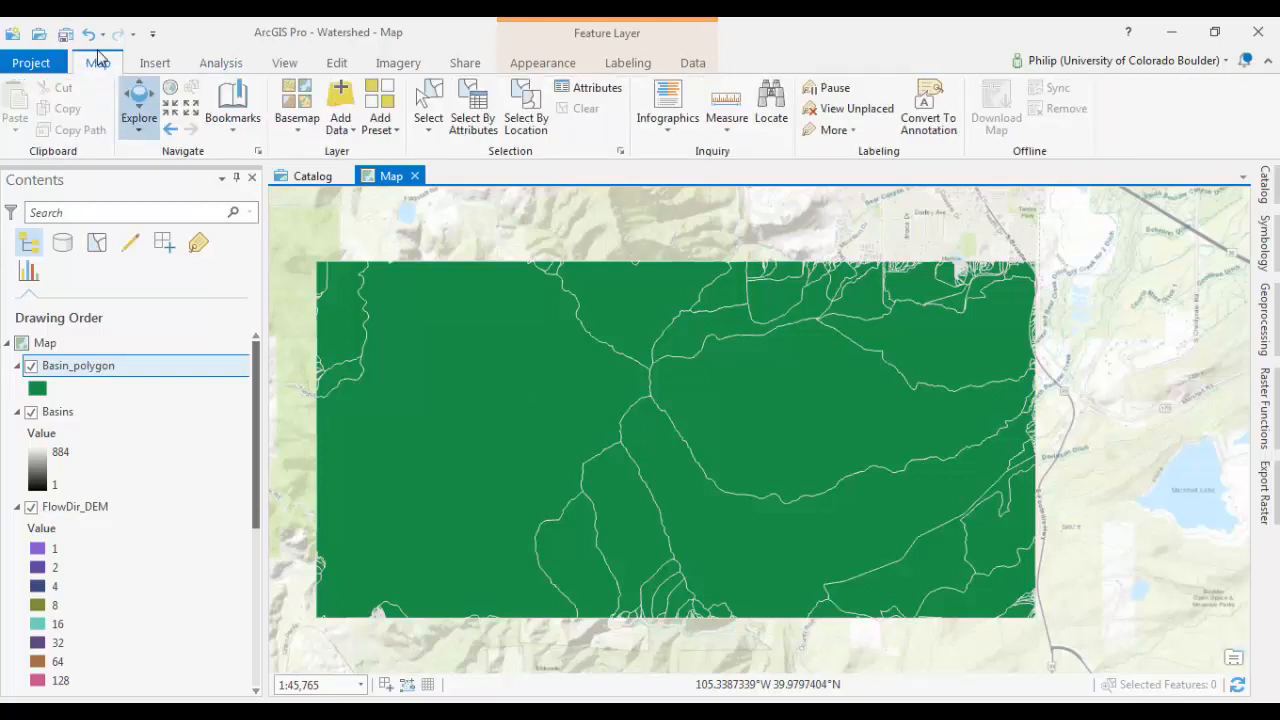
mouse_move(428, 100)
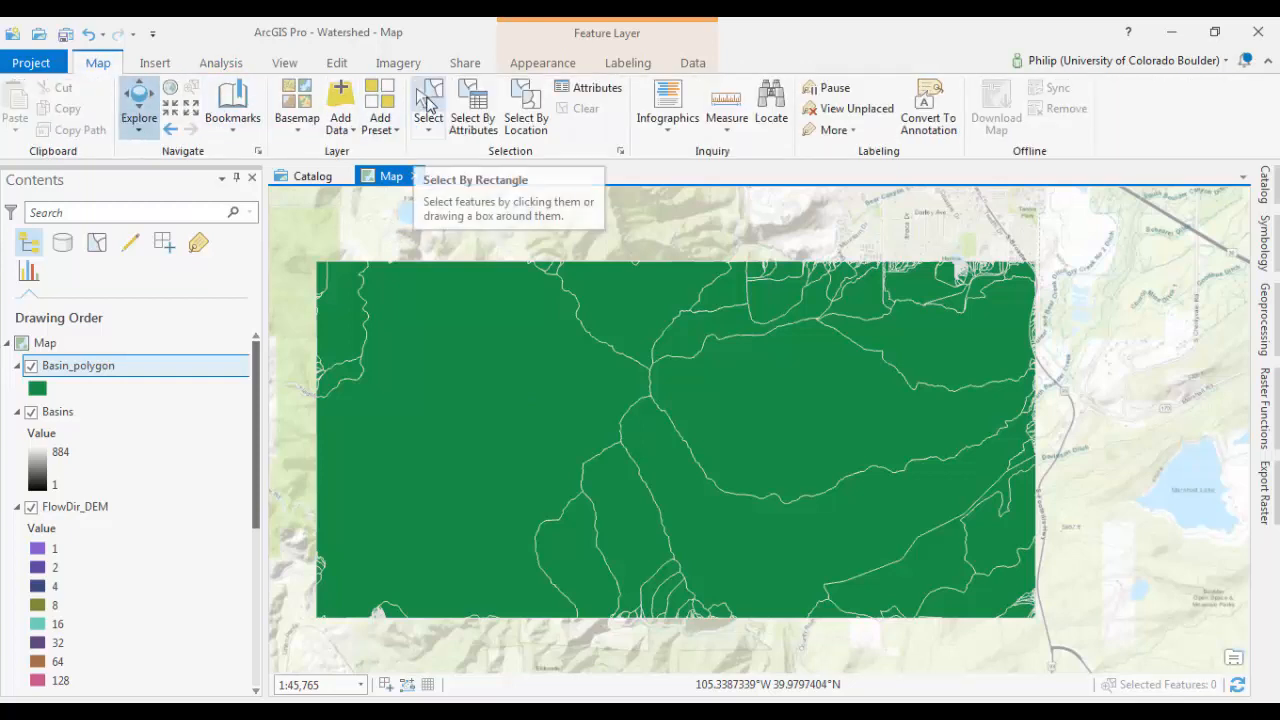
mouse_move(770, 405)
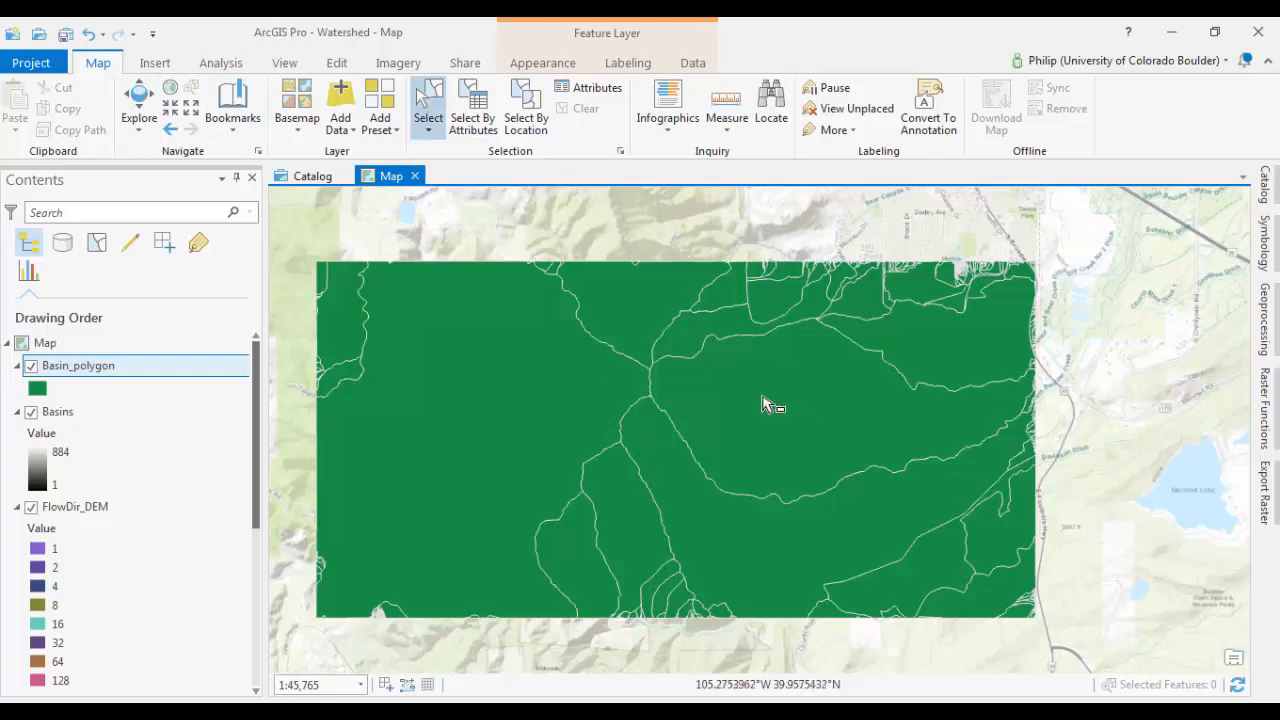
mouse_move(715, 335)
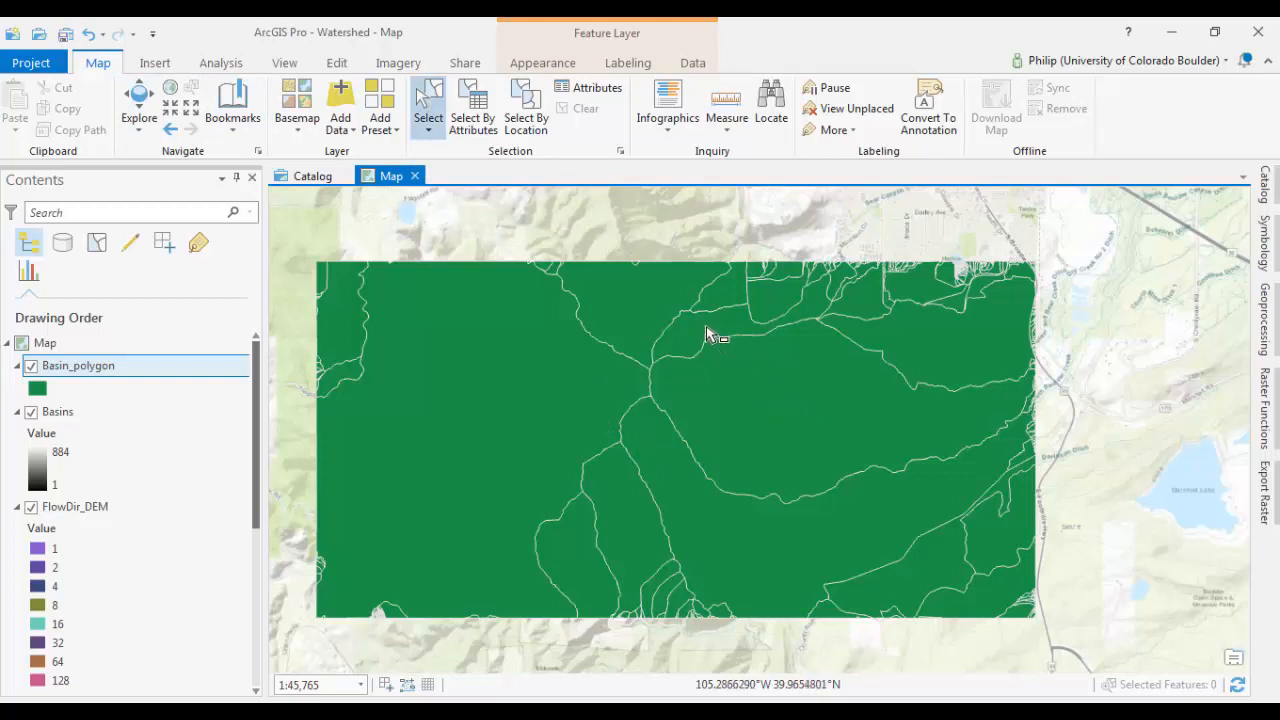
left_click(715, 335)
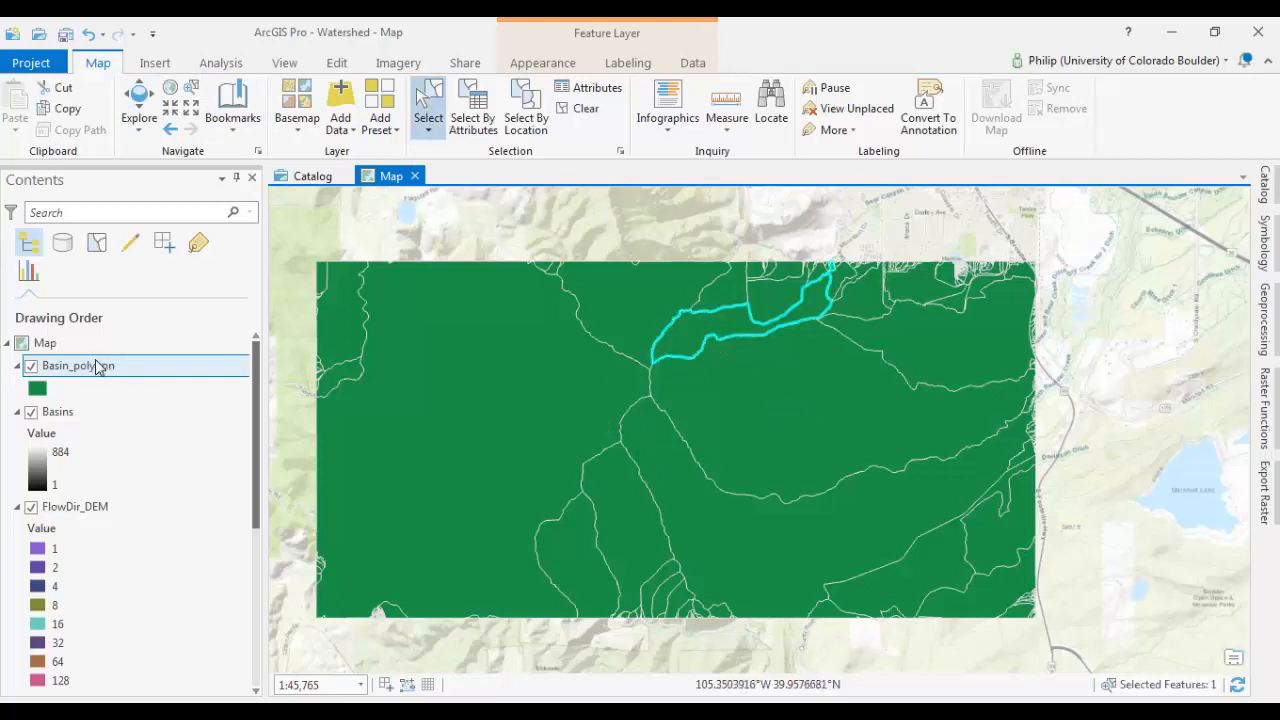
right_click(78, 365)
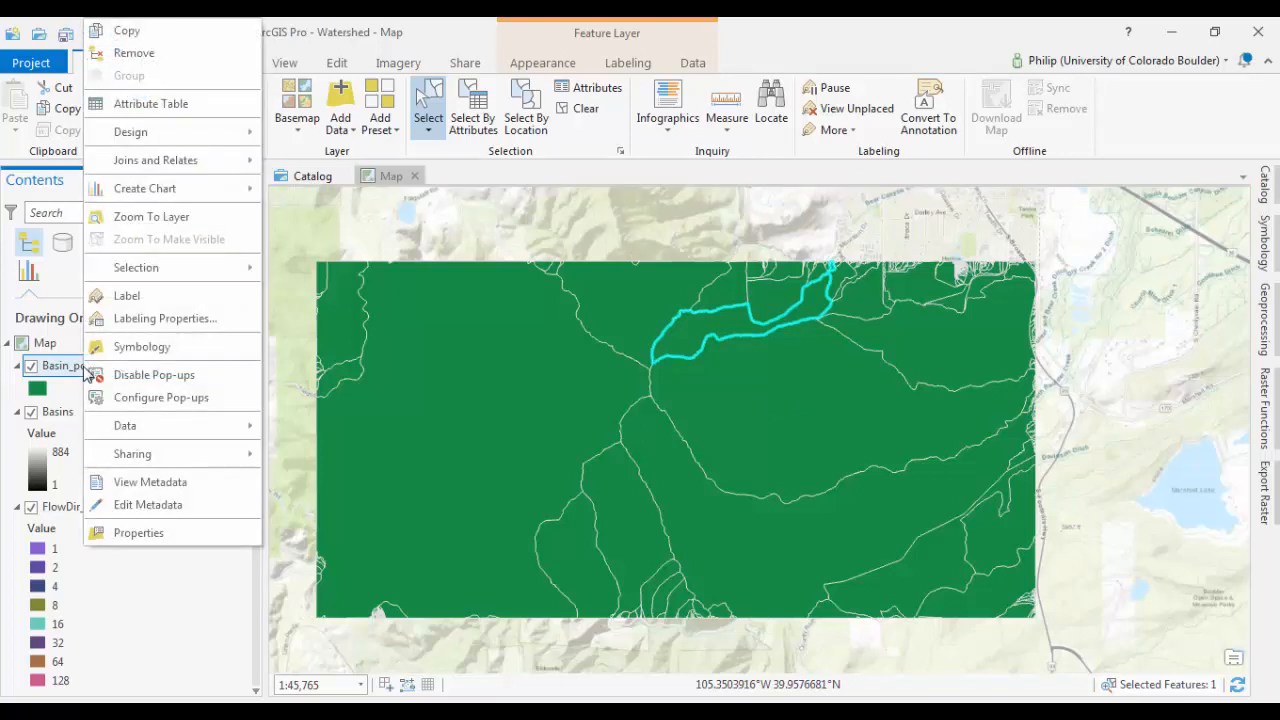
mouse_move(125, 425)
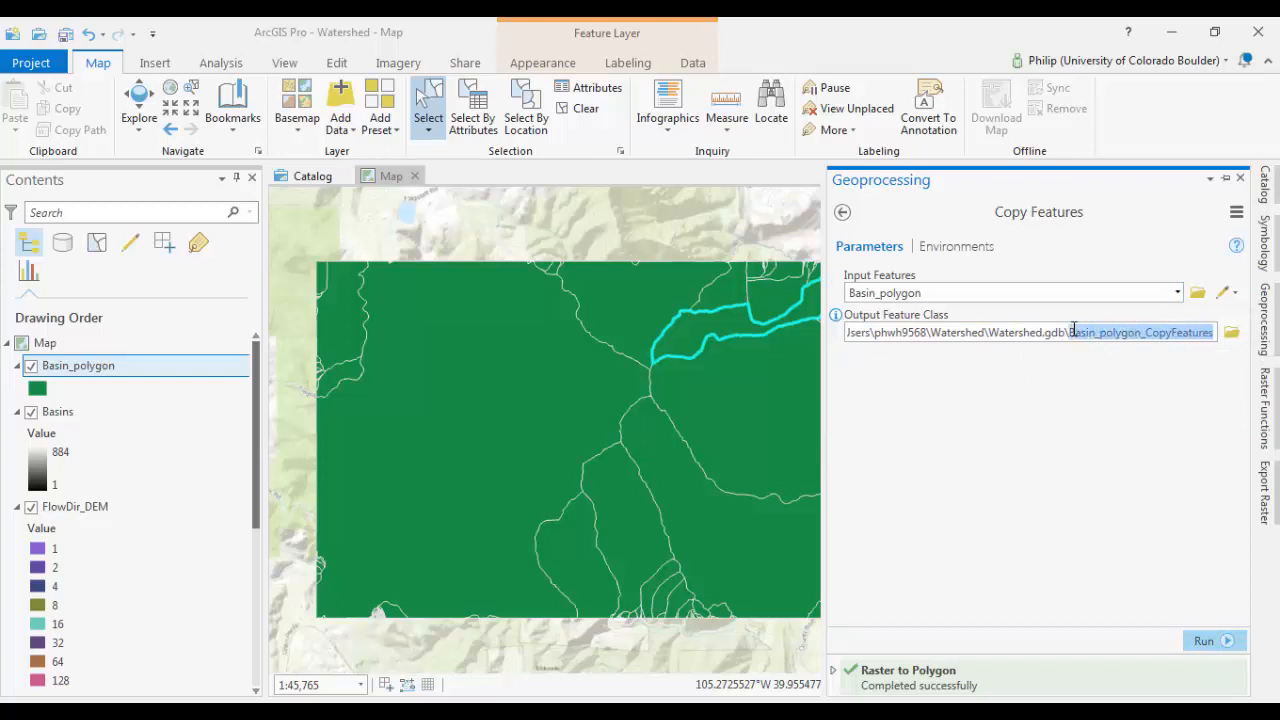
- Export the selected basin to a new feature class named MyDrainage_Basin
type("MyD")
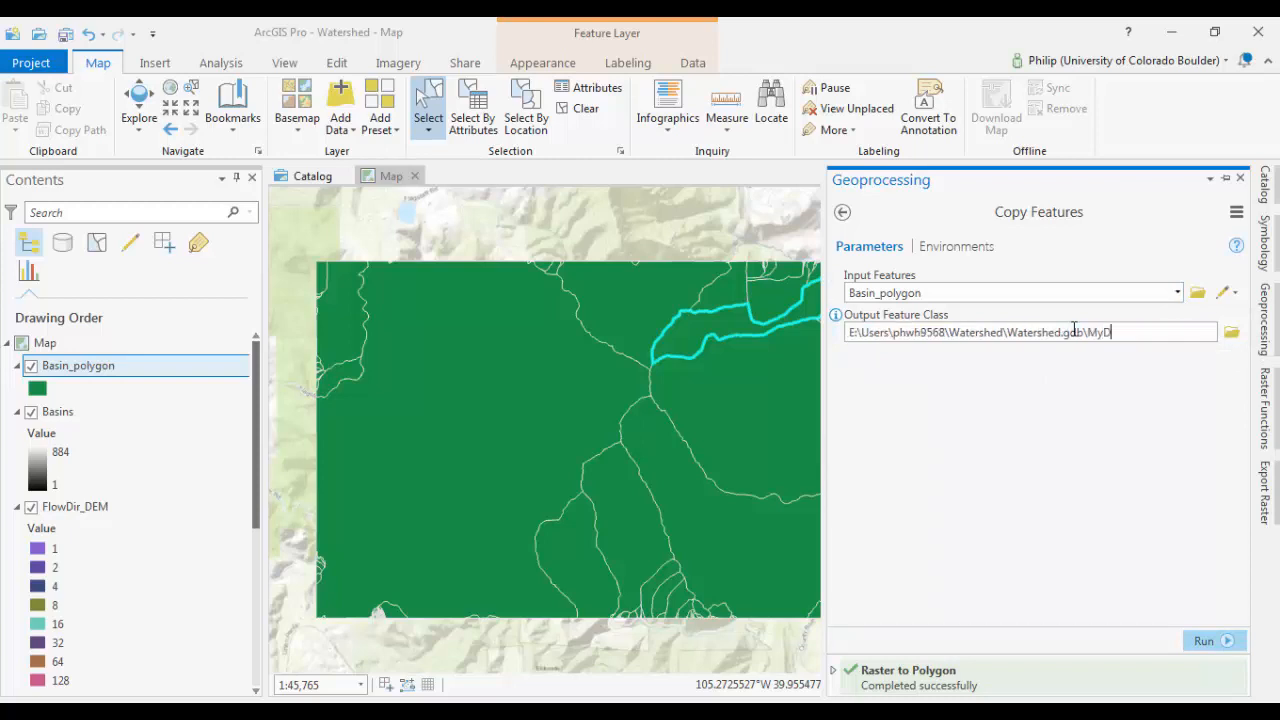
type("rainage")
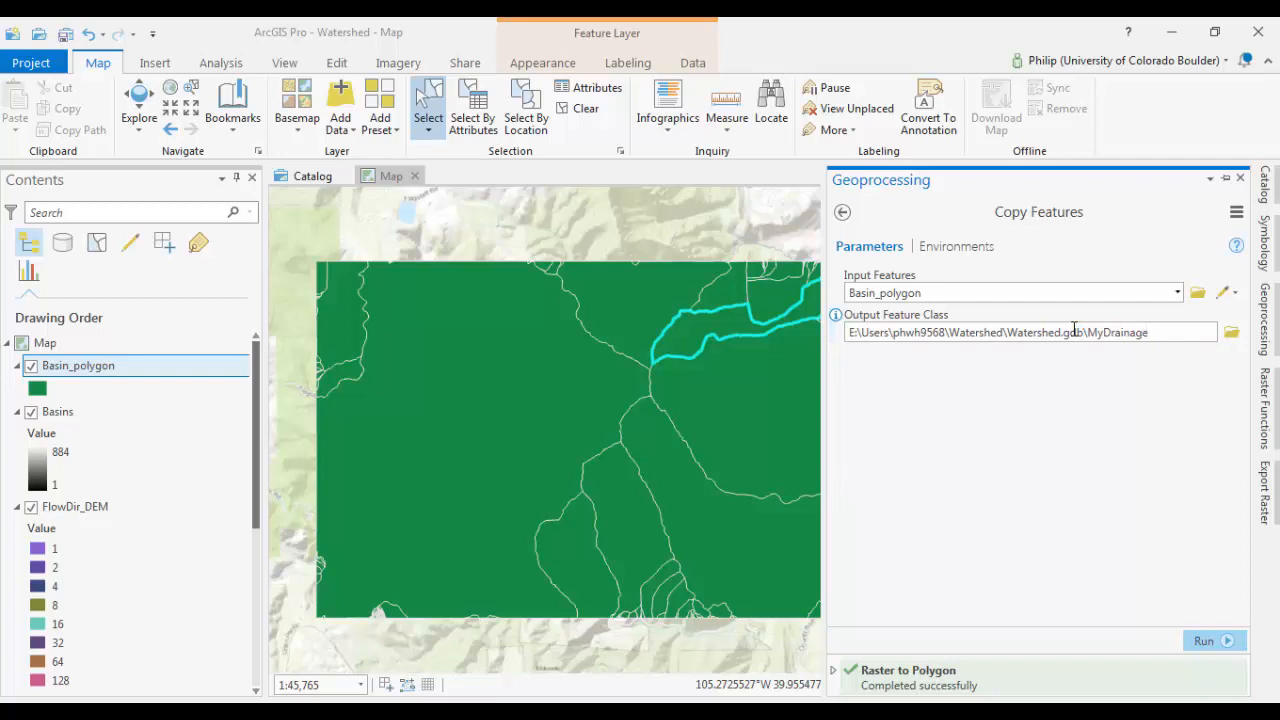
type("_Basin")
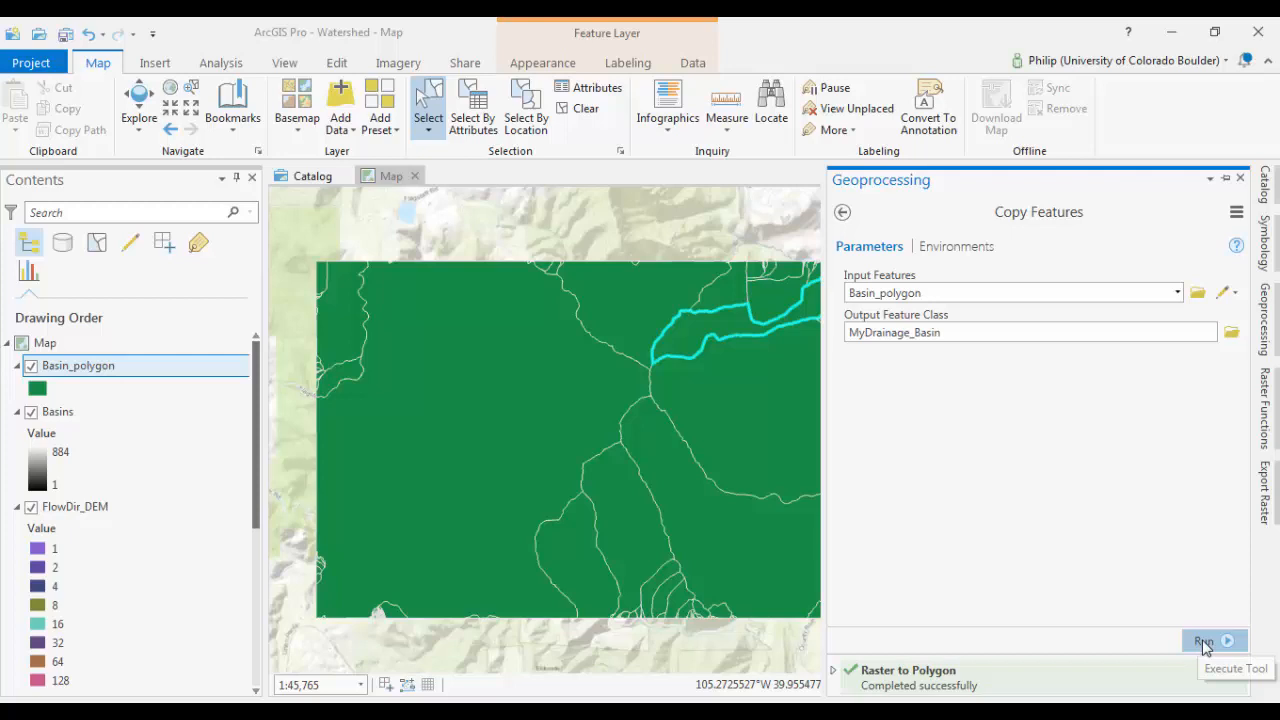
left_click(1204, 631)
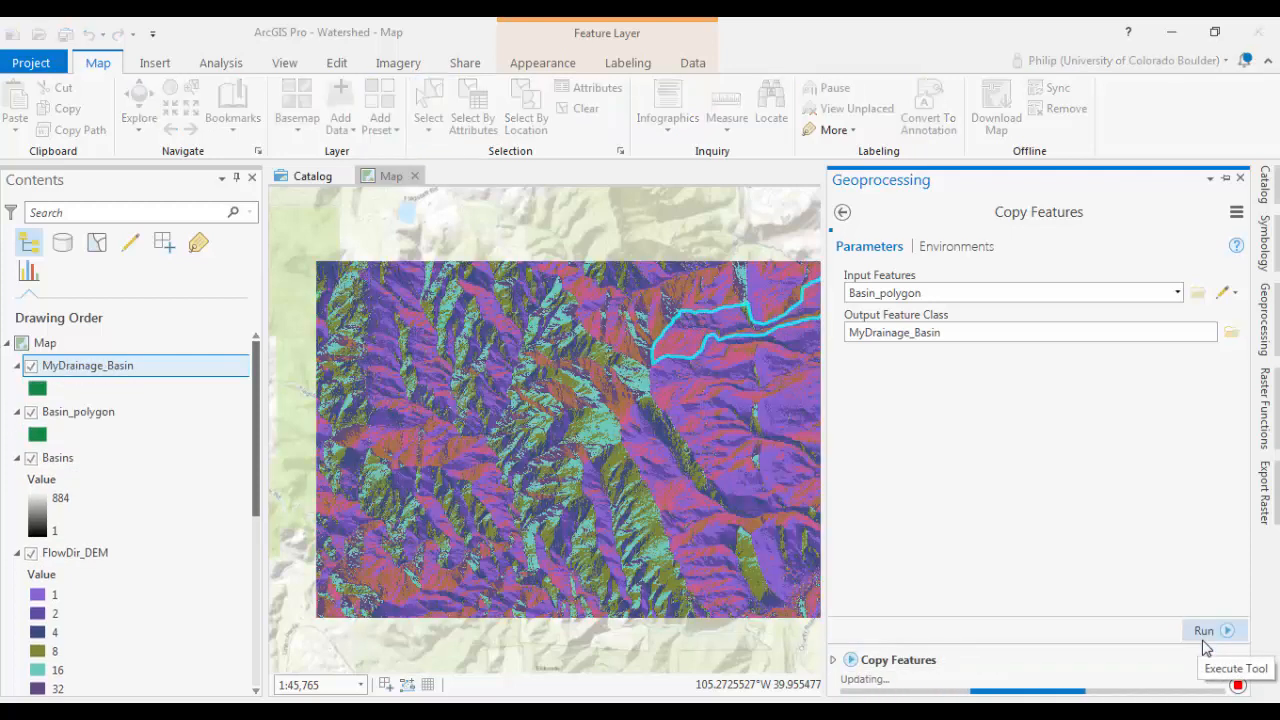
- Hide the Basin_polygon, Basins and elevation raster layers in Contents
left_click(1204, 631)
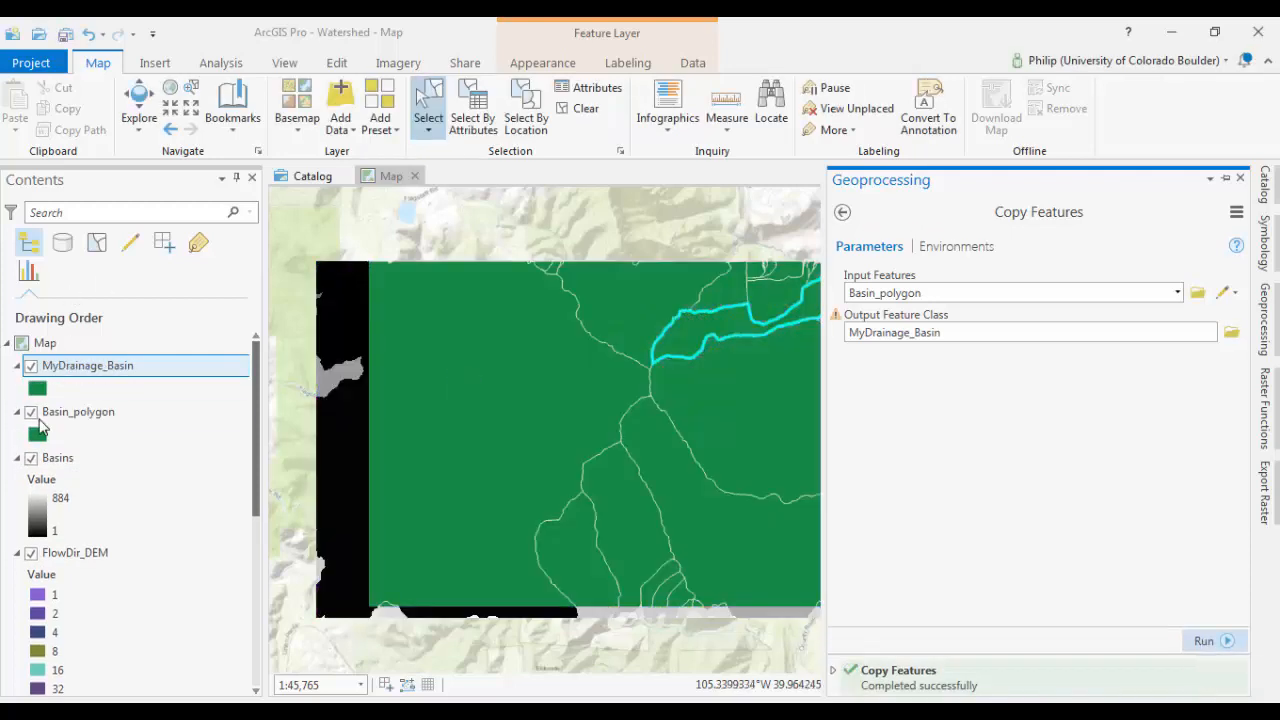
left_click(31, 411)
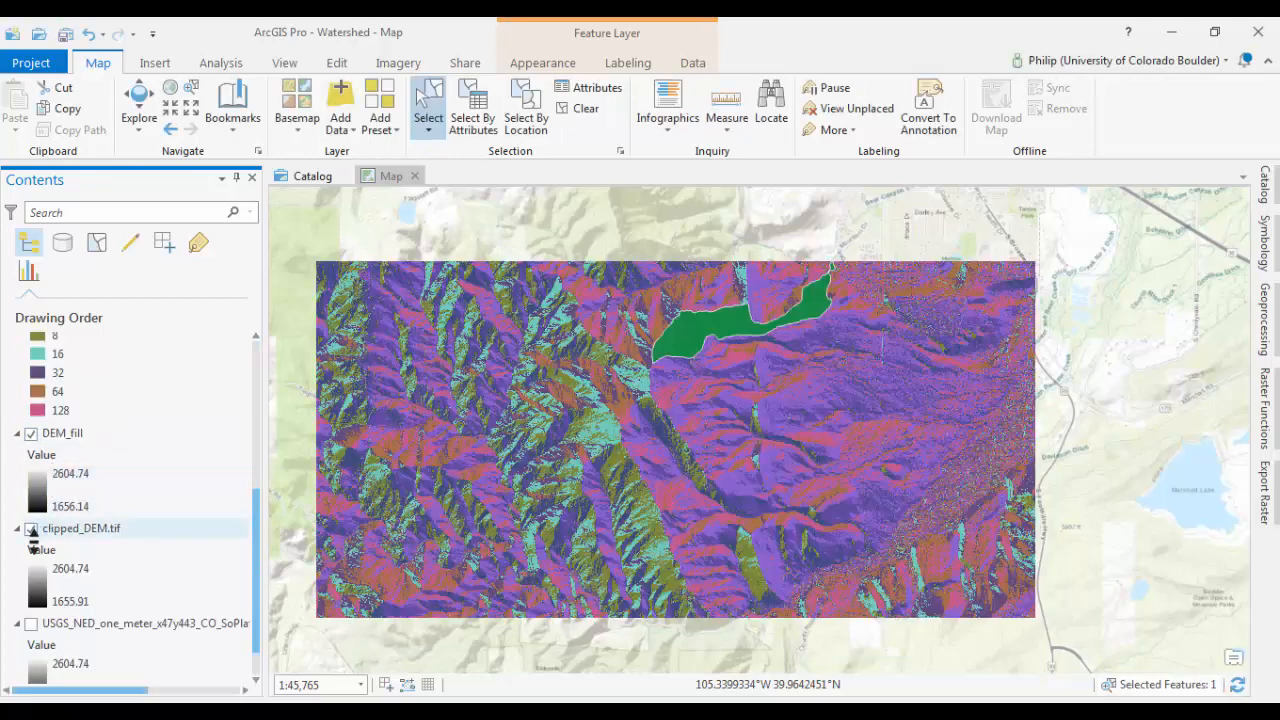
left_click(31, 433)
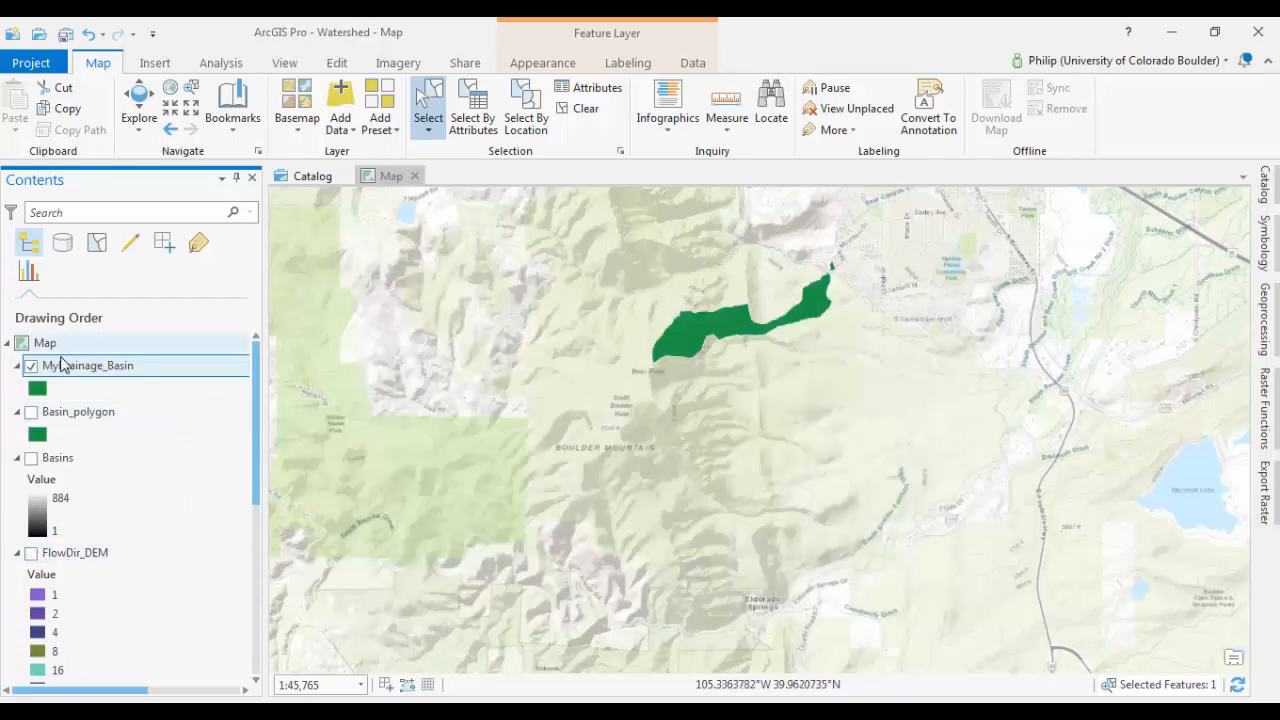
mouse_move(37, 389)
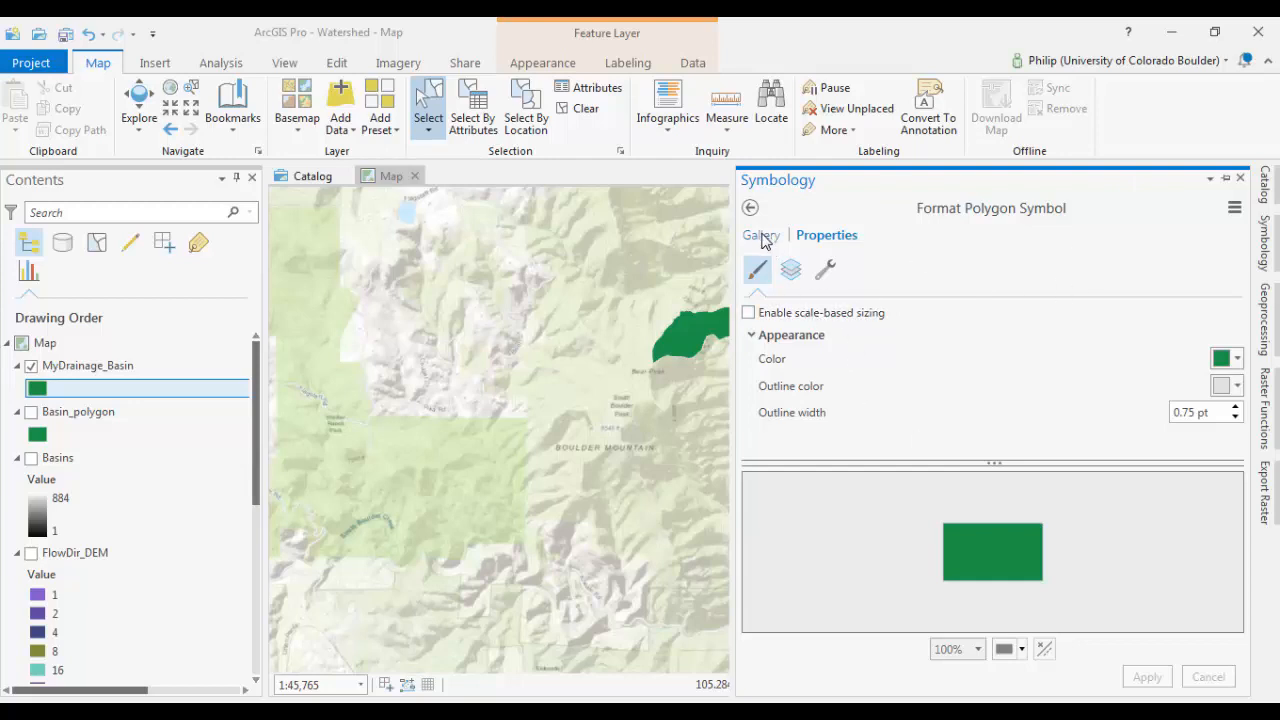
- Set the MyDrainage_Basin symbol fill to no color and choose a red outline
left_click(761, 235)
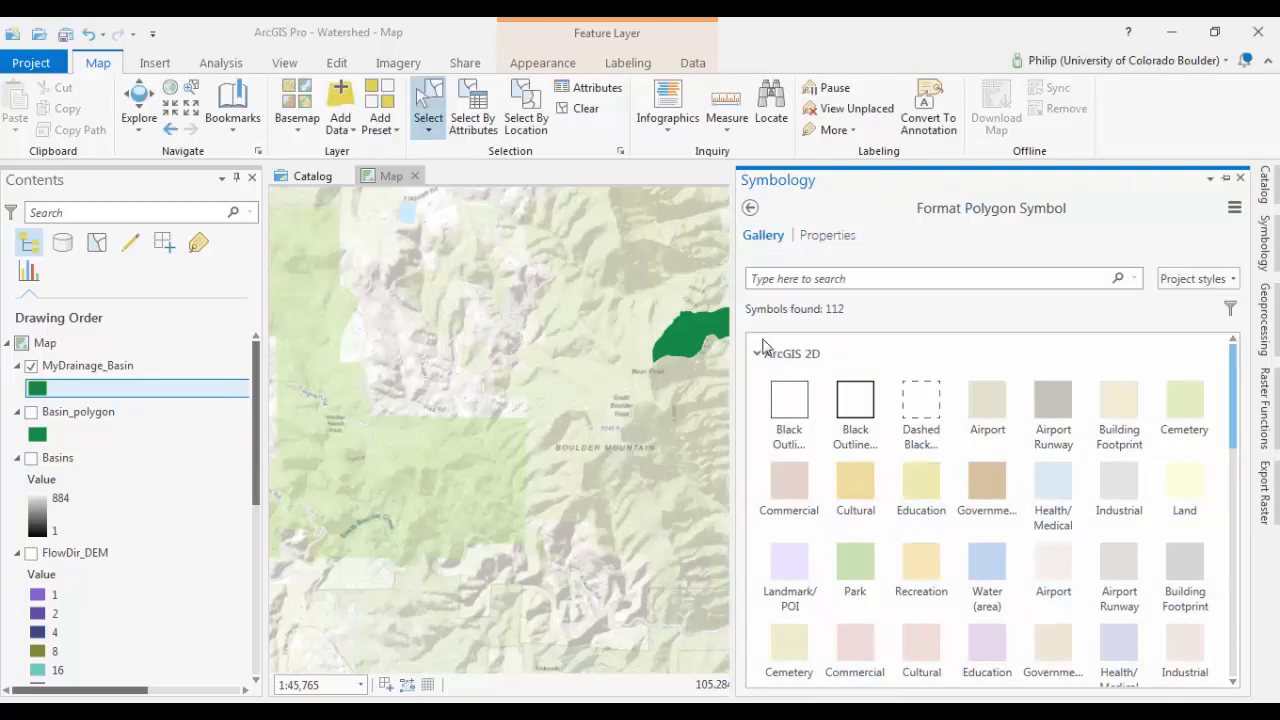
left_click(826, 234)
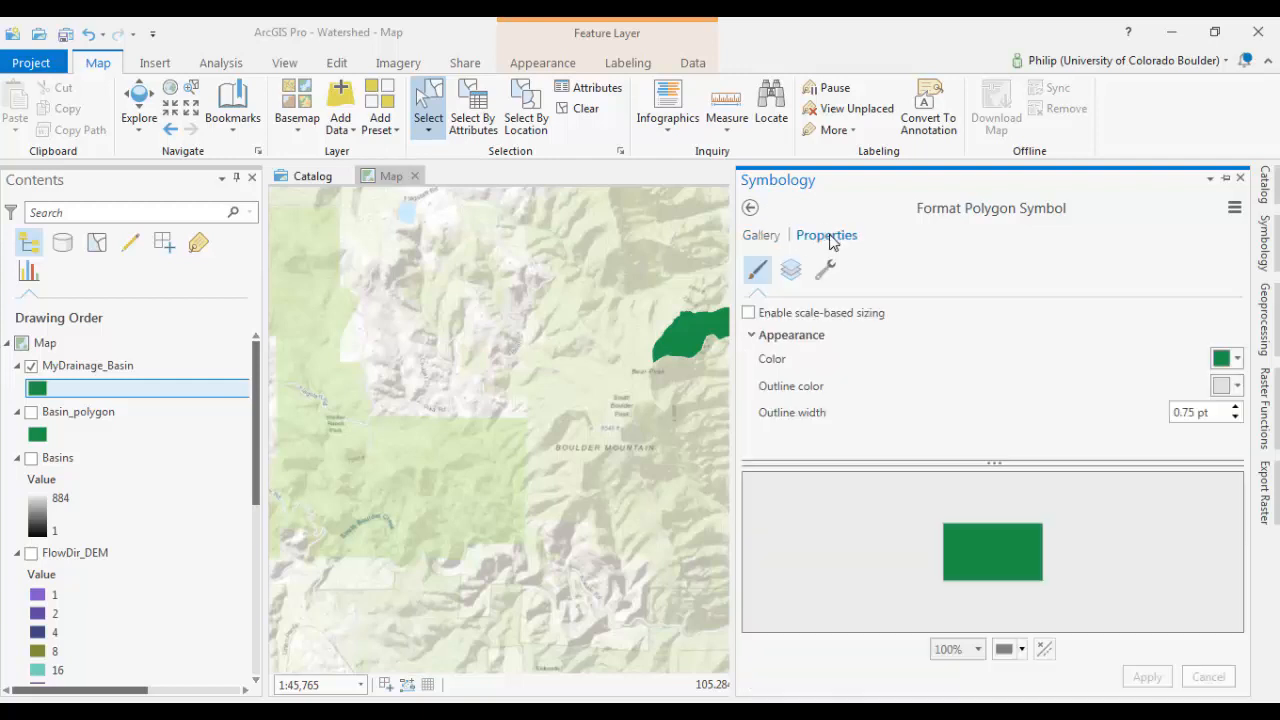
mouse_move(1240, 358)
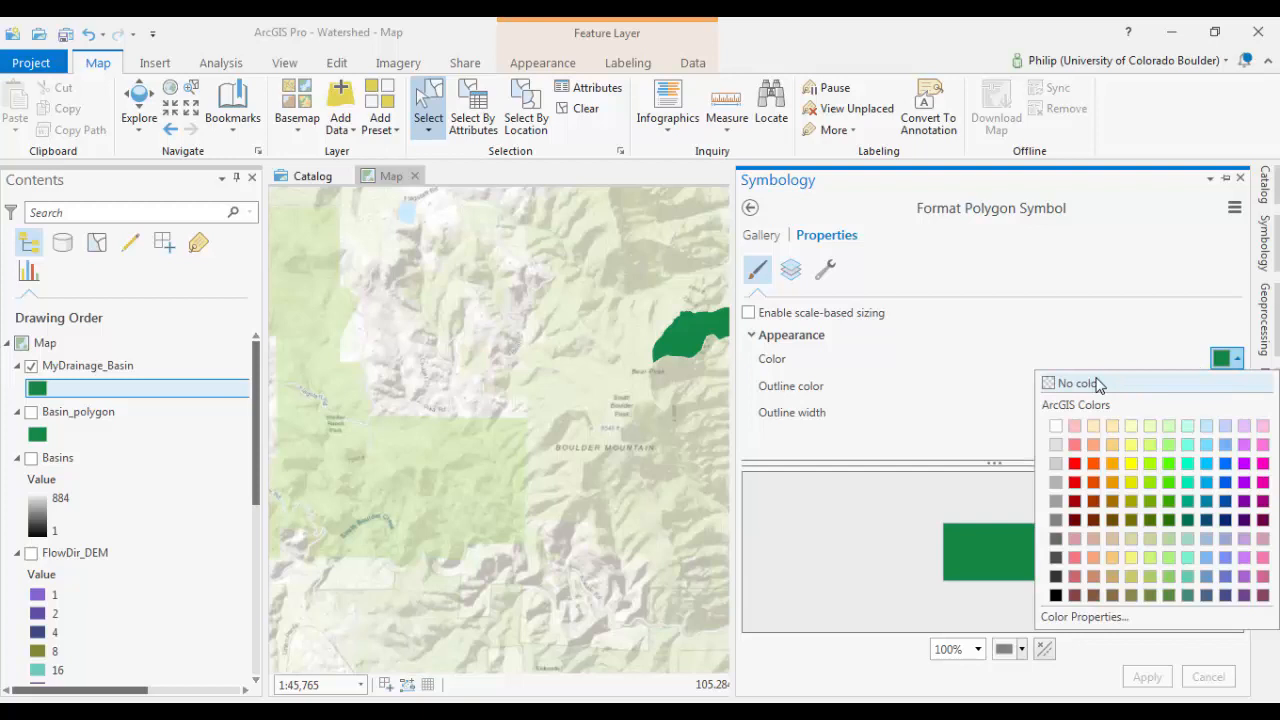
left_click(1073, 383)
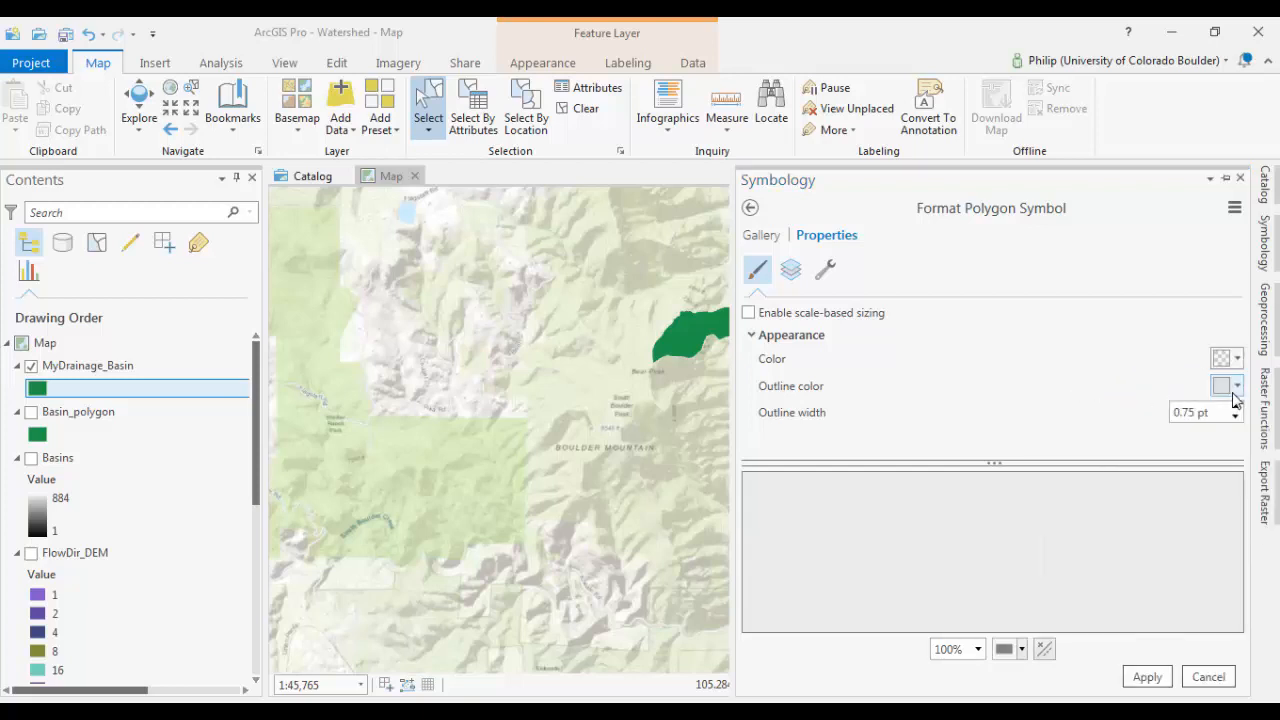
left_click(1221, 386)
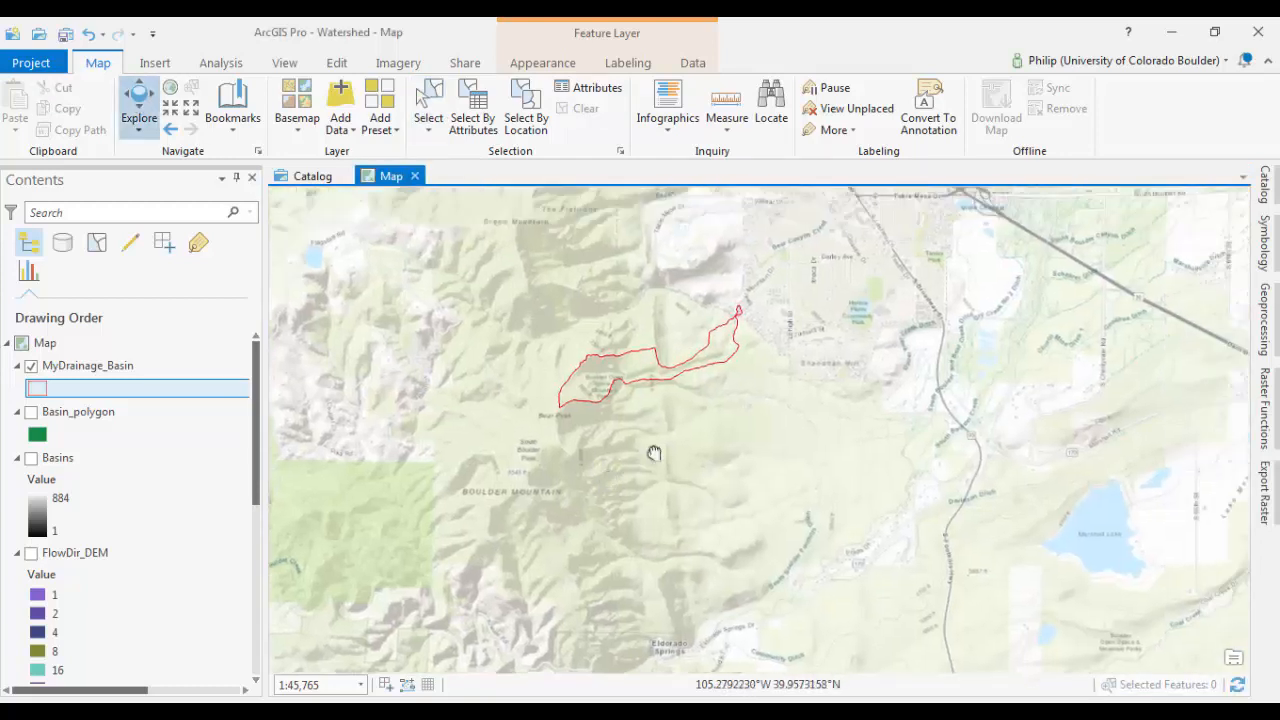
- Zoom in on the basin and expand Spatial Analyst's Hydrology toolset in Geoprocessing
scroll("up", 3)
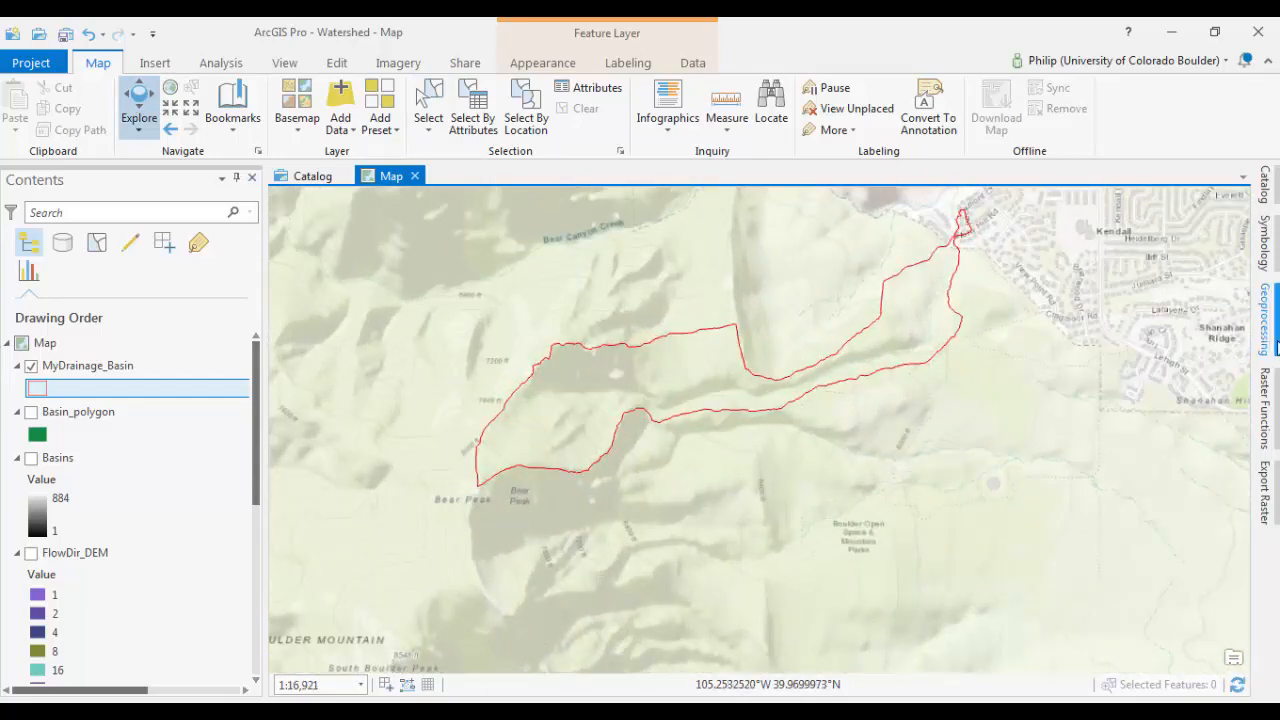
left_click(1266, 330)
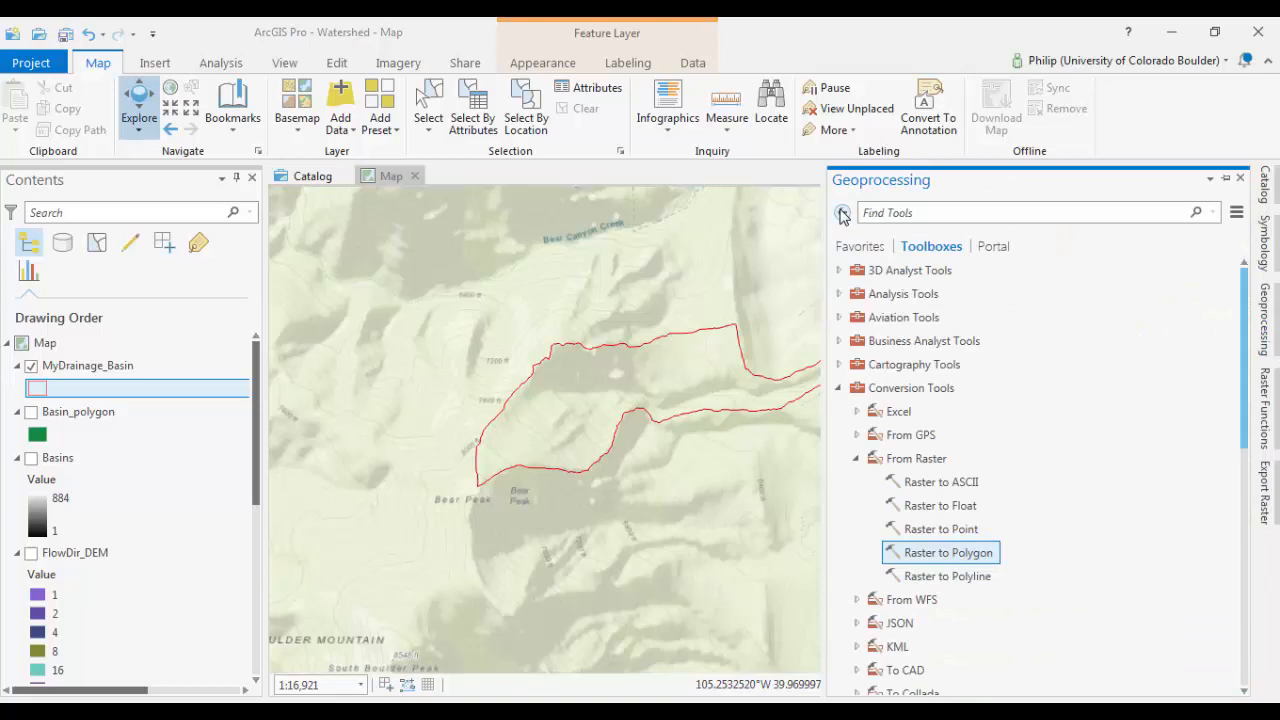
left_click(854, 388)
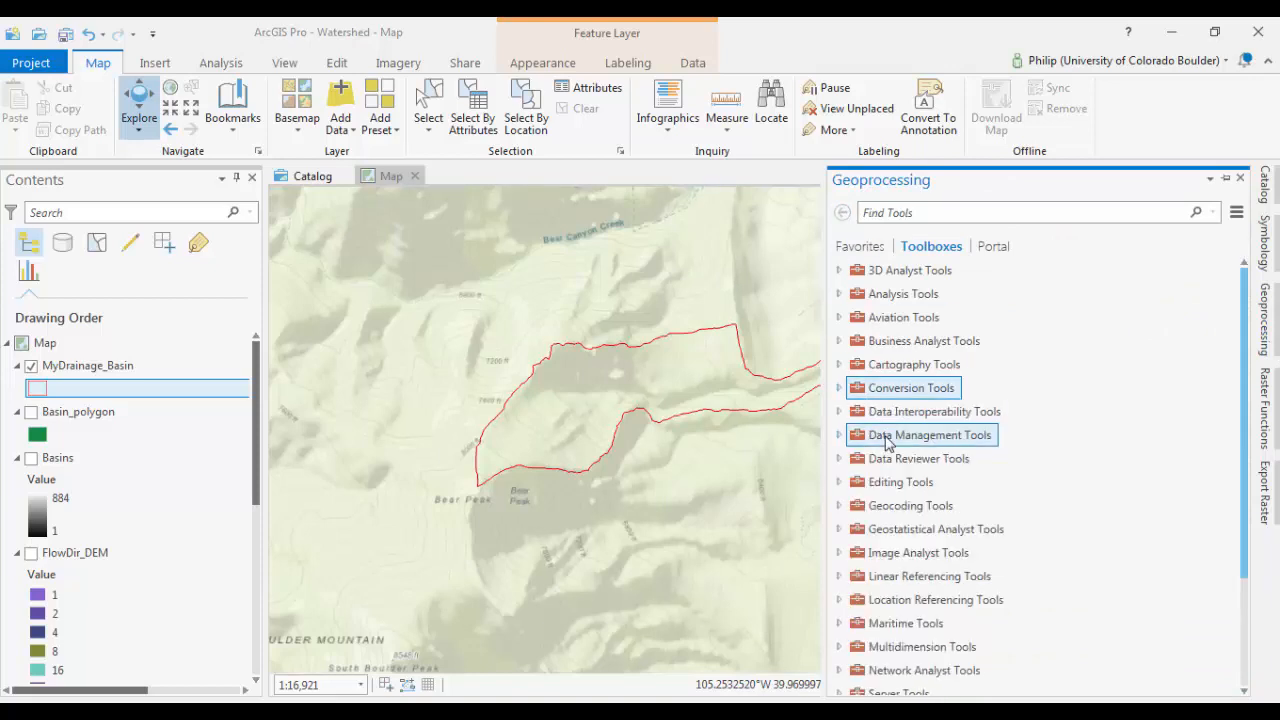
scroll("down", 3)
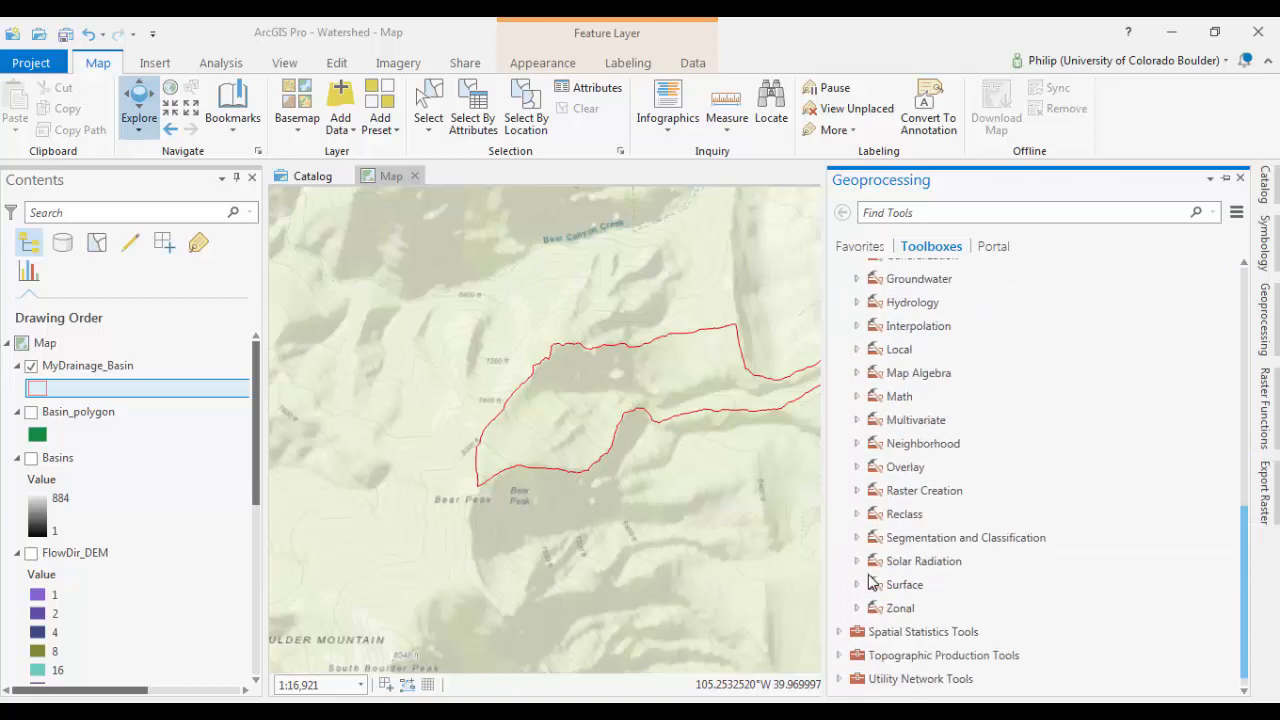
left_click(857, 302)
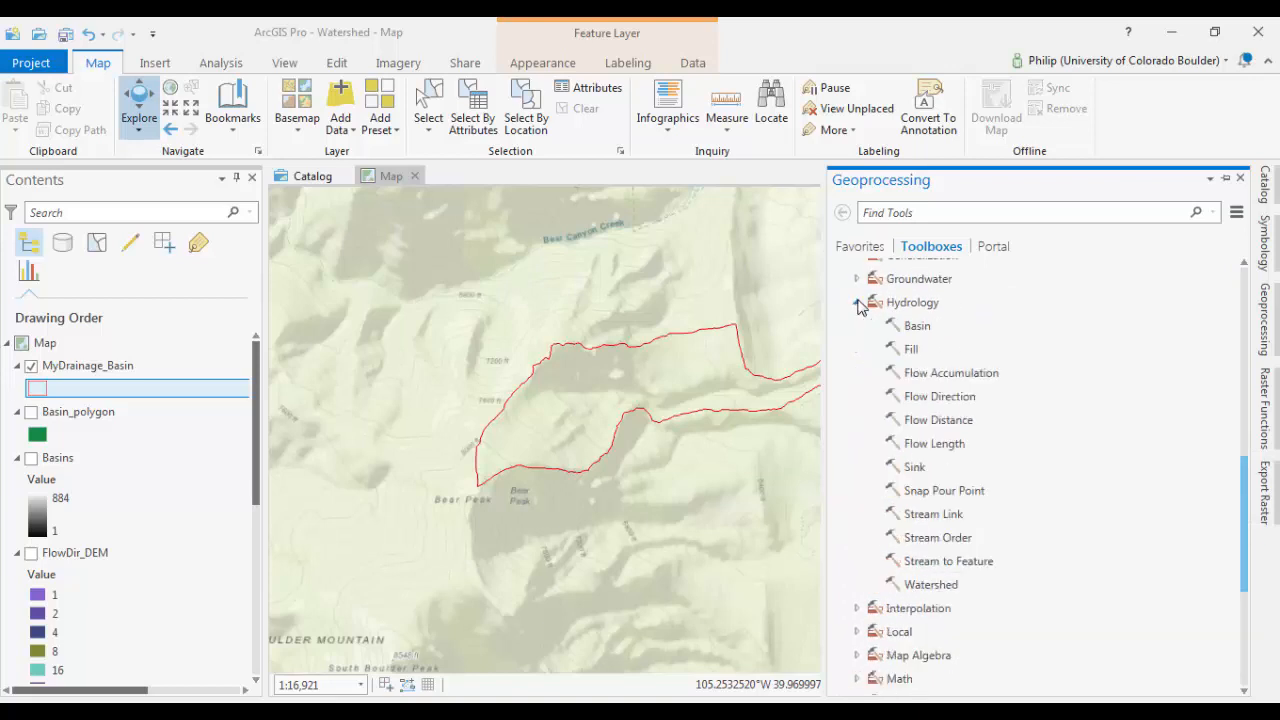
mouse_move(928, 588)
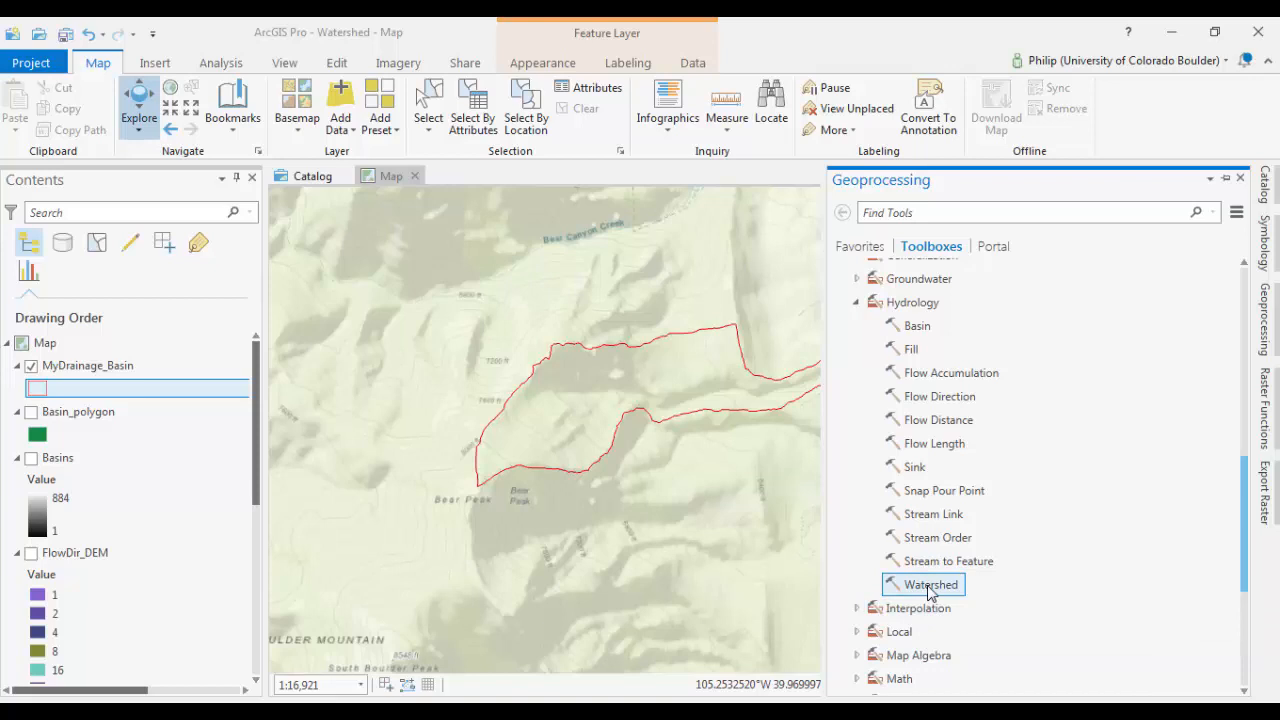
mouse_move(930, 584)
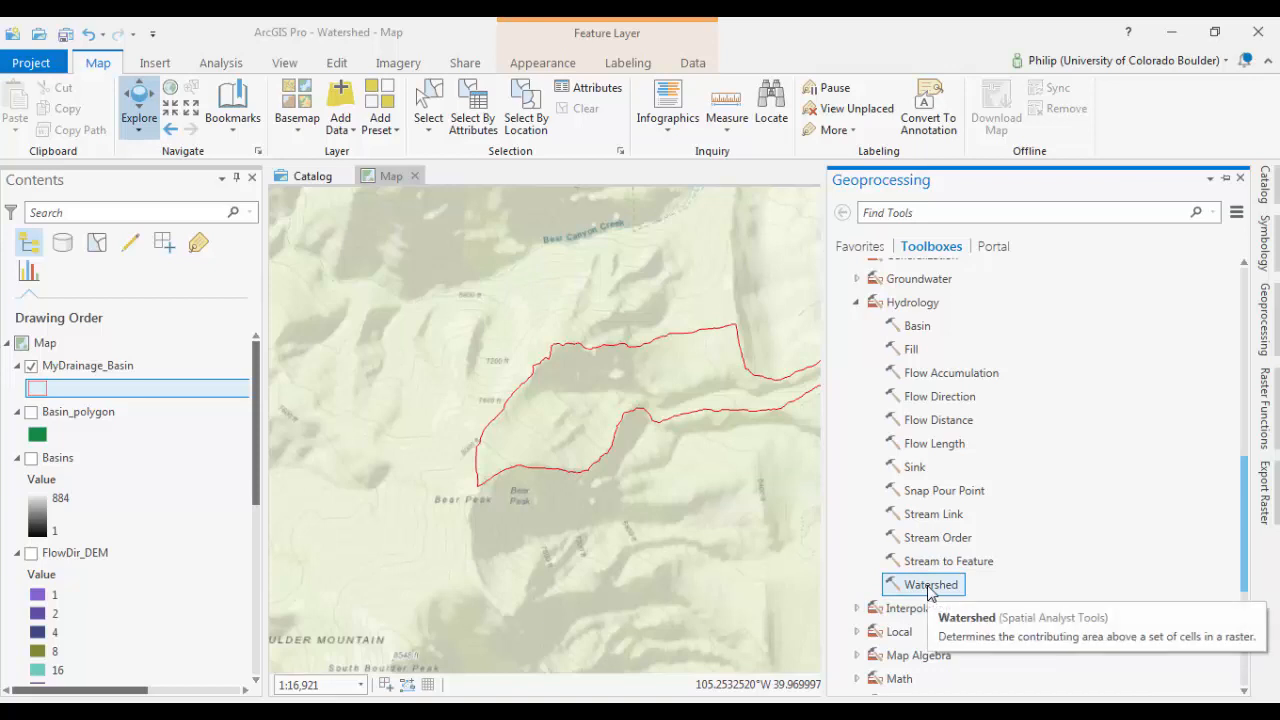